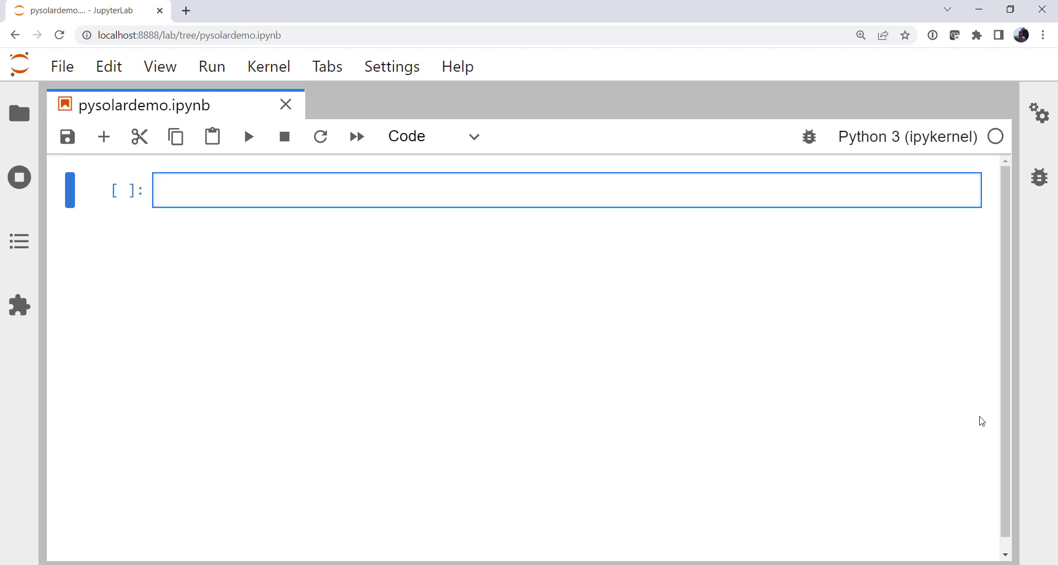
Import matplotlib.pyplot as plt and datetime, timedelta, timezone from datetime
left_click(159, 189)
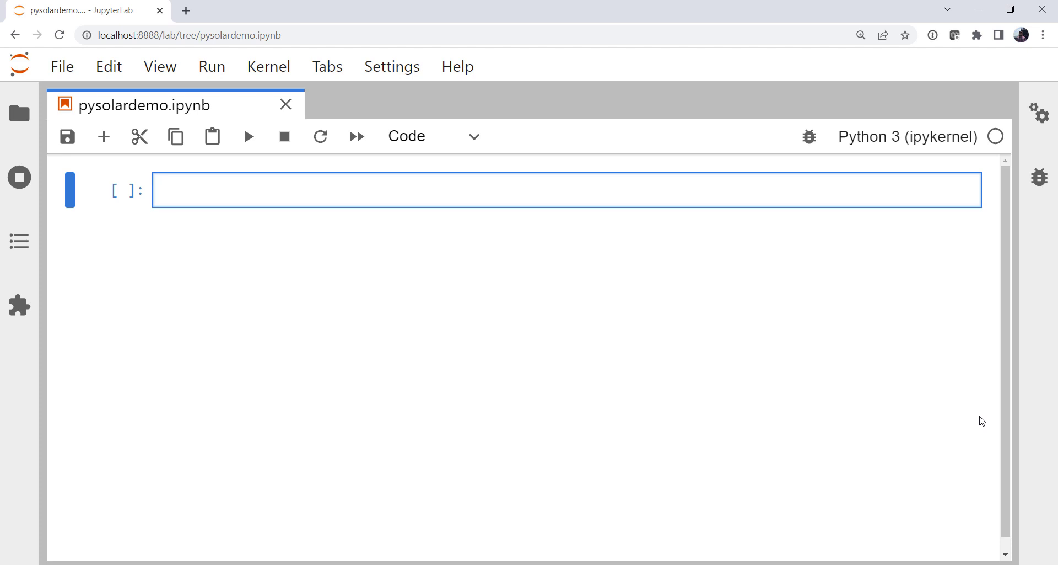
left_click(159, 190)
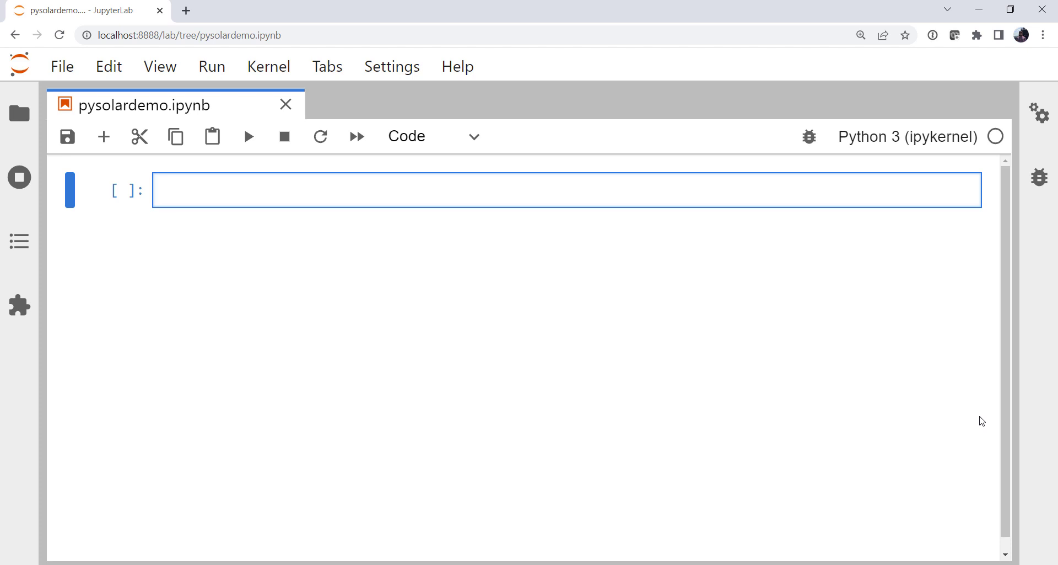
left_click(270, 189)
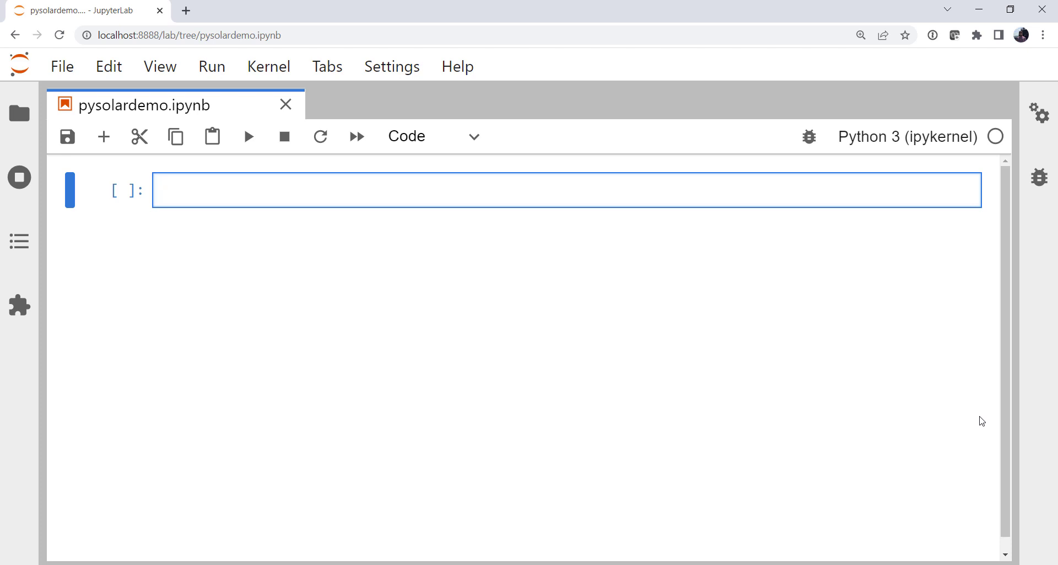
type("import matplo")
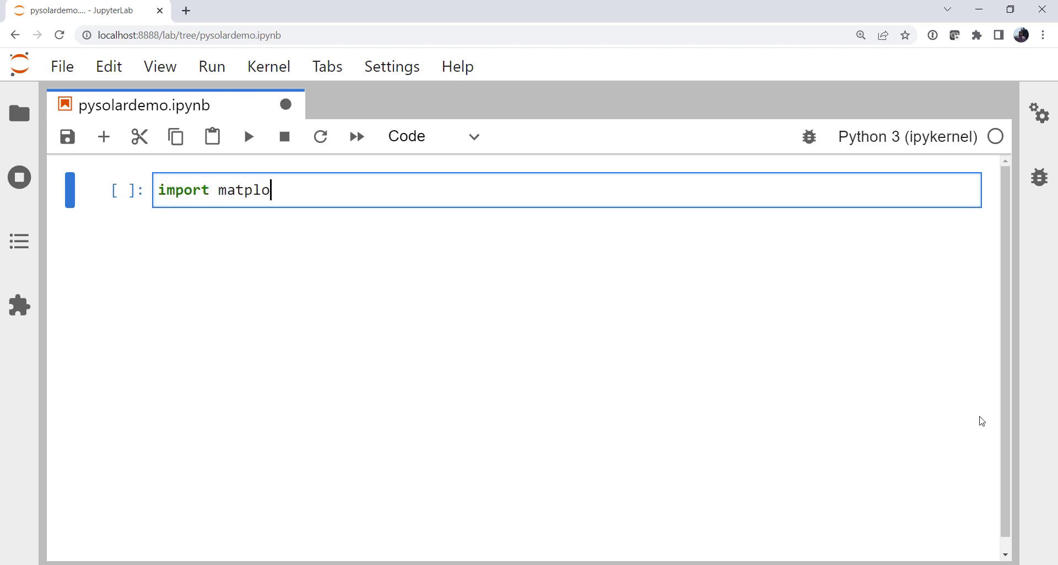
type("tlib.pyplot a")
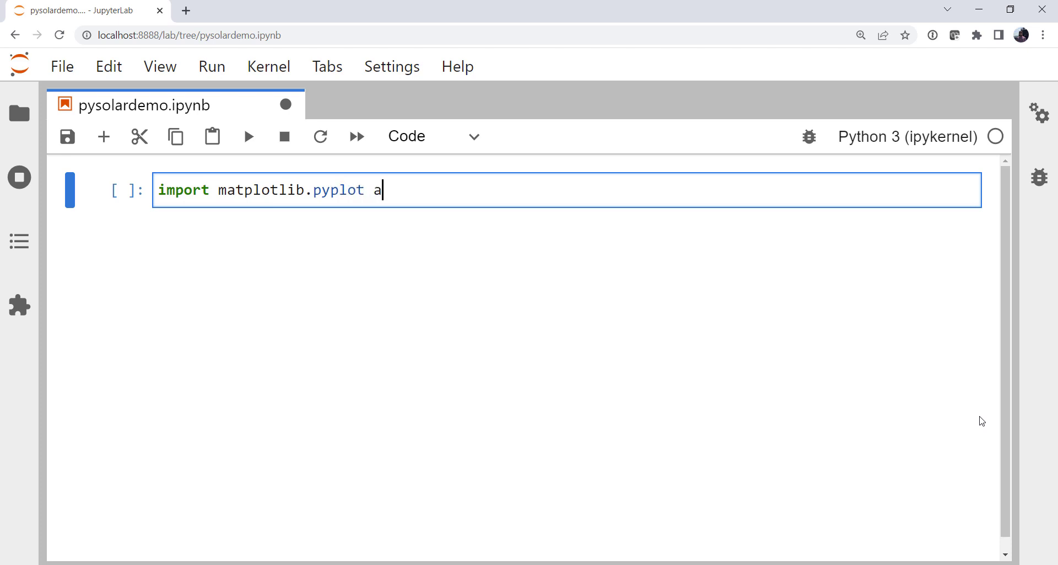
type("s plt")
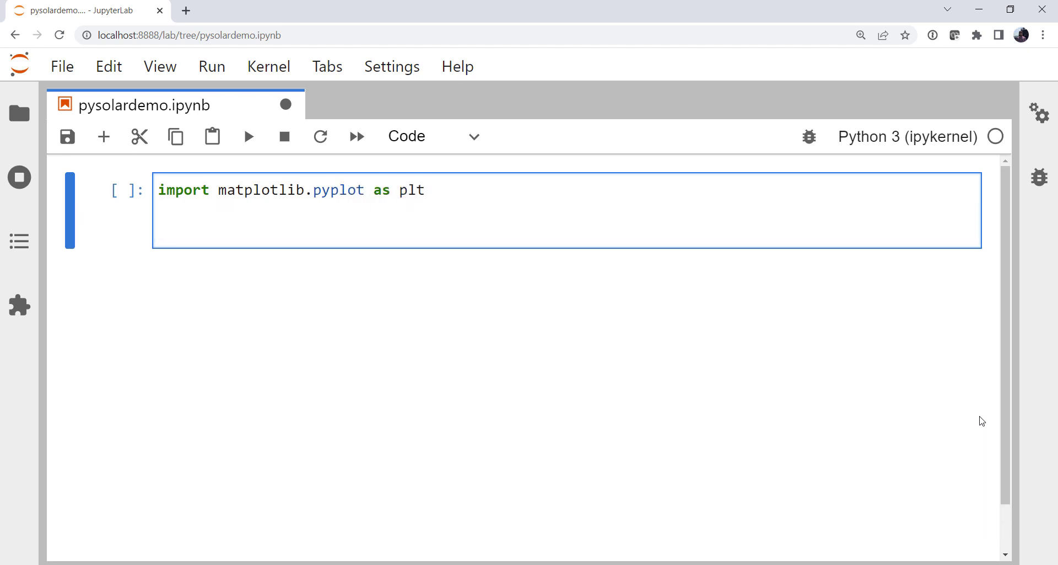
type("from datetime import")
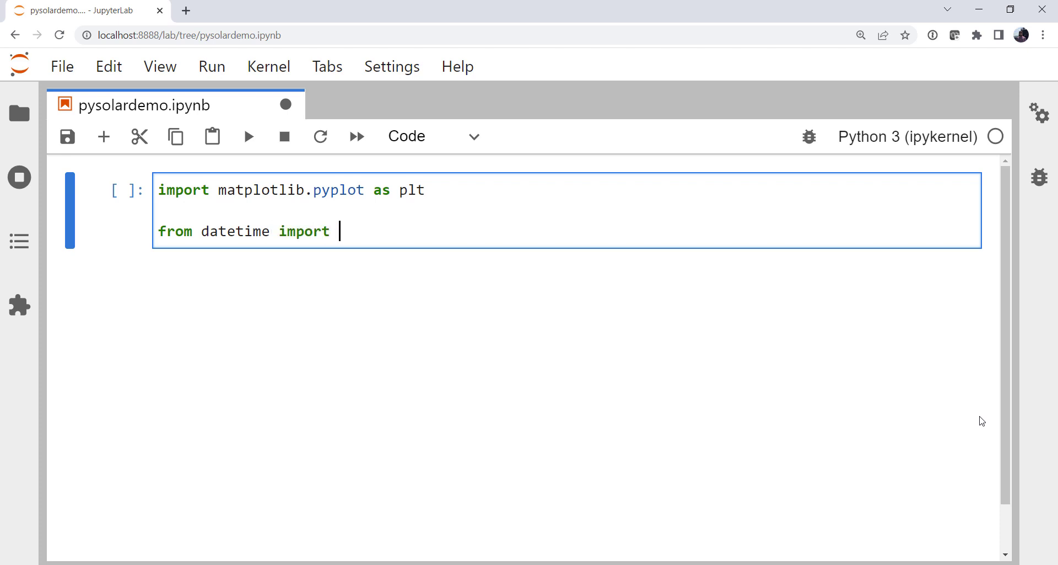
type("datetime")
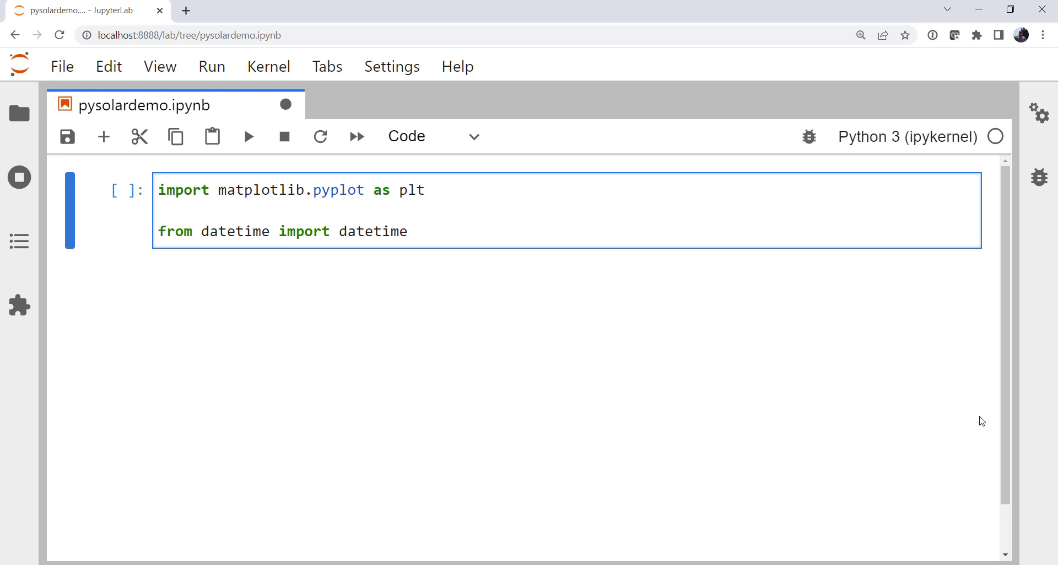
type(", timedelta")
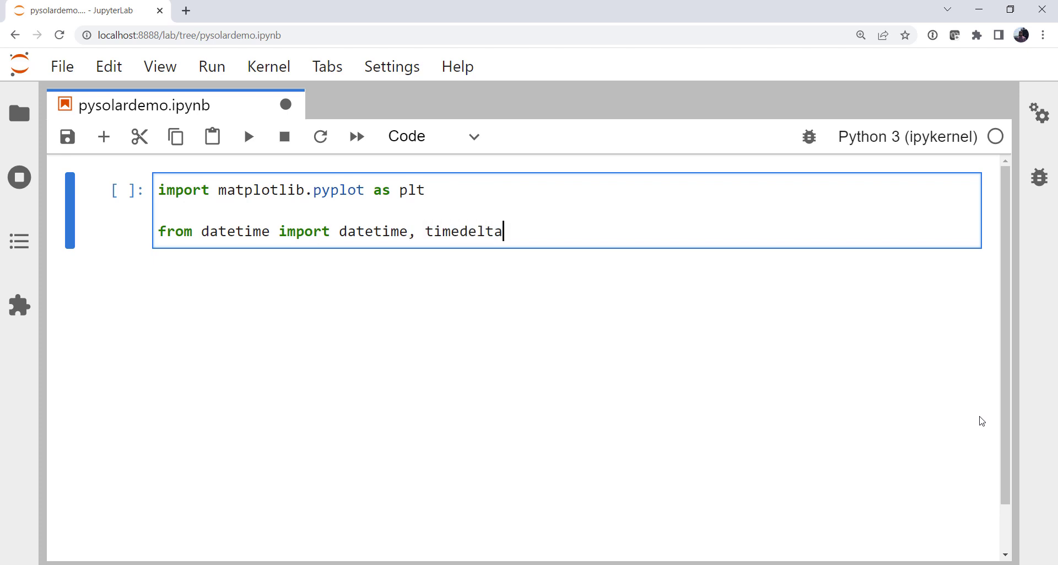
type(", timezone")
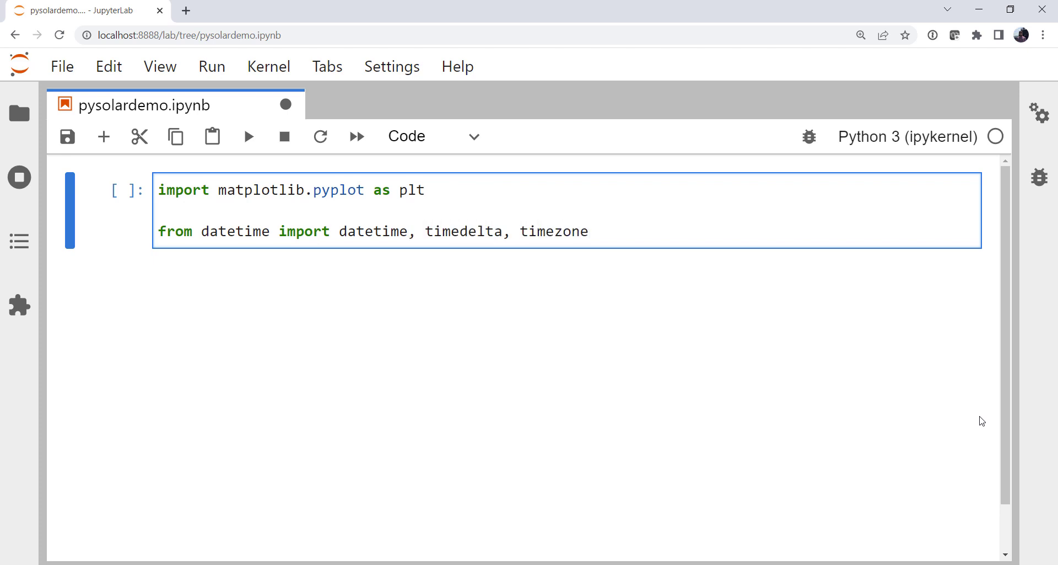
Import radiation and solar from pysolar and run the import cell
type("form")
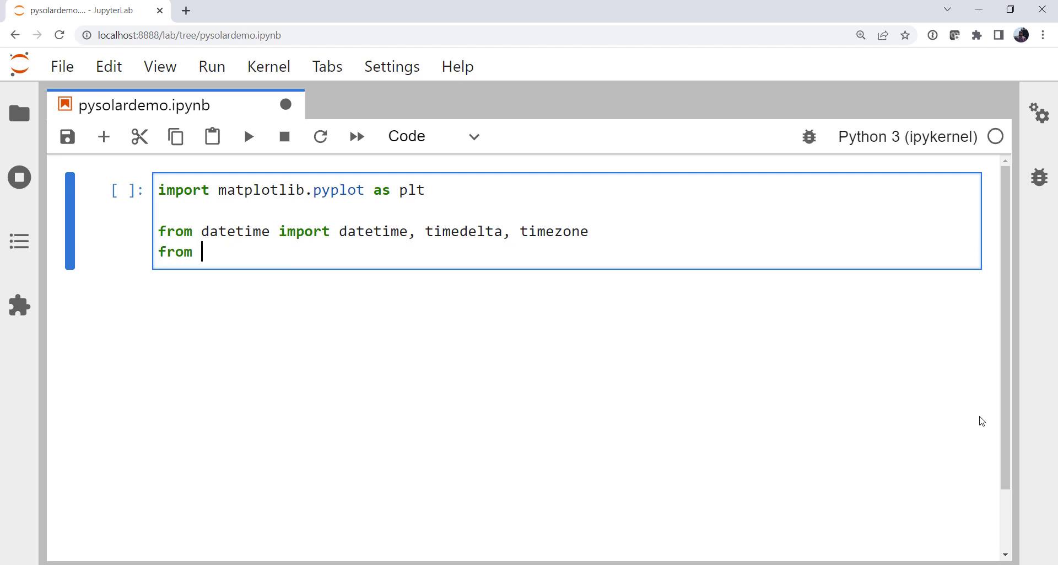
type("pysolar import ra")
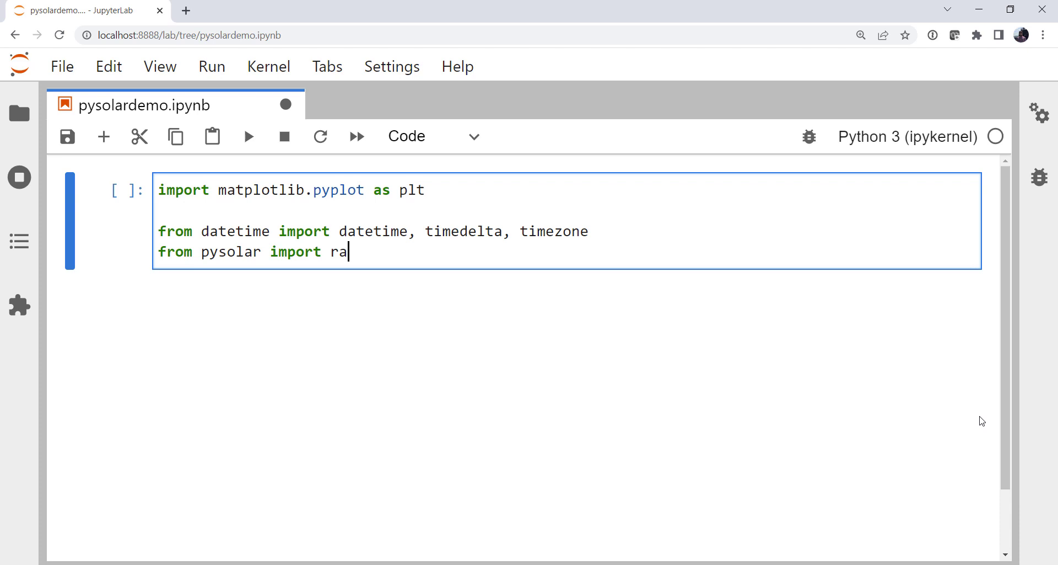
type("diation,")
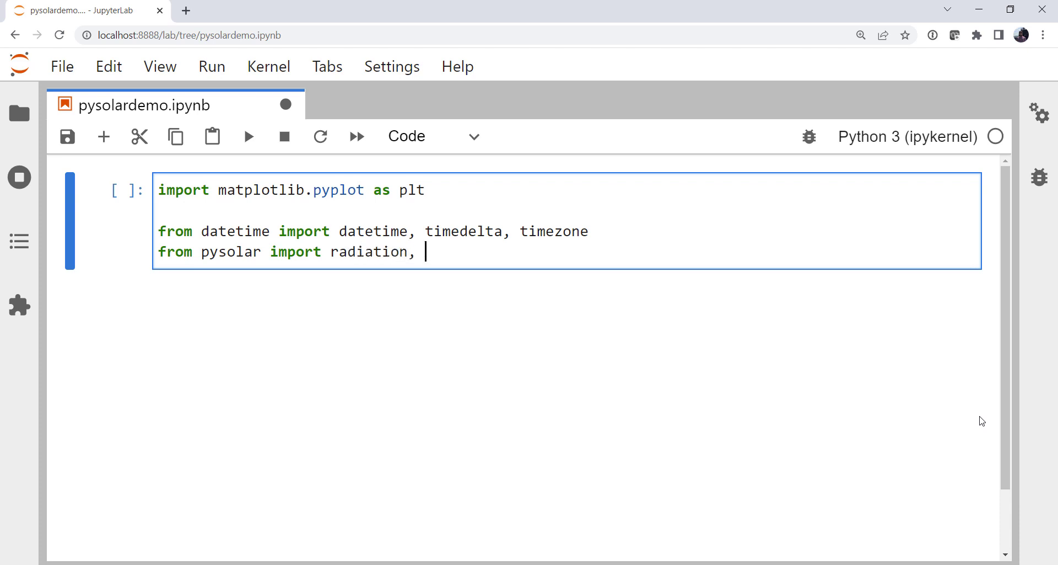
type("solar")
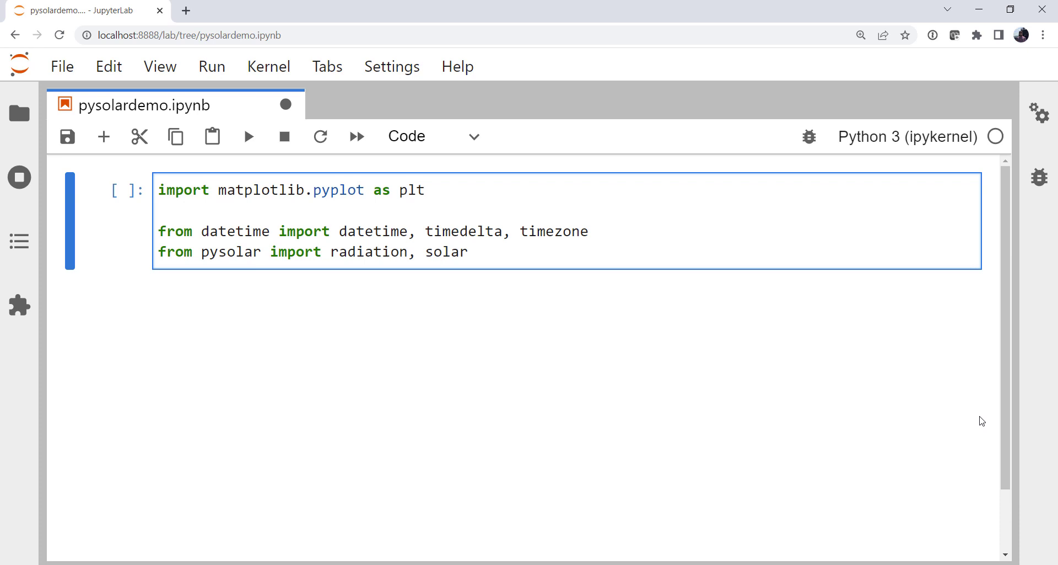
key("shift+enter")
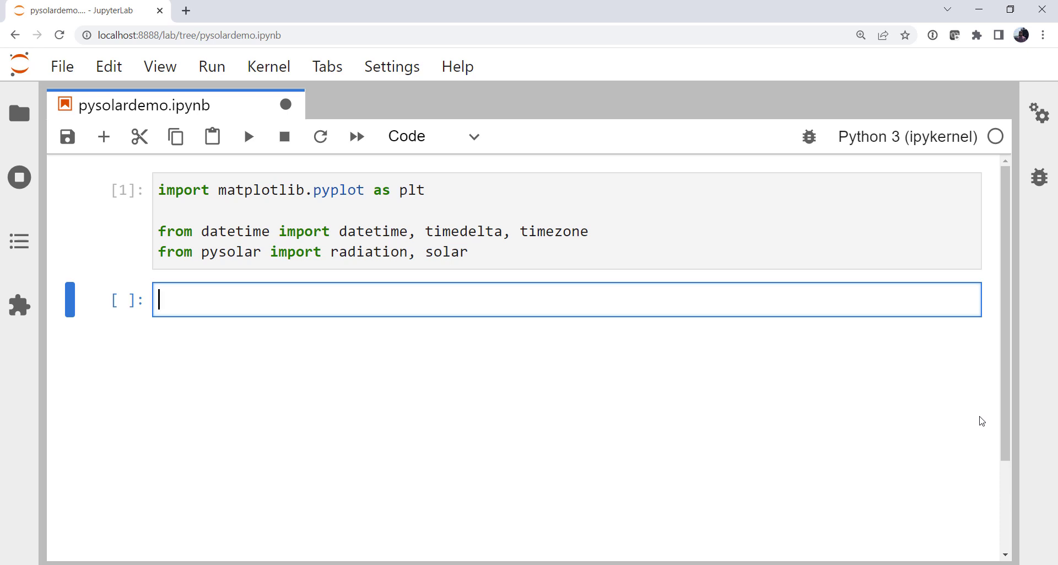
Define lat = 36.18 and lon = -94.54 in the second cell
type("lat =")
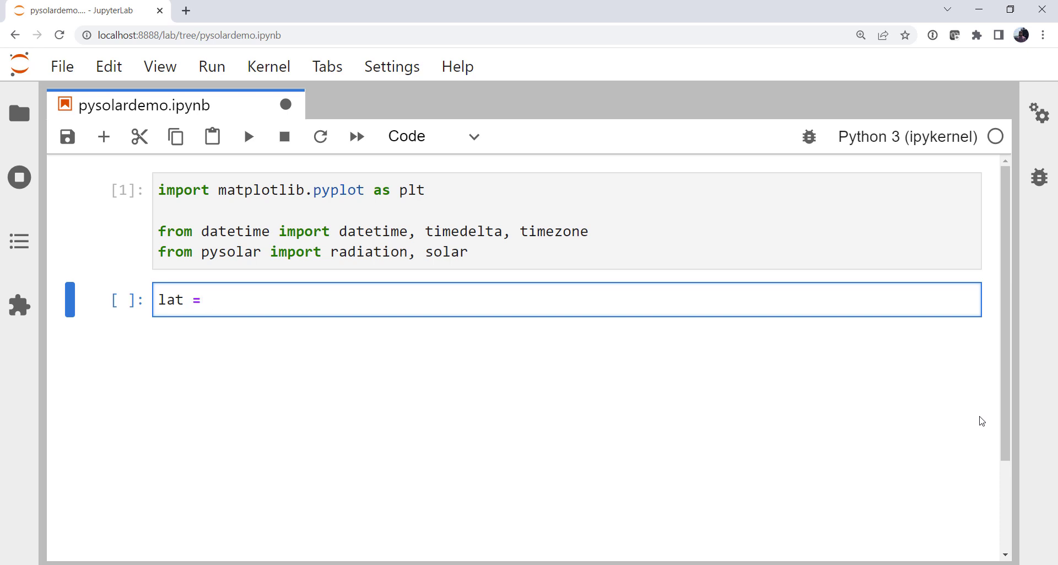
type("38.")
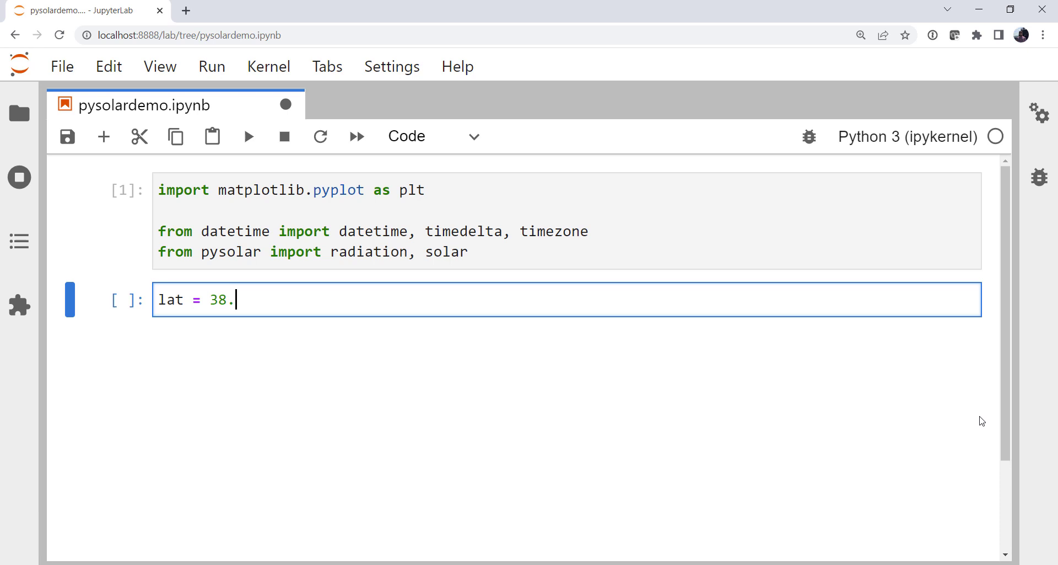
key("Backspace")
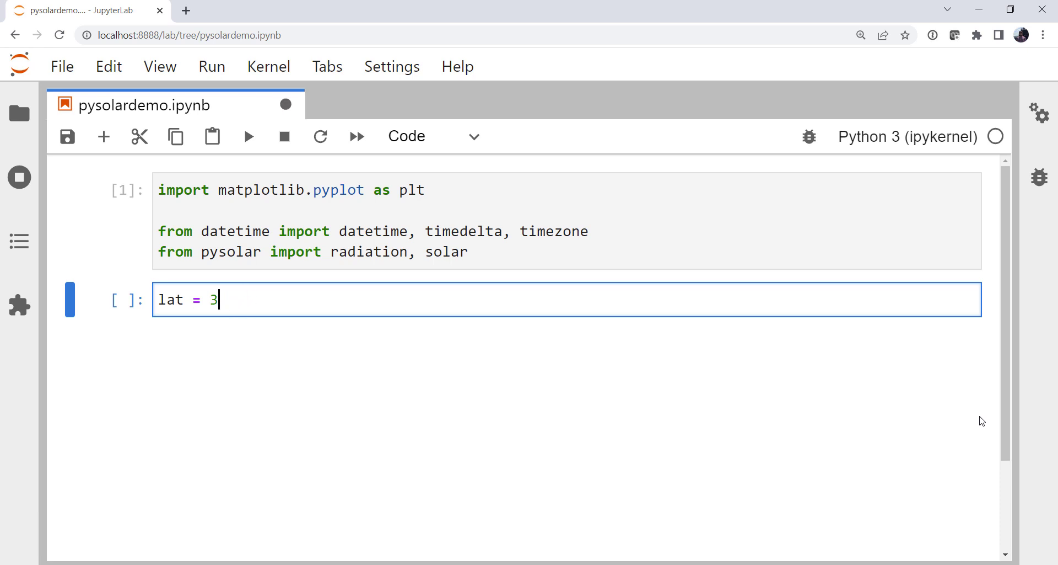
type("6.18")
type("lon =")
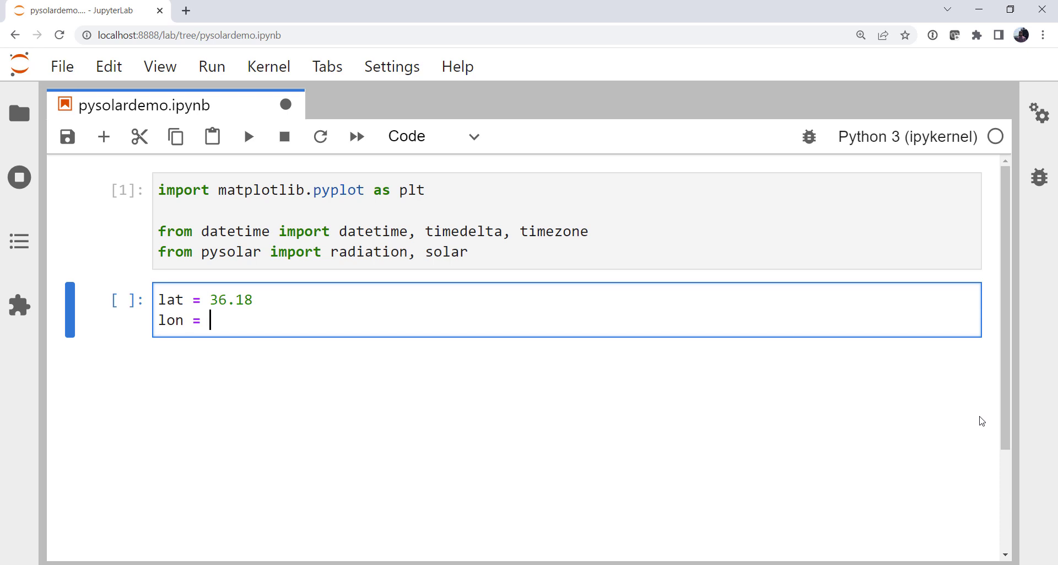
type("-945")
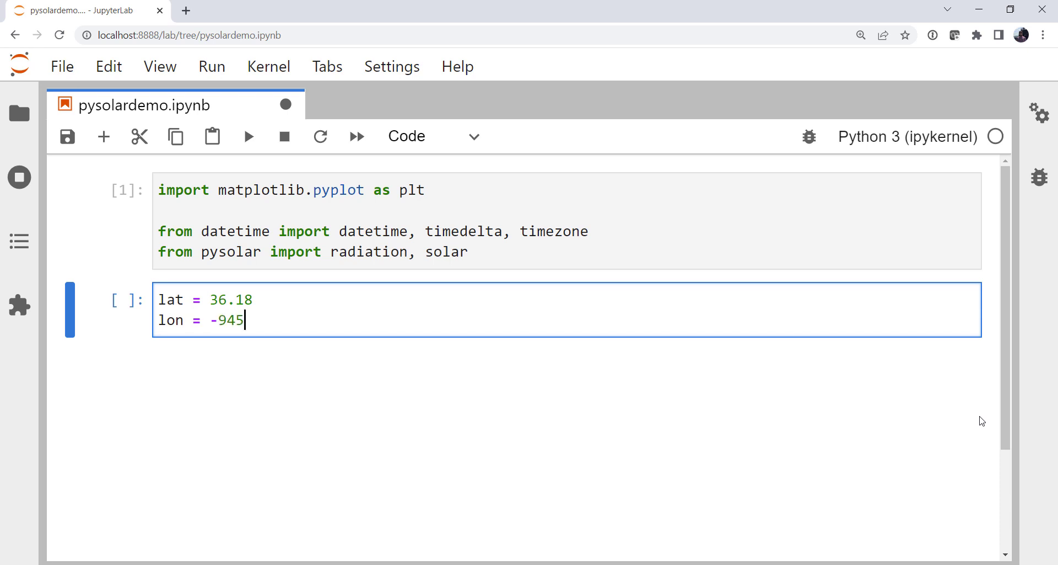
type(".54")
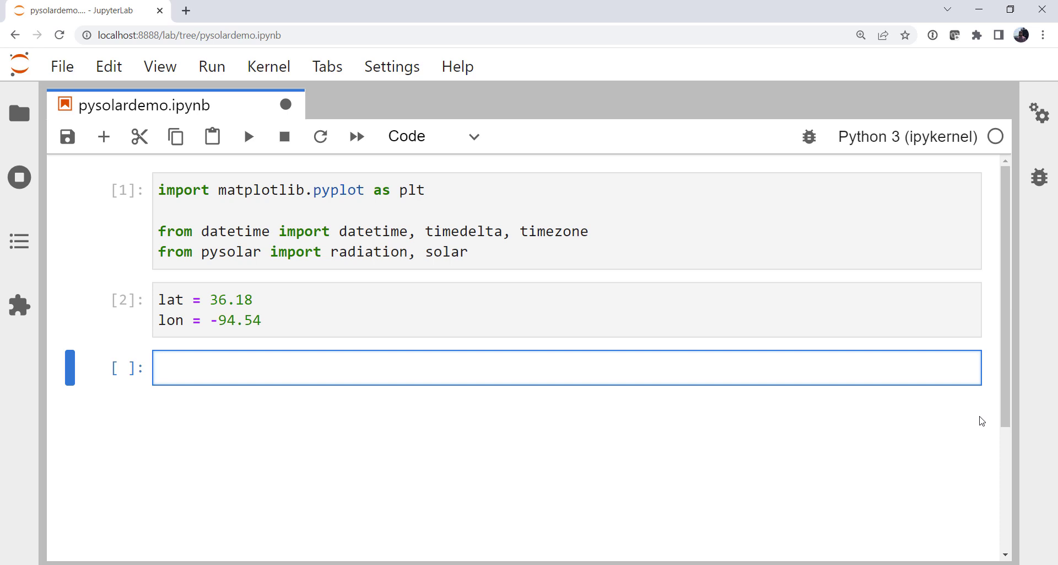
Define start = datetime(2022, 3, 21, tzinfo=timezone.utc) and run the cell
type("start =")
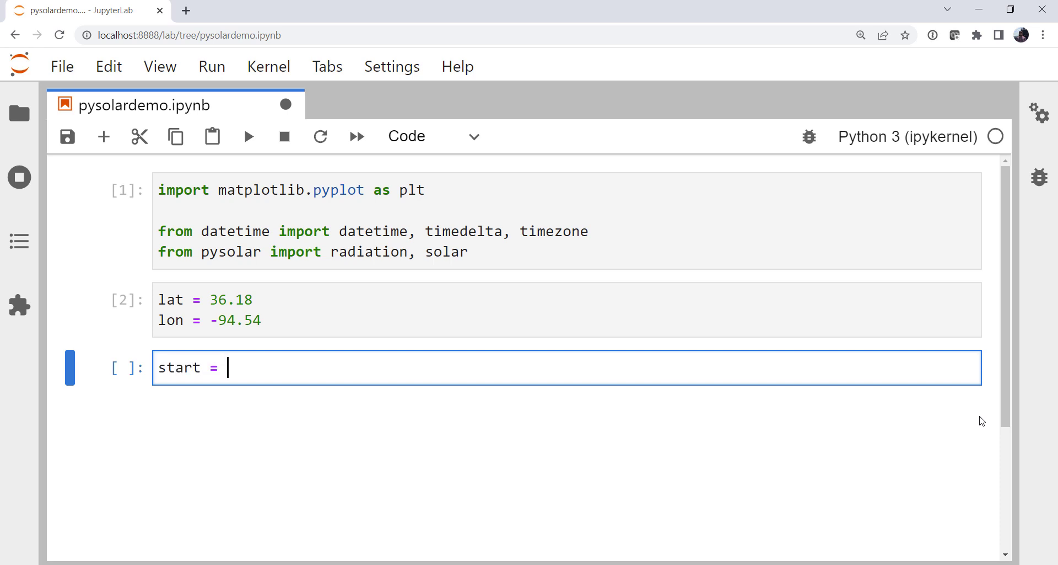
type("datetime(")
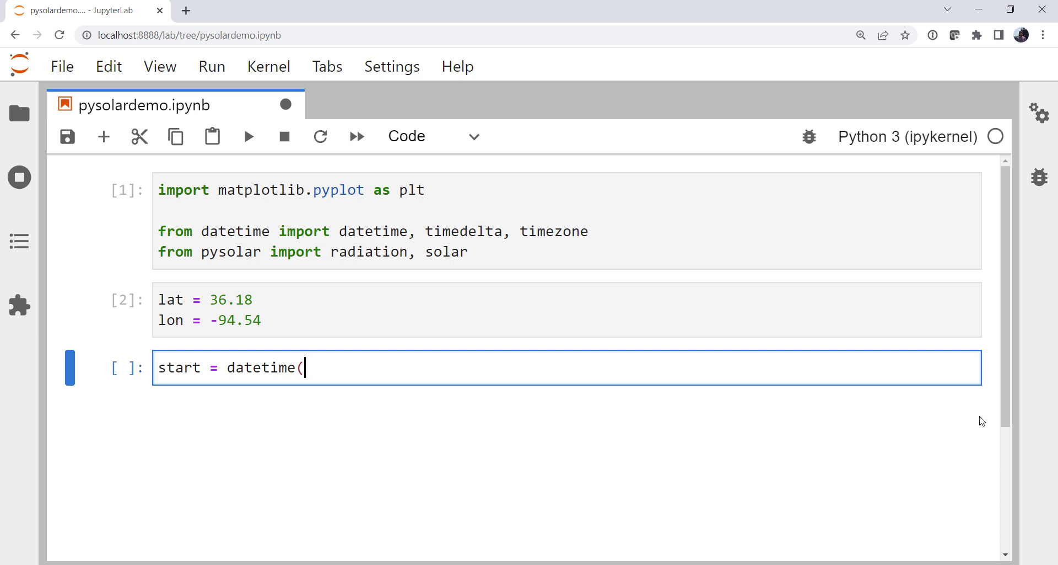
type("2022, 3, 2")
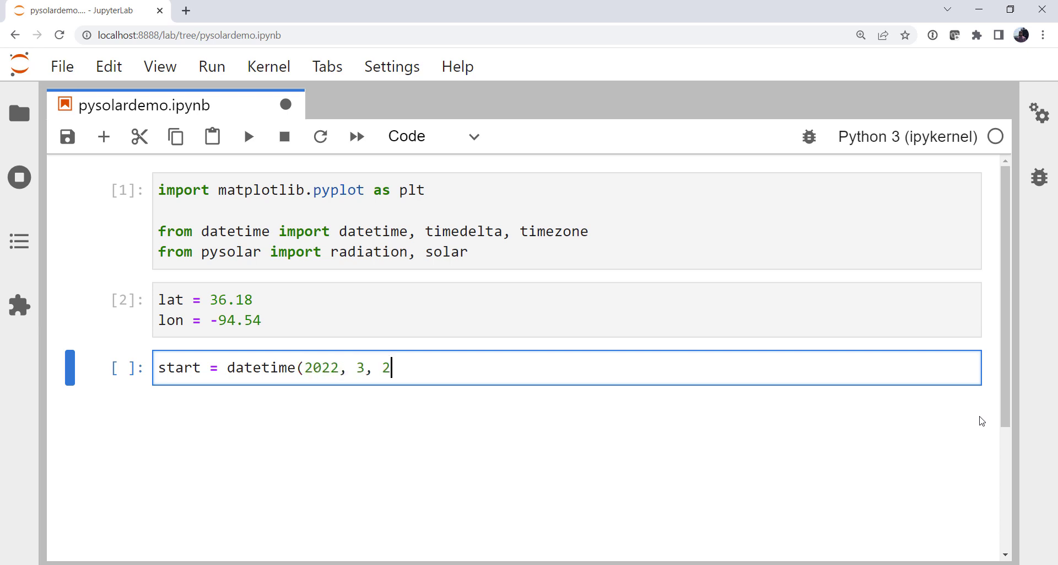
type("1,")
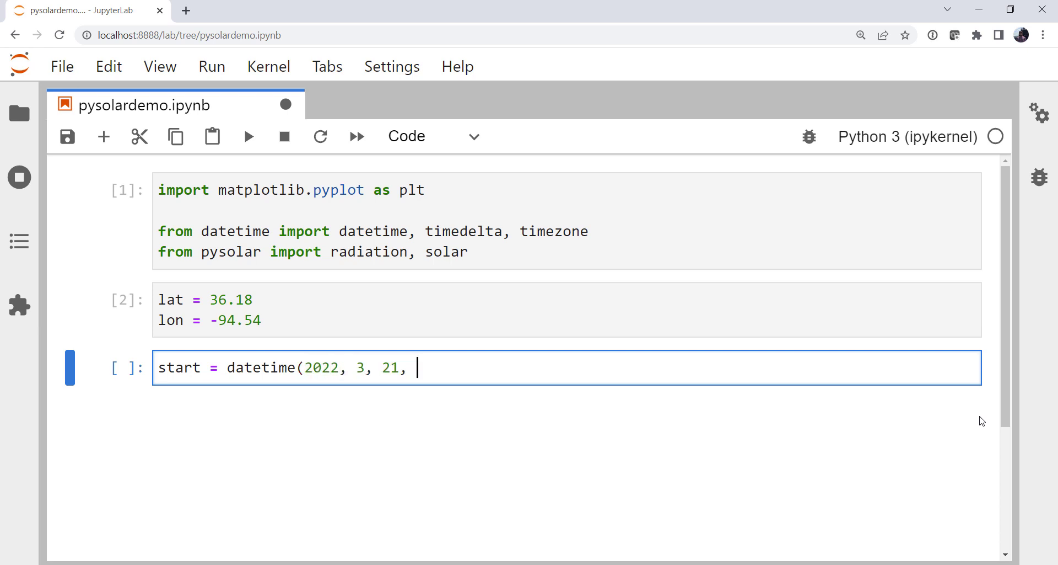
key("Backspace")
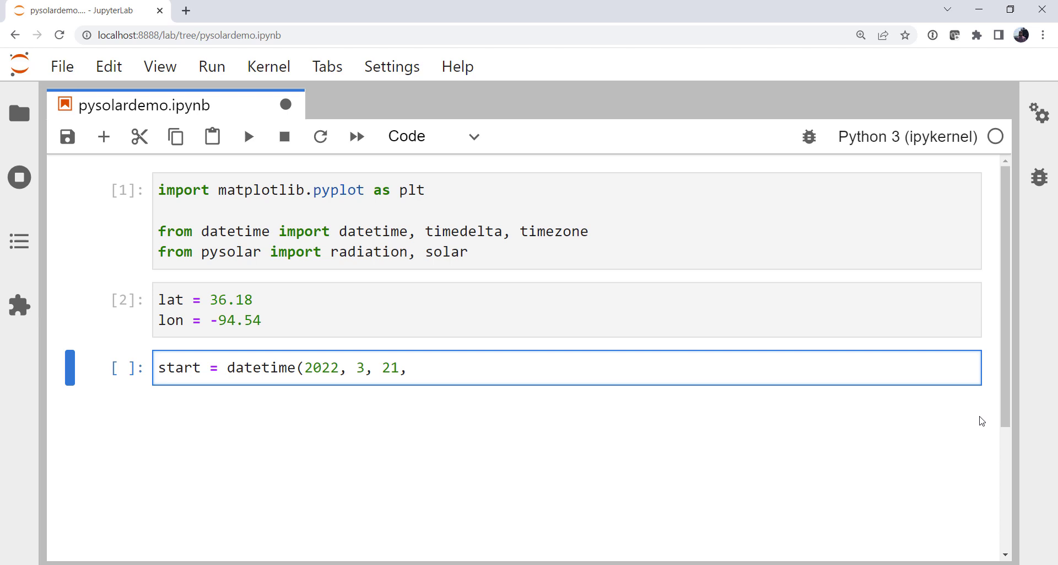
type("tzinfo")
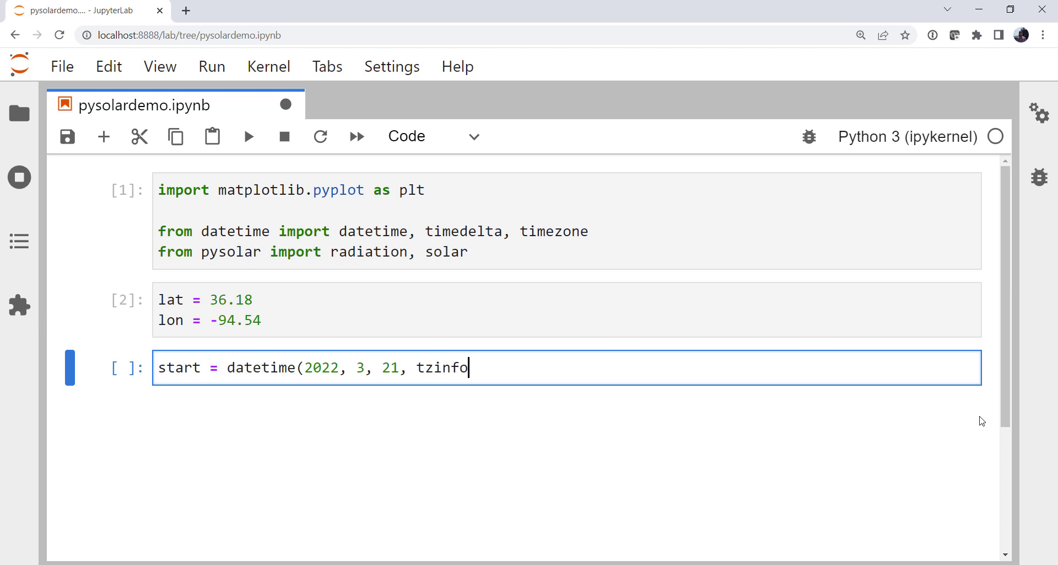
type("=tim")
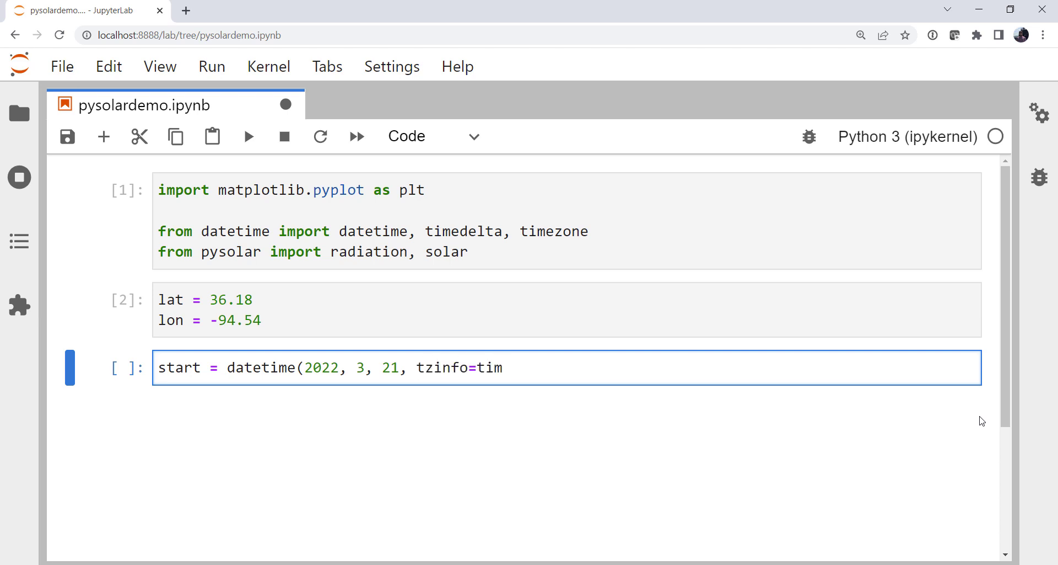
type("ezone.ut")
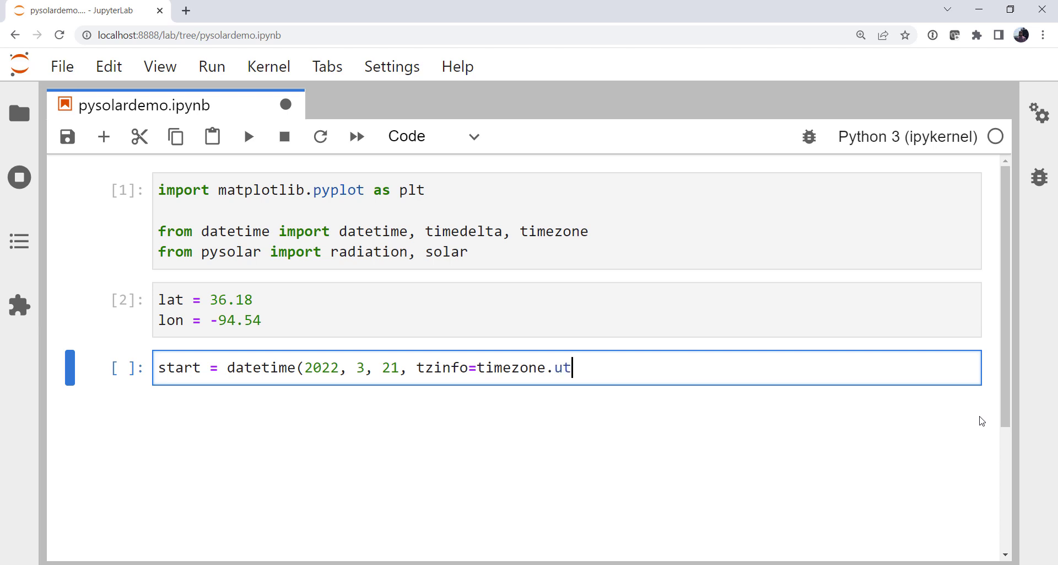
type("c)")
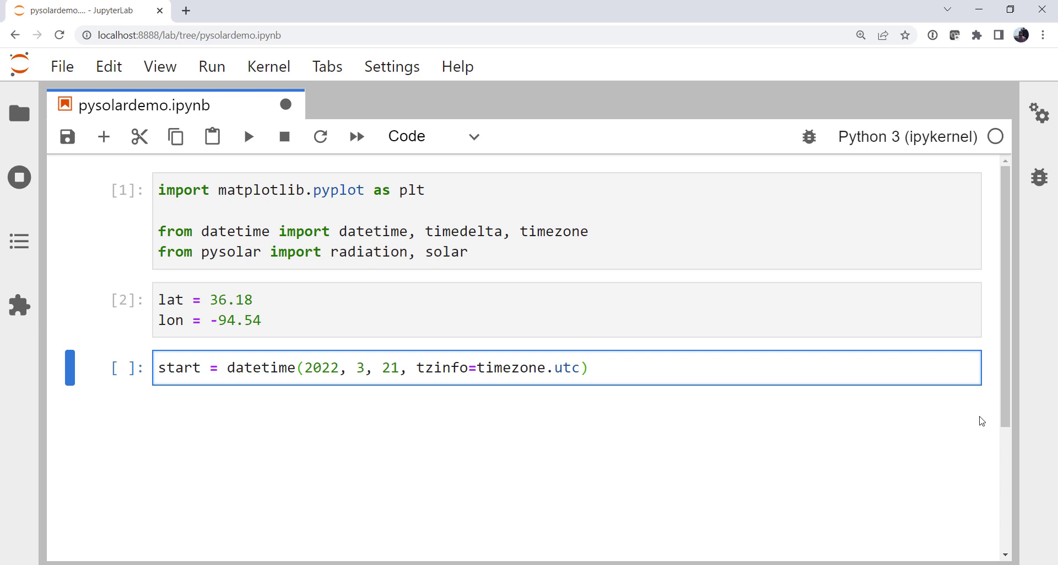
left_click(589, 367)
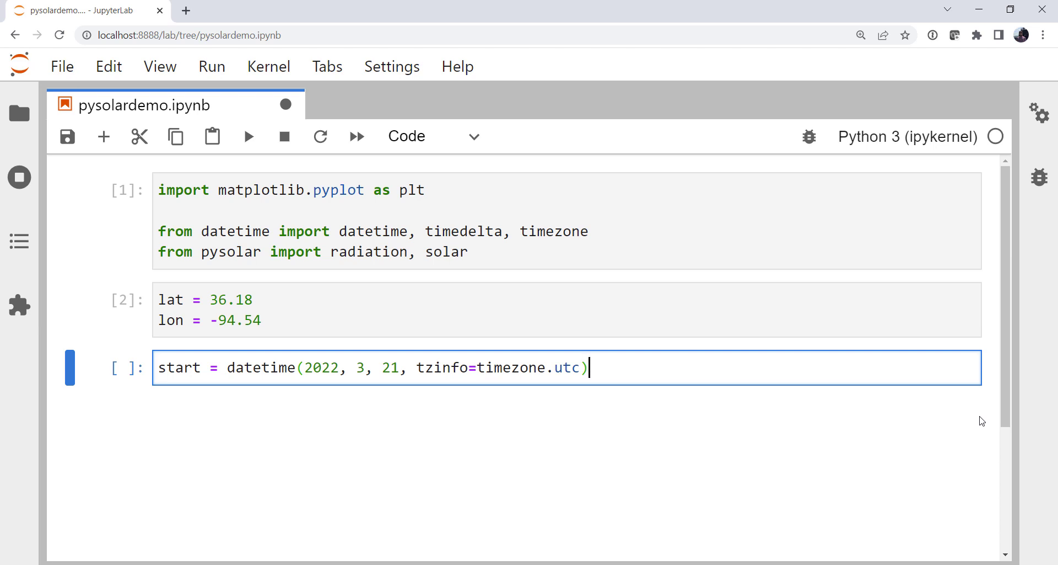
key("shift+enter")
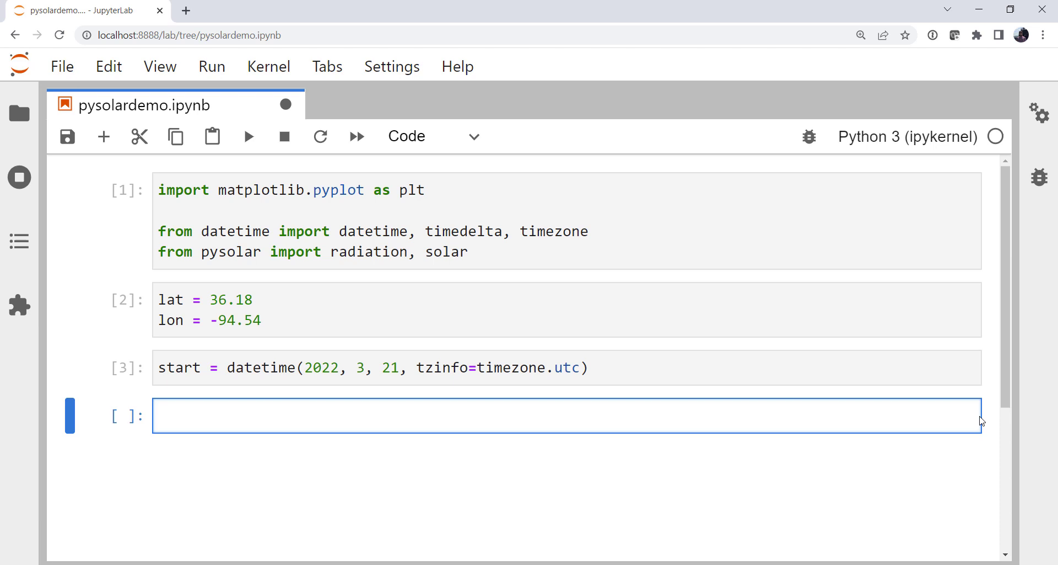
Begin the dates list comprehension looping i over range(24*4)
scroll("down", 3)
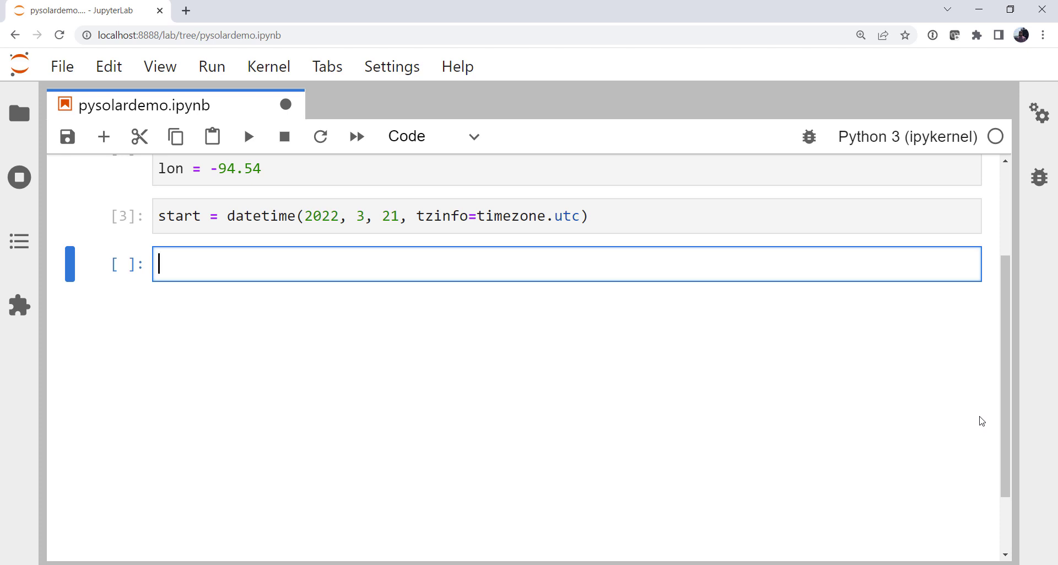
type("dat")
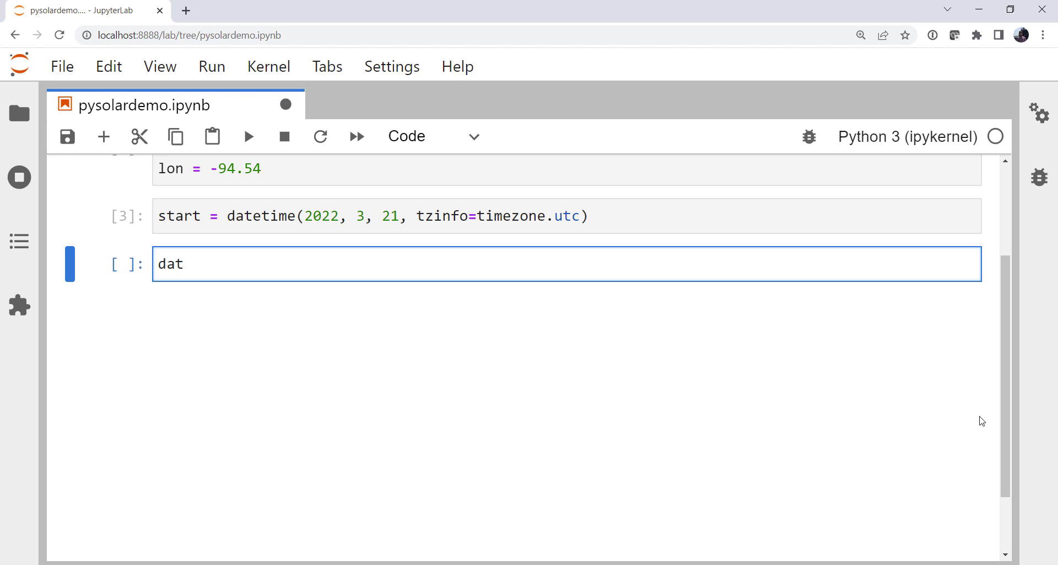
type("es = [")
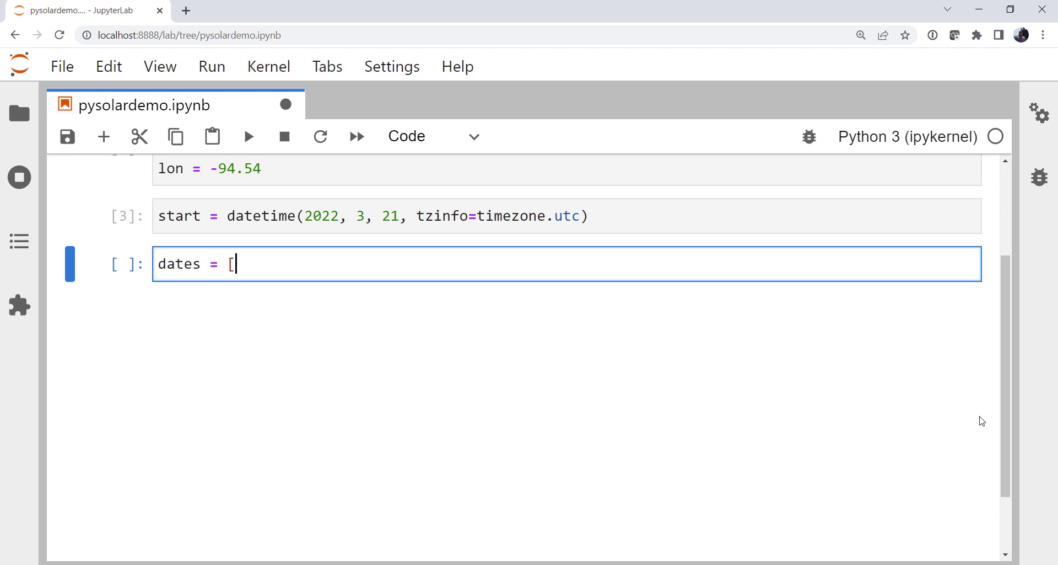
type("]")
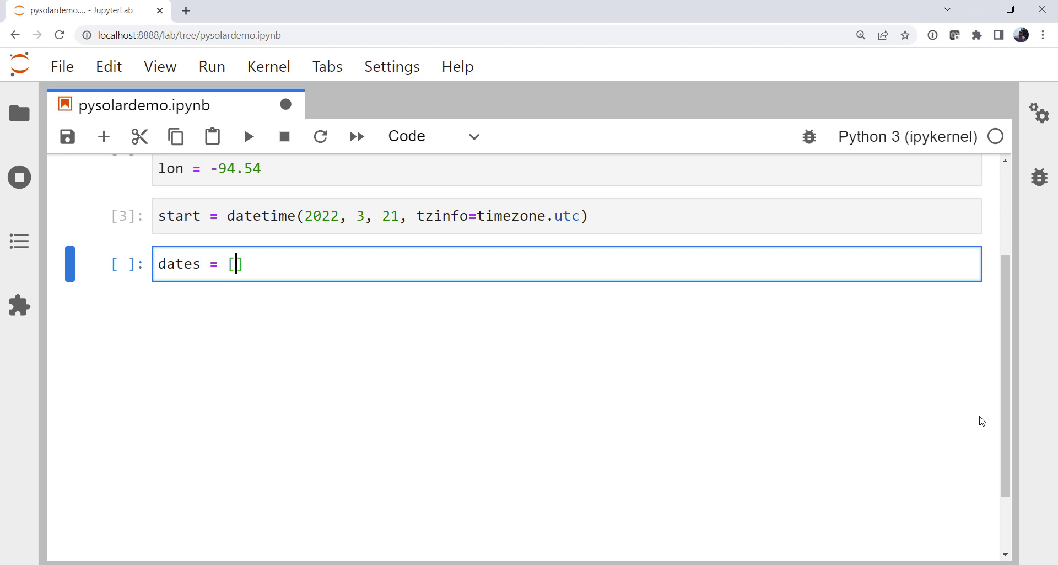
type("for i")
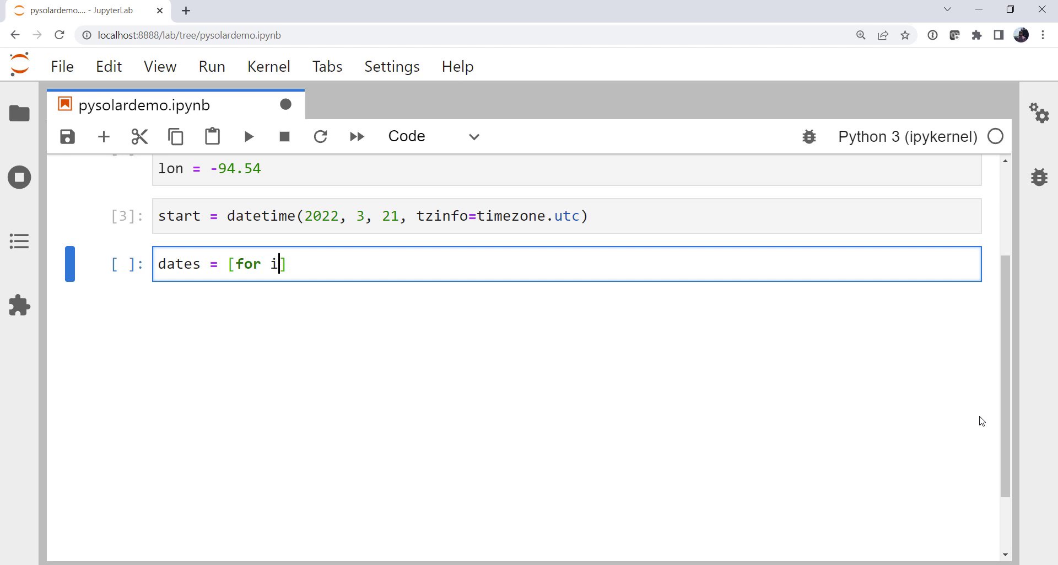
type("in range(")
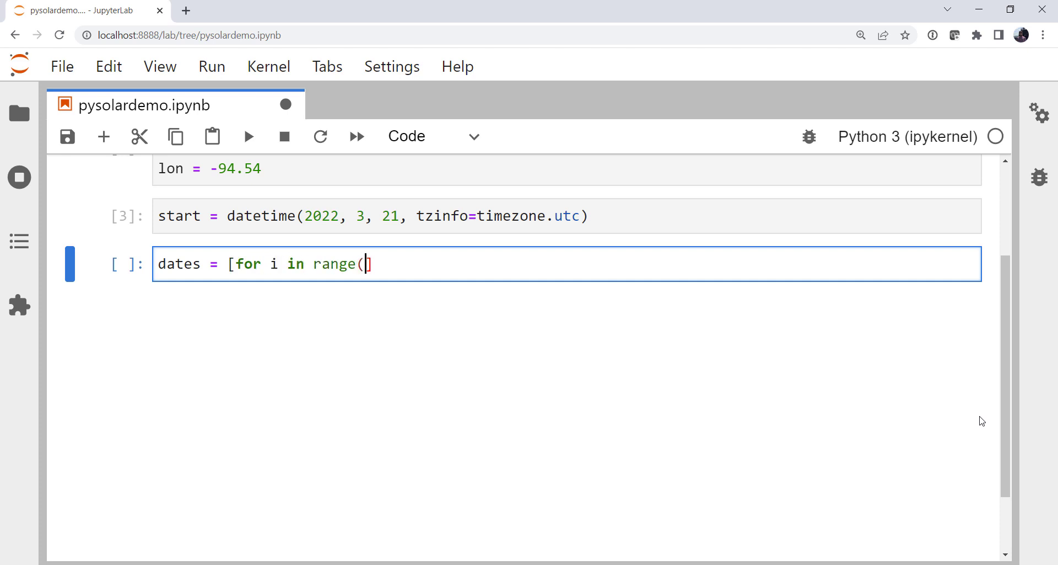
type("24]")
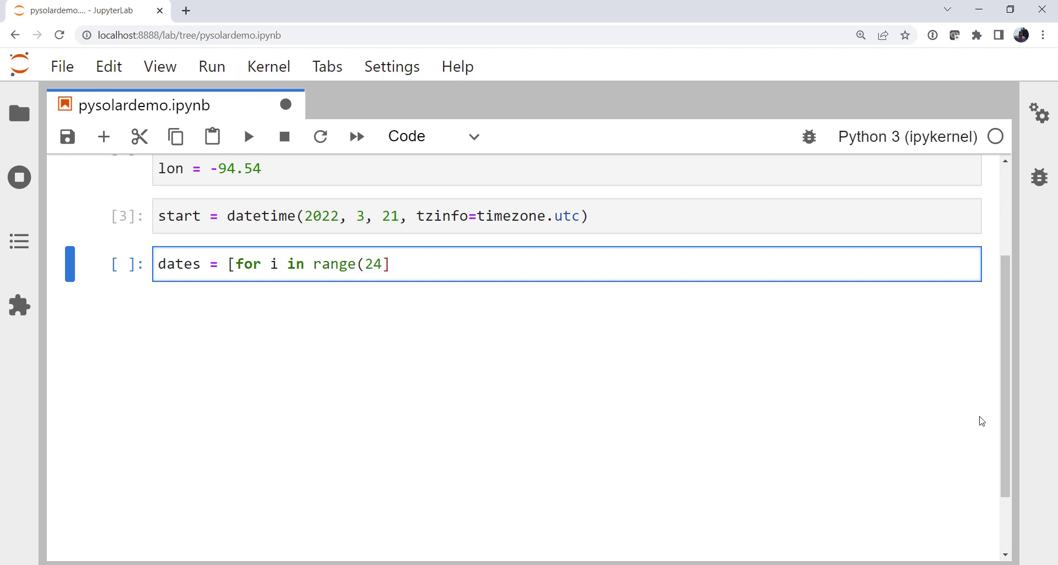
type("*")
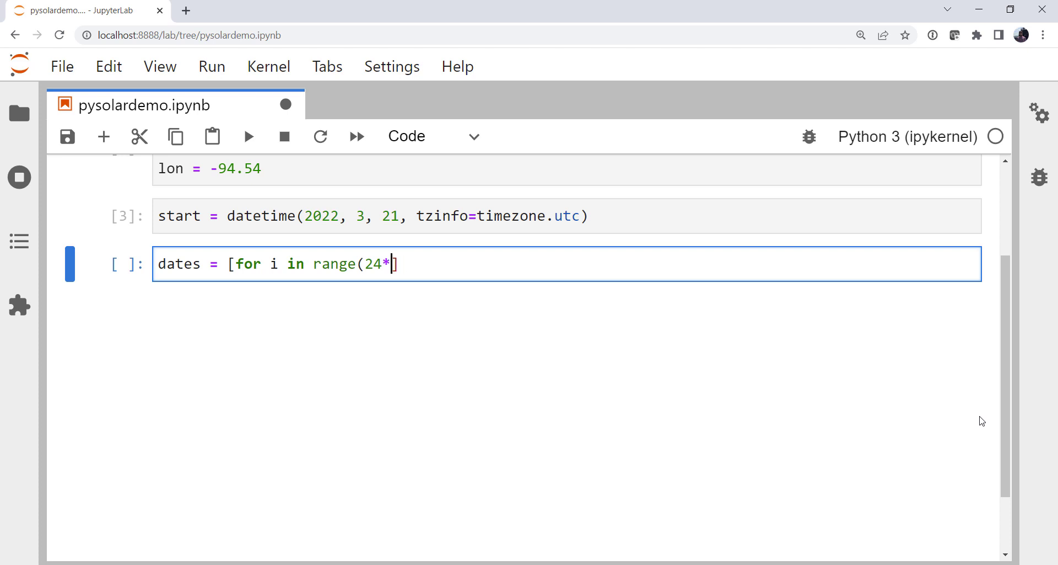
type("4")
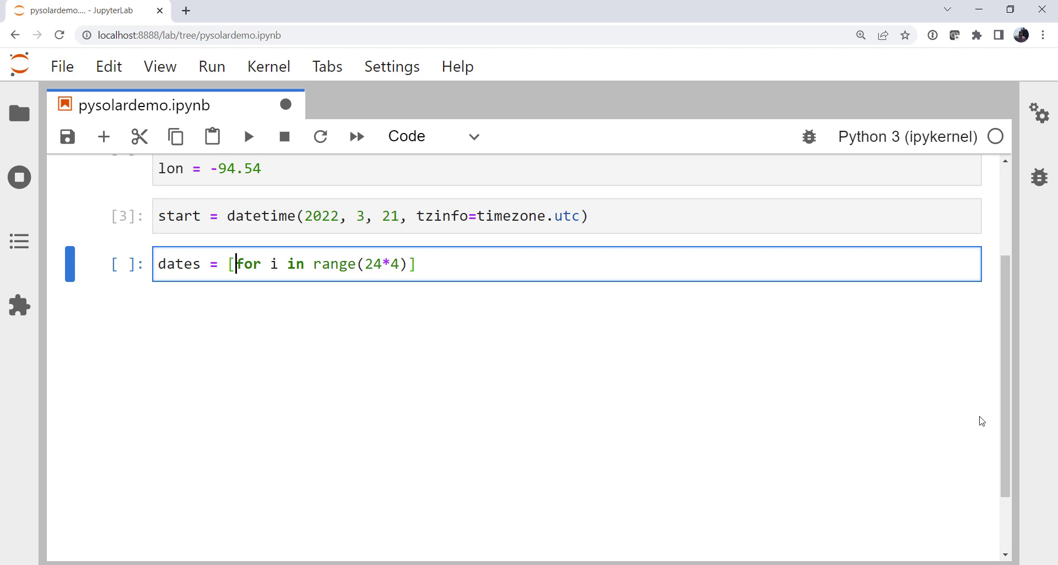
mouse_move(284, 105)
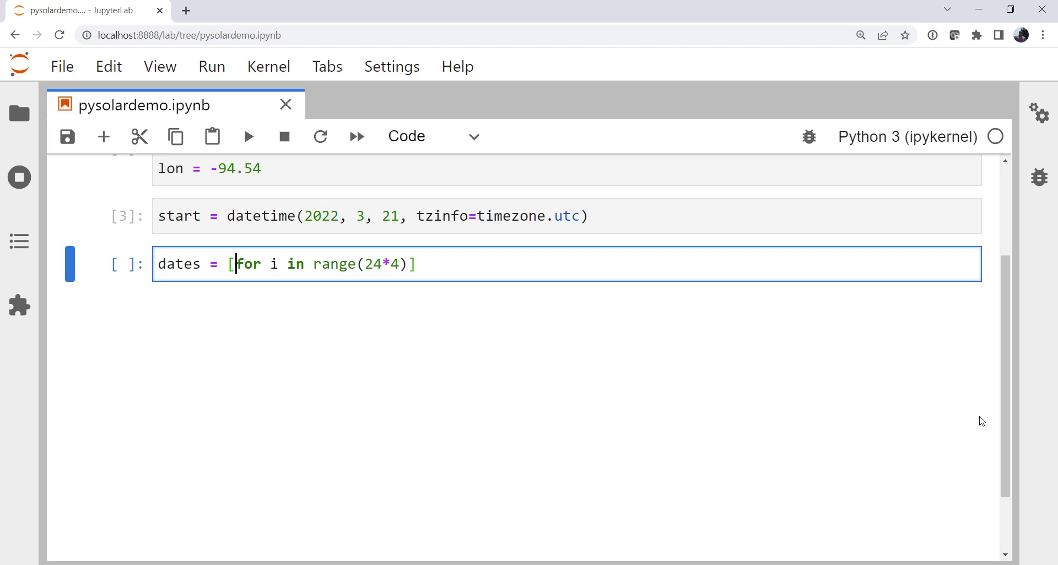
Fill in each element as start + timedelta(minutes=i * 15)
type("start +")
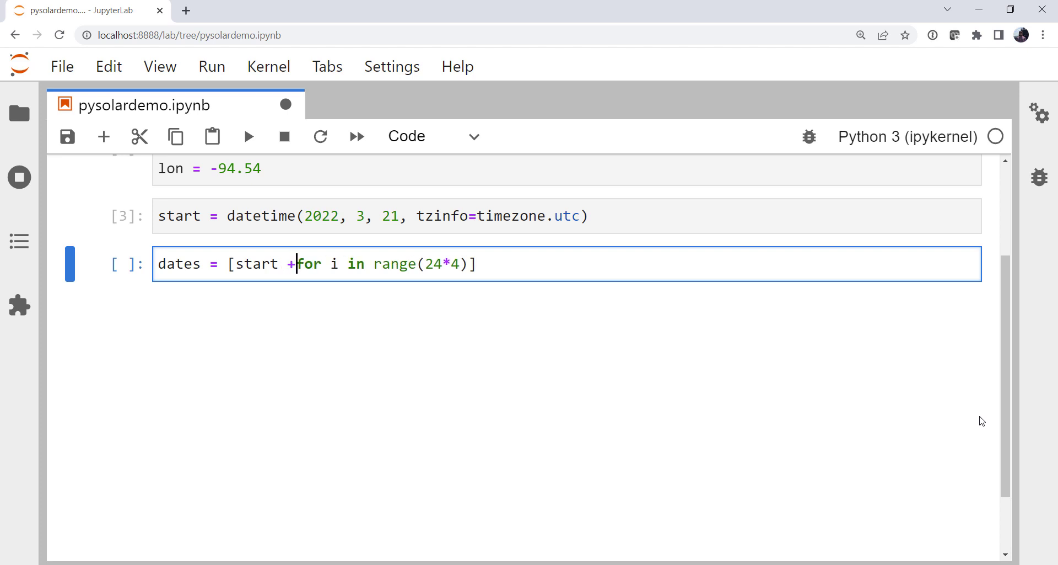
type("timedelta")
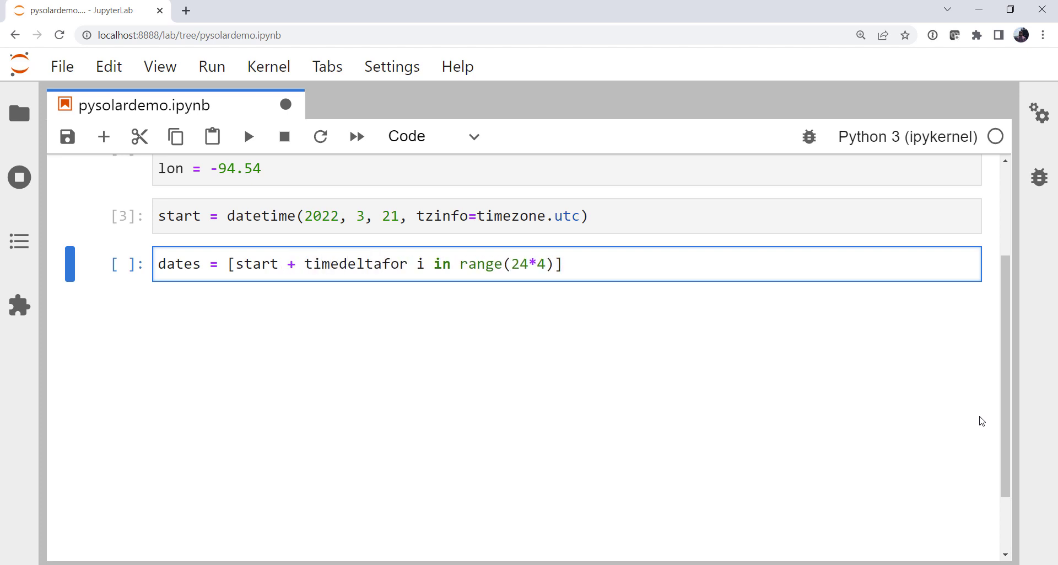
type("(minutes")
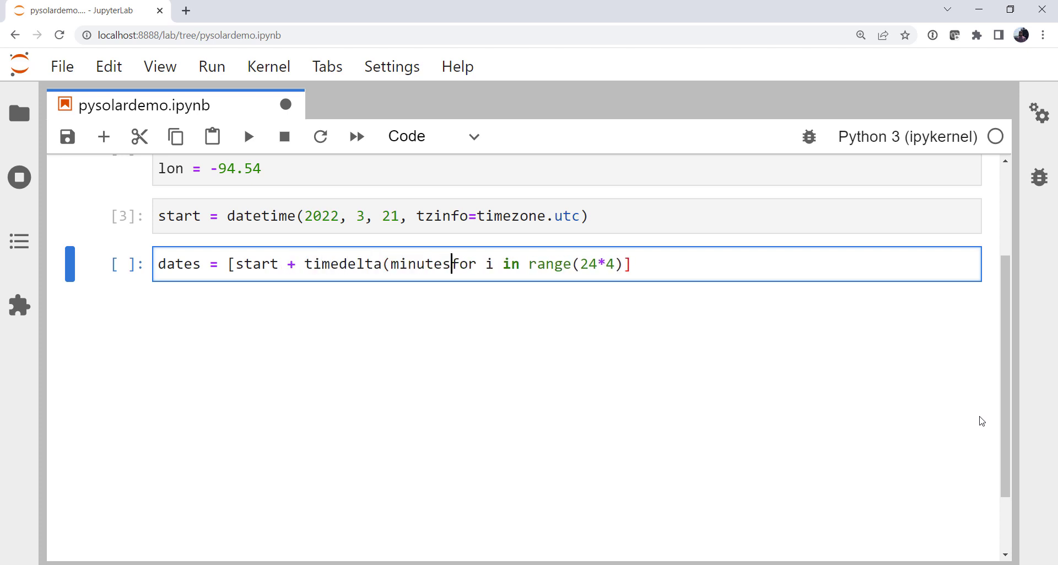
type("=i *")
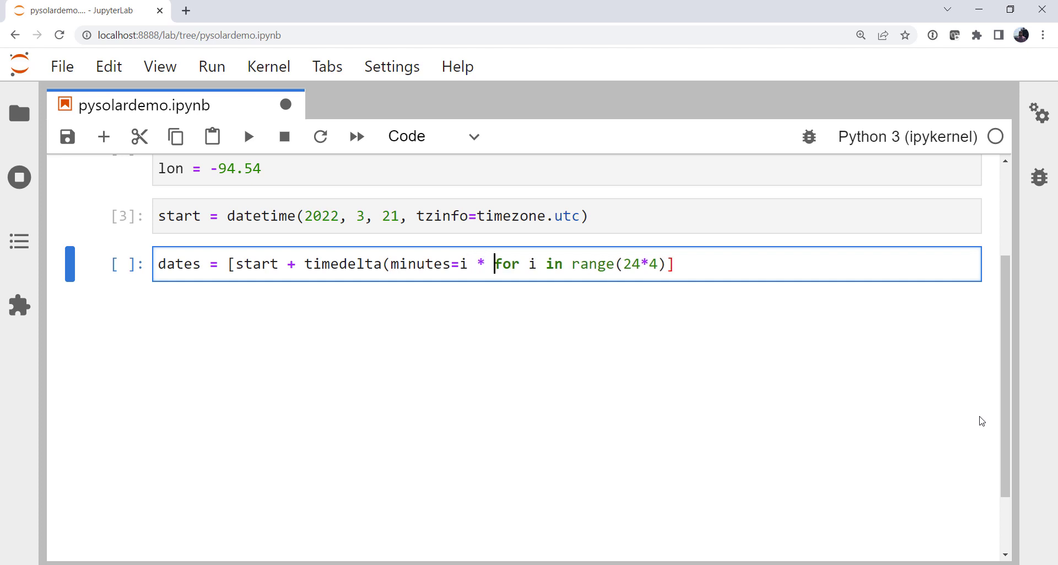
type("15")
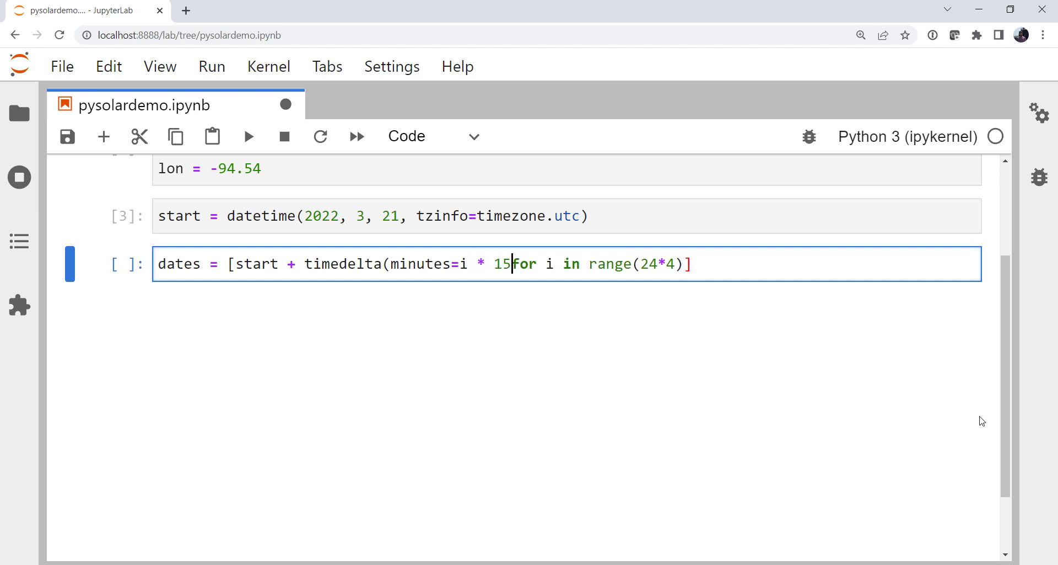
type(")")
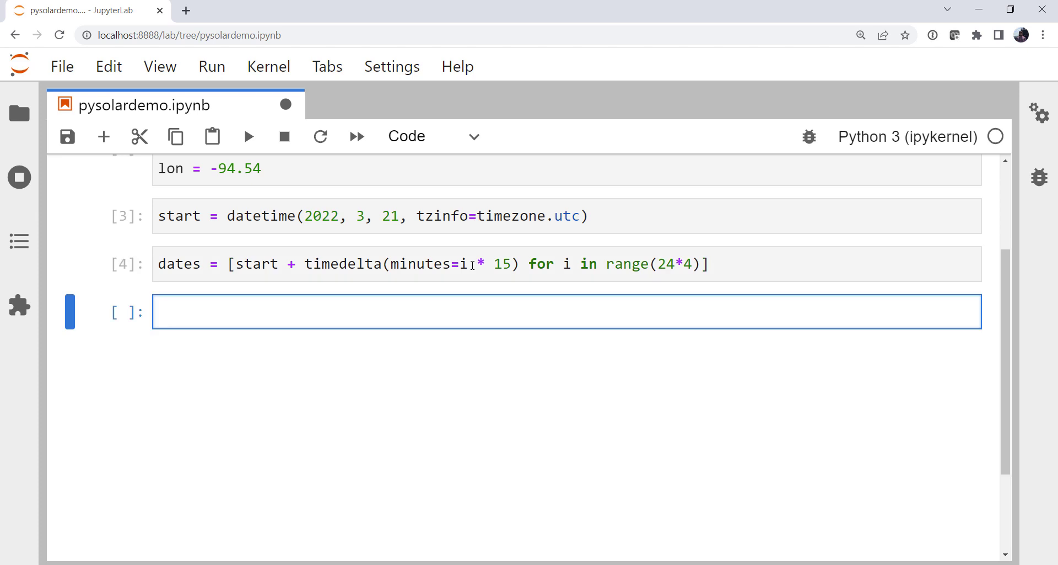
Write altitude = [solar.get_altitude(lat, lon, d) for d in dates]
type("al")
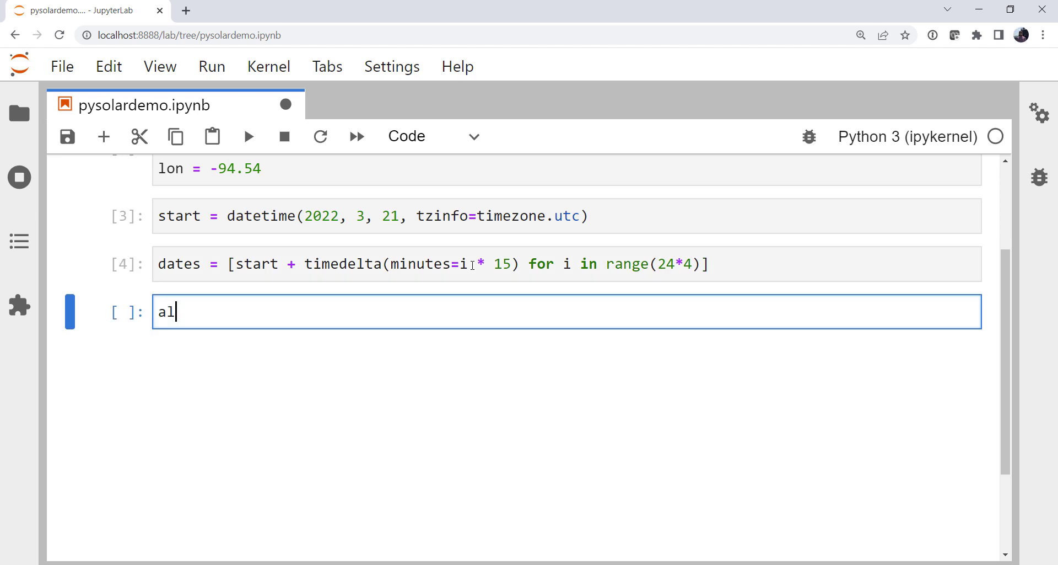
type("titude =")
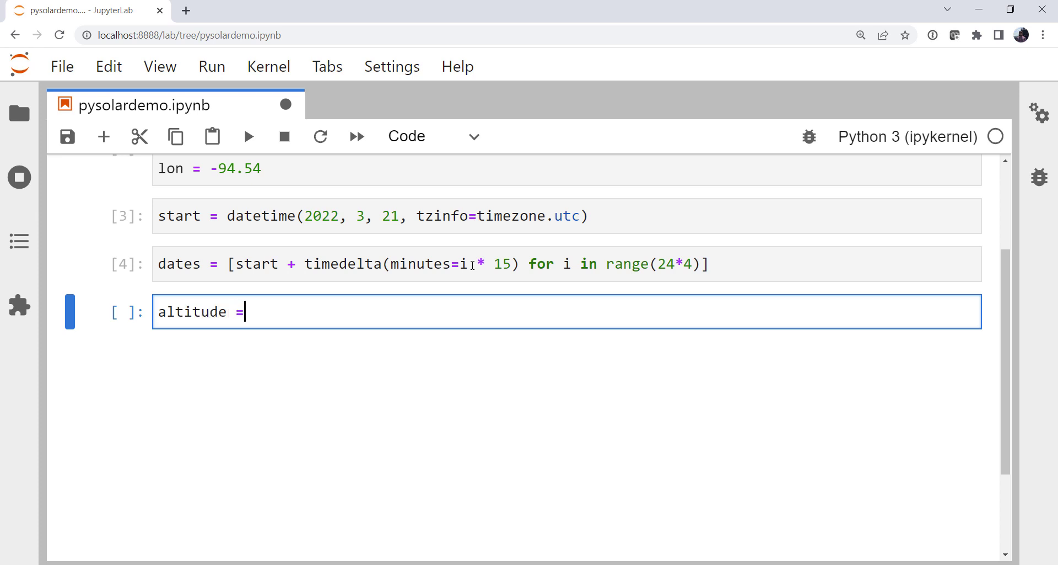
type("[")
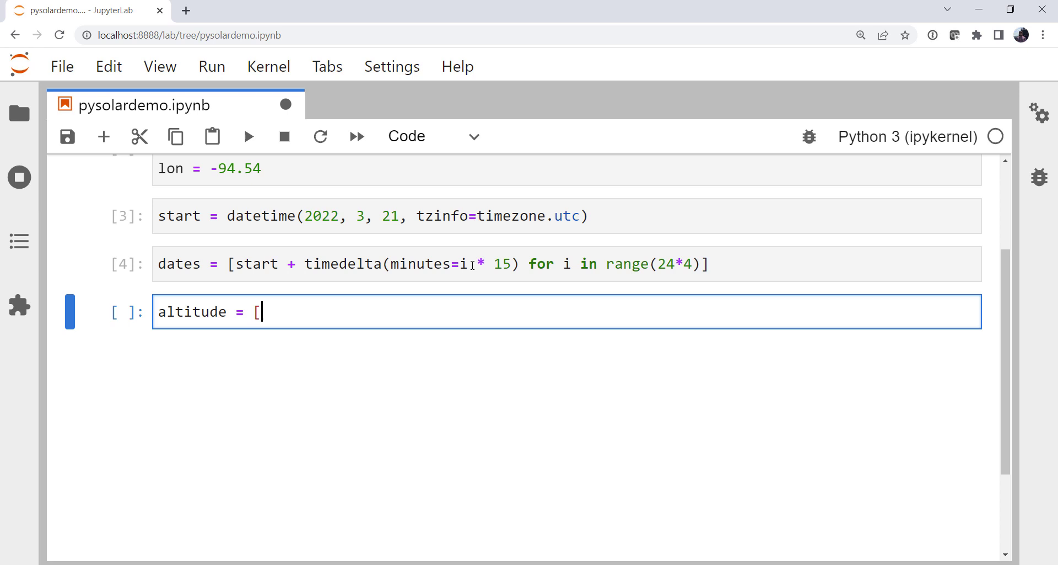
type("sika")
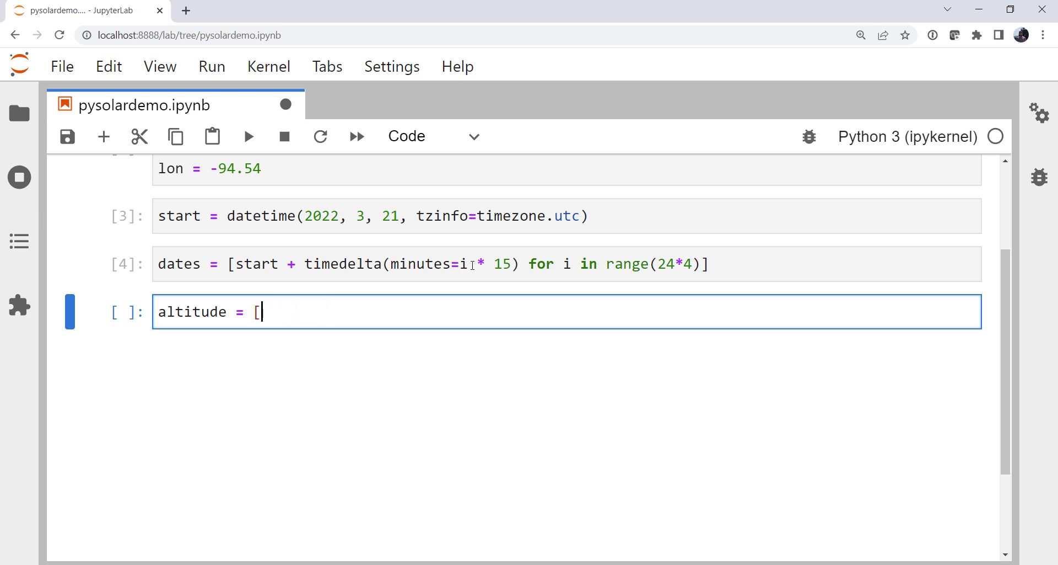
type("solar")
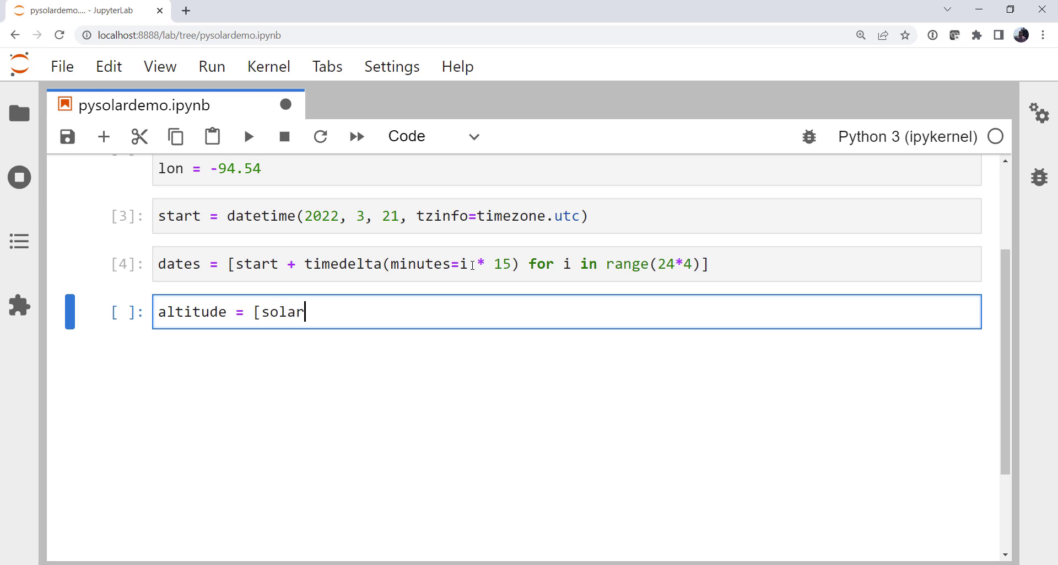
type(".get_alt")
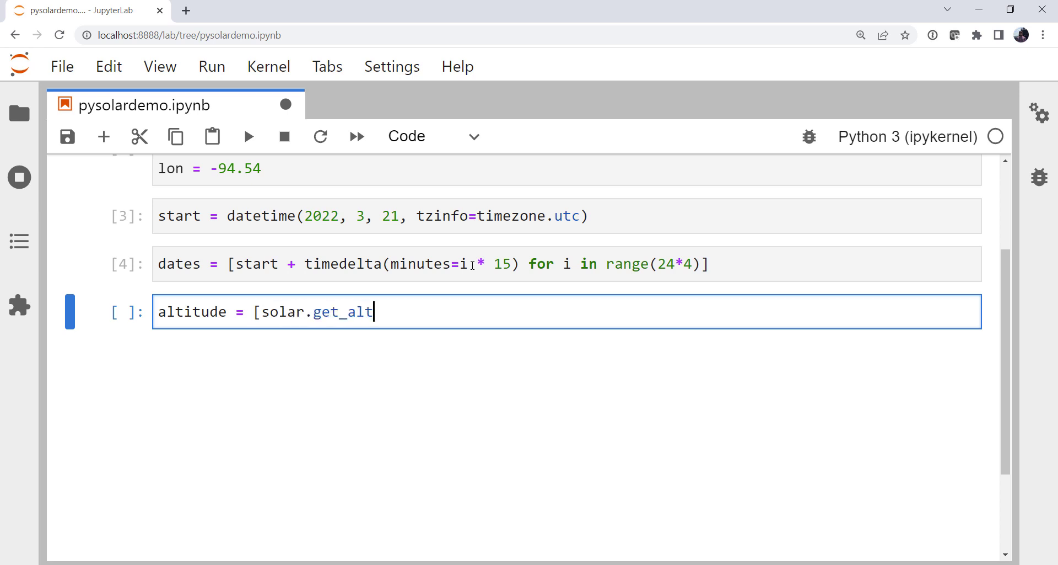
type("itude(")
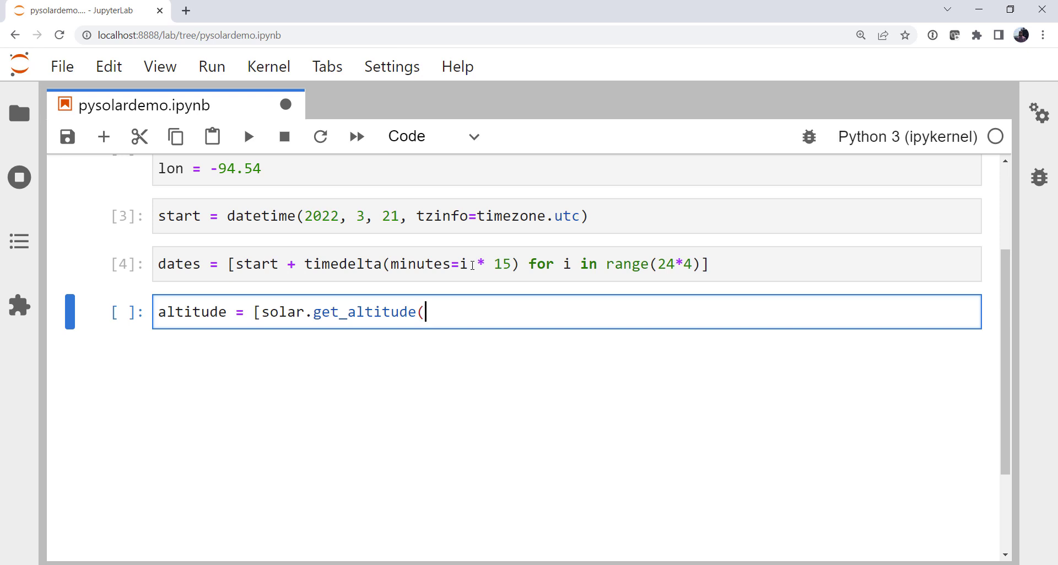
type("lat,")
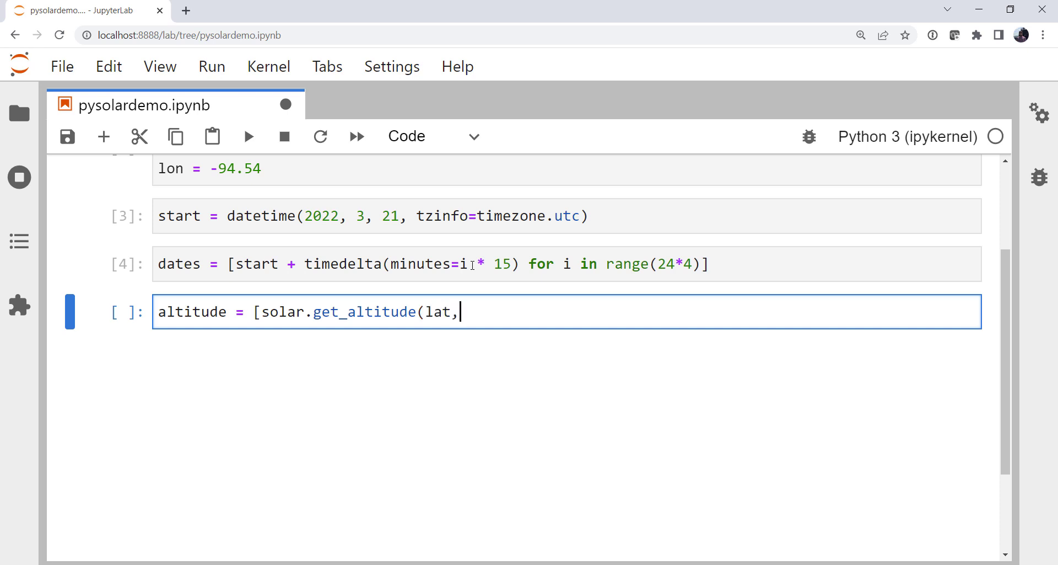
type("lon,")
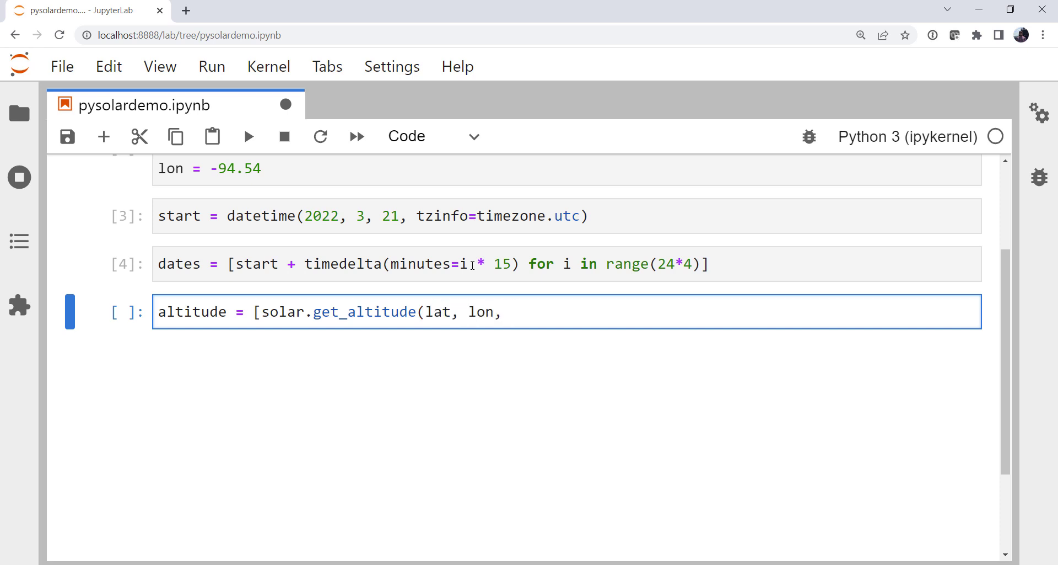
type("d) f")
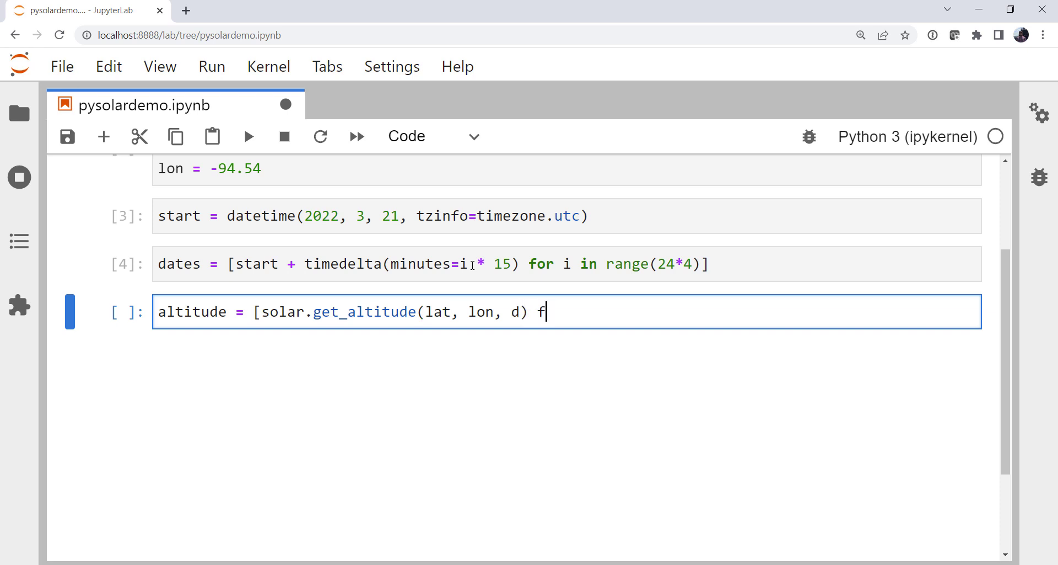
type("or d in dates")
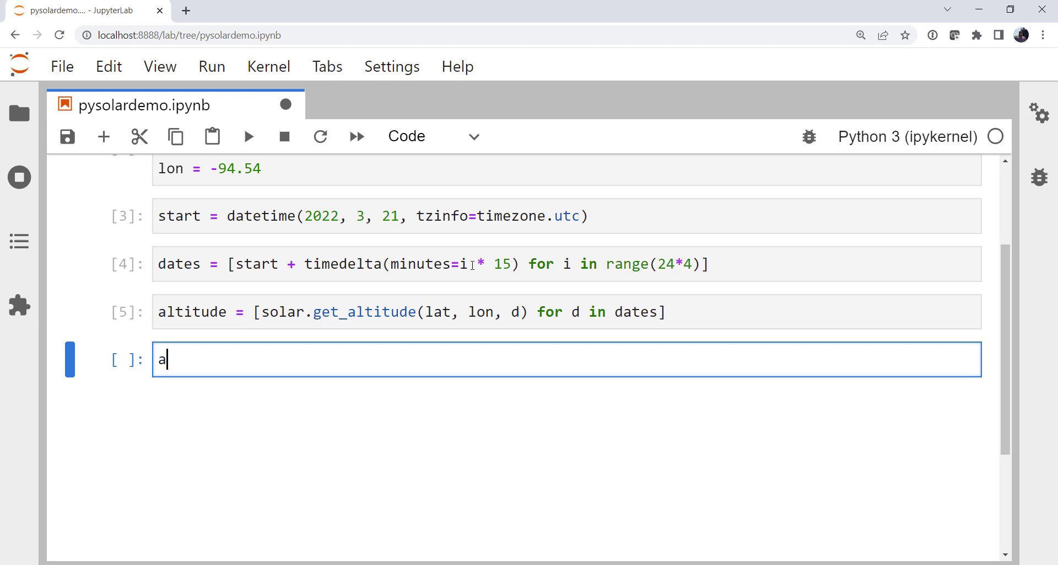
Write azimuth = [solar.get_azimuth(lat, lon, d) for d in dates]
type("zimuth =")
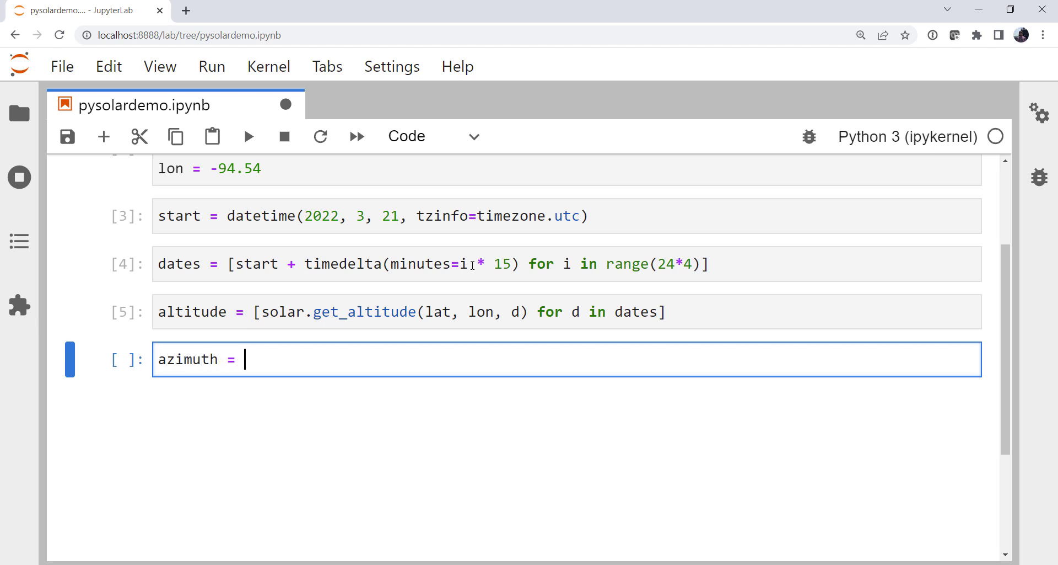
type("[solar.get")
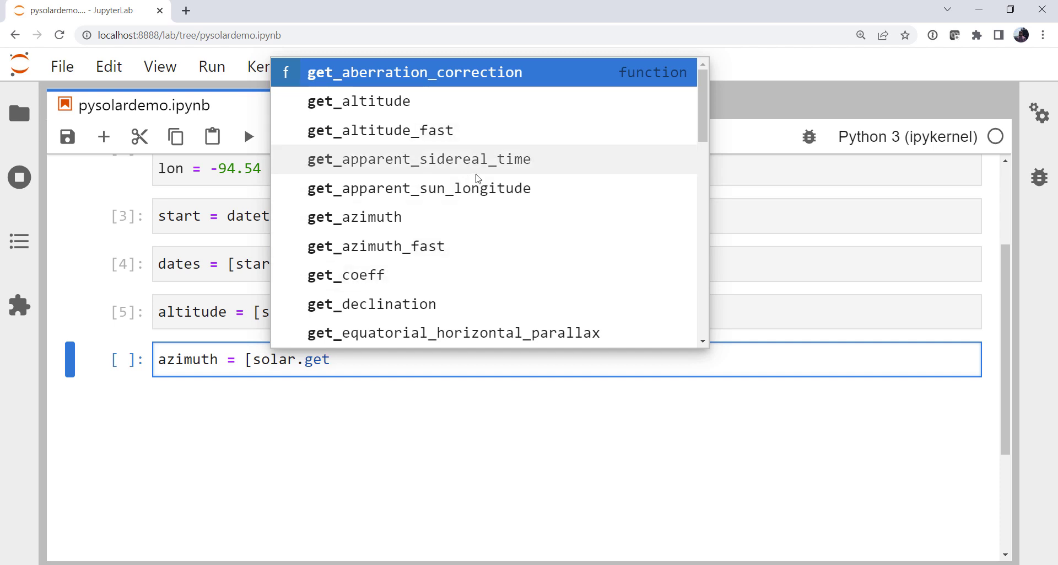
mouse_move(522, 162)
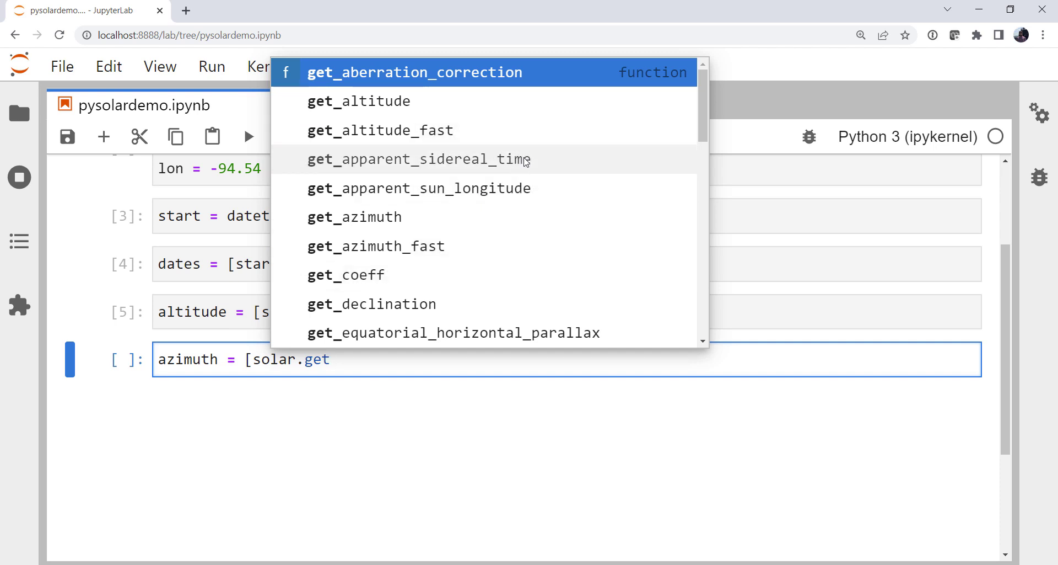
mouse_move(486, 275)
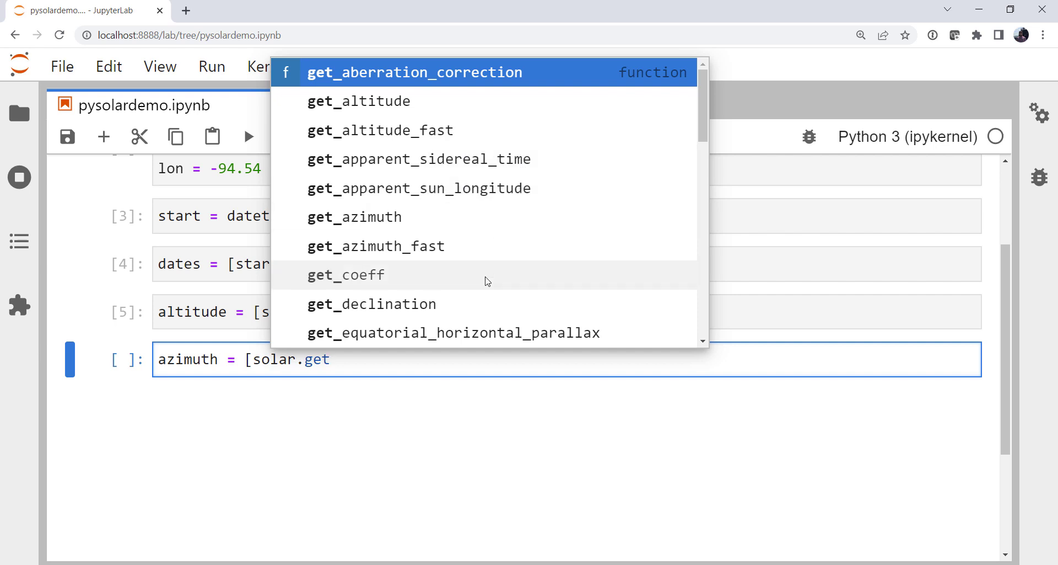
mouse_move(492, 247)
type("_azimuth")
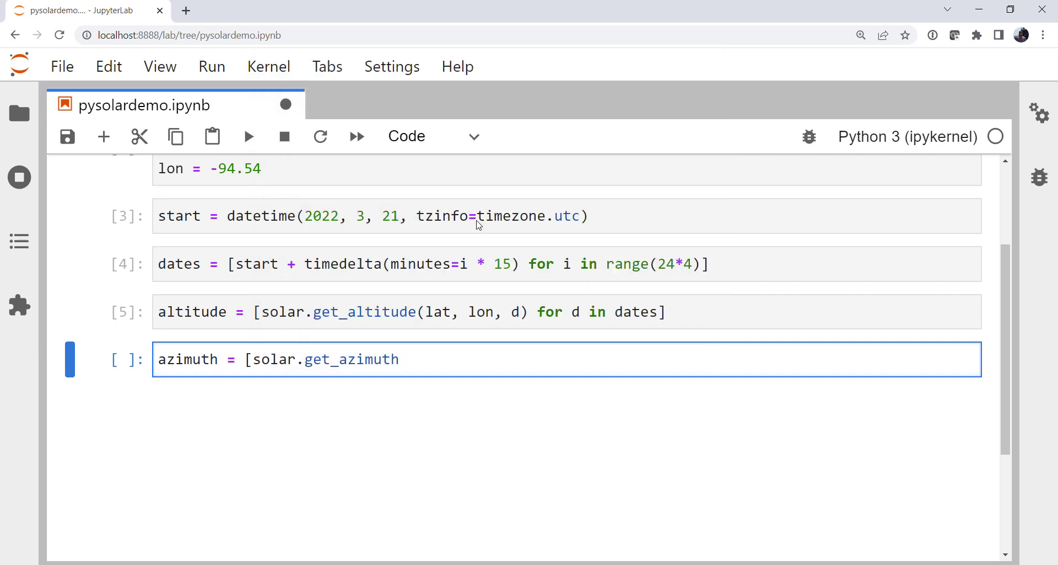
type("(")
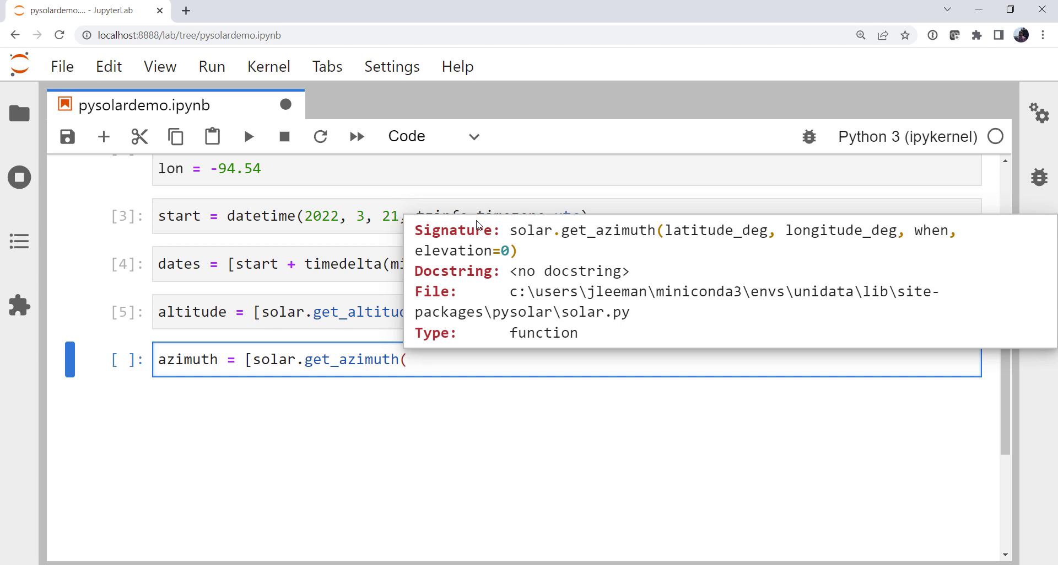
type("l")
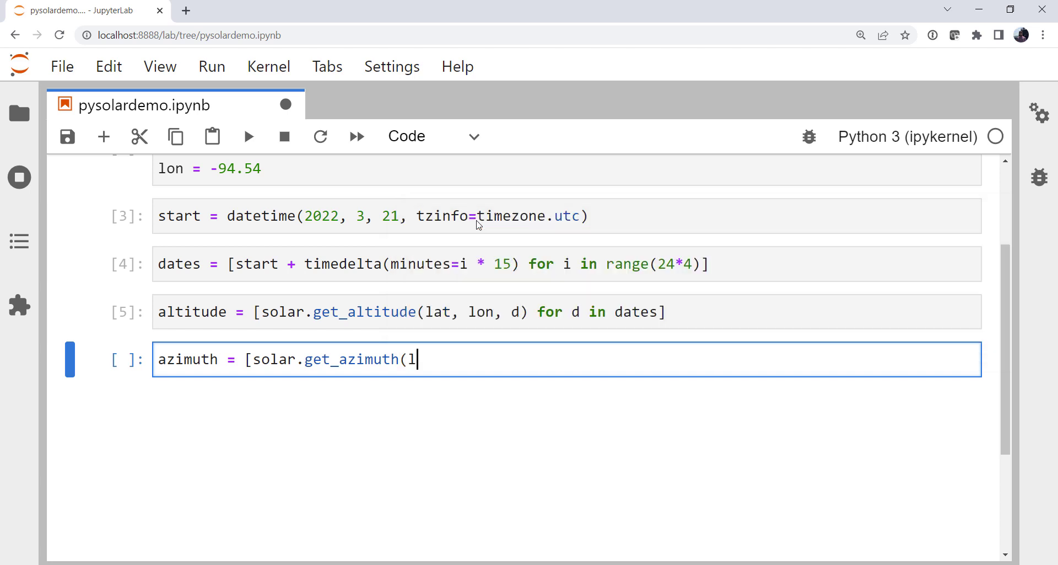
type("at, lon,")
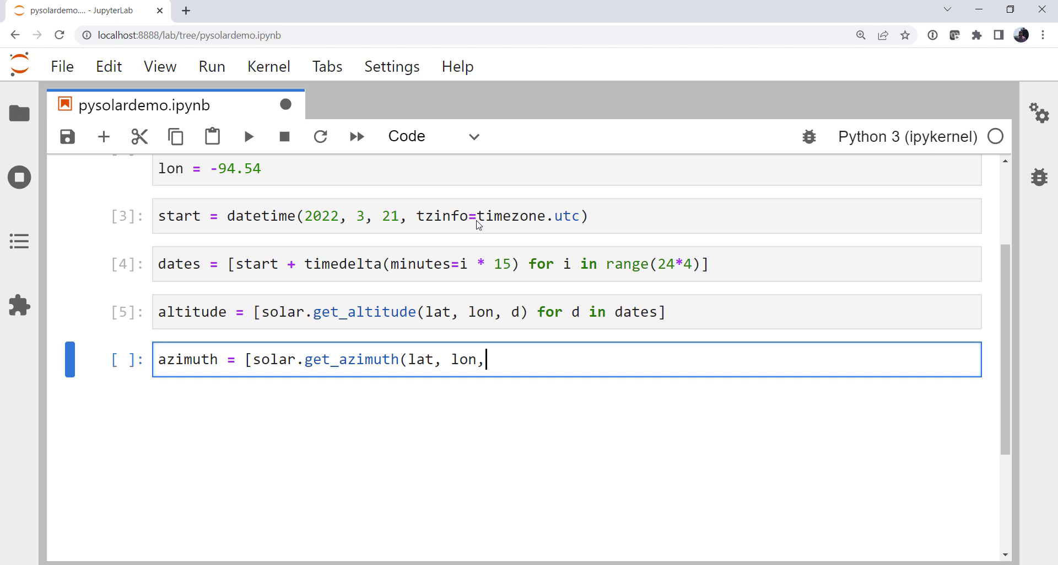
type("d) for d in dates]")
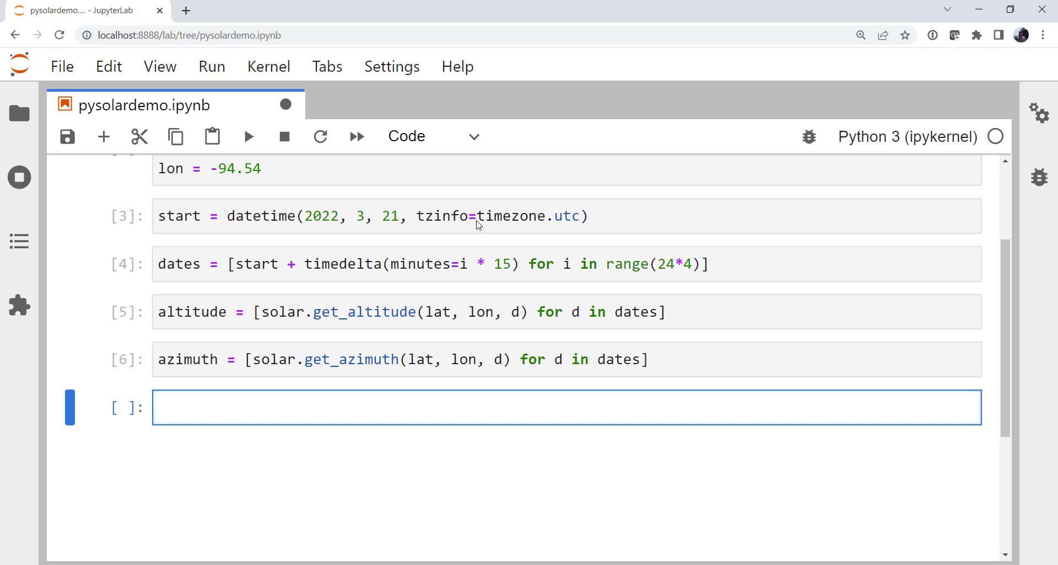
Create fig, axes = plt.subplots(nrows=2, figsize=(15, 5))
type("fig, ax")
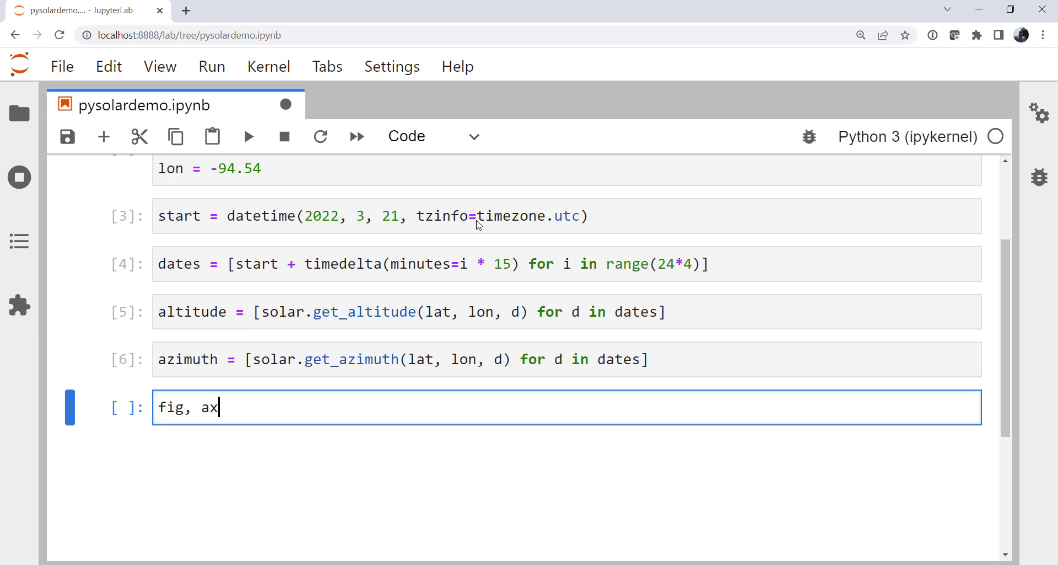
type("es = plt.subplot")
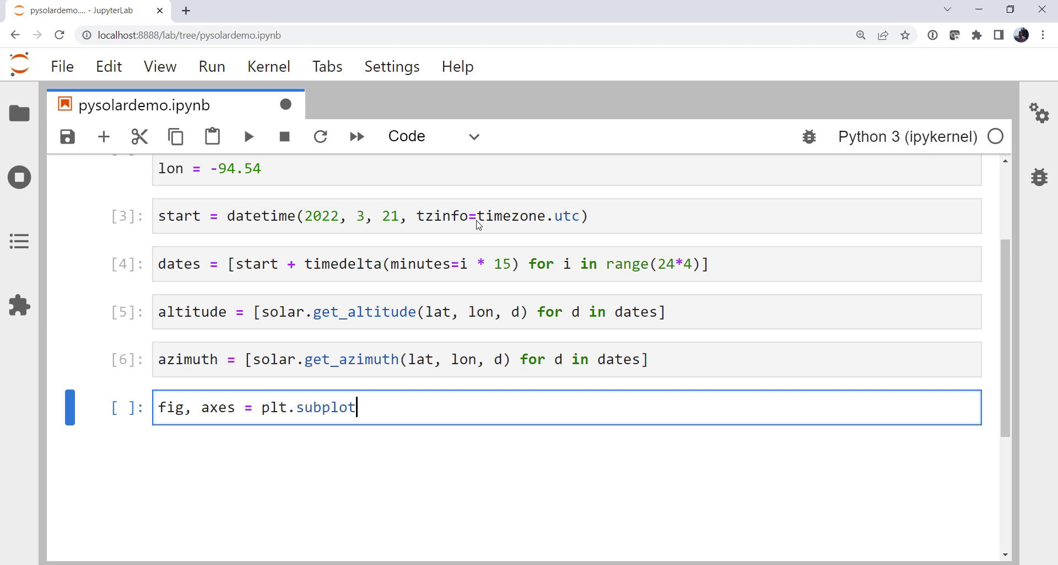
type("s(nrow")
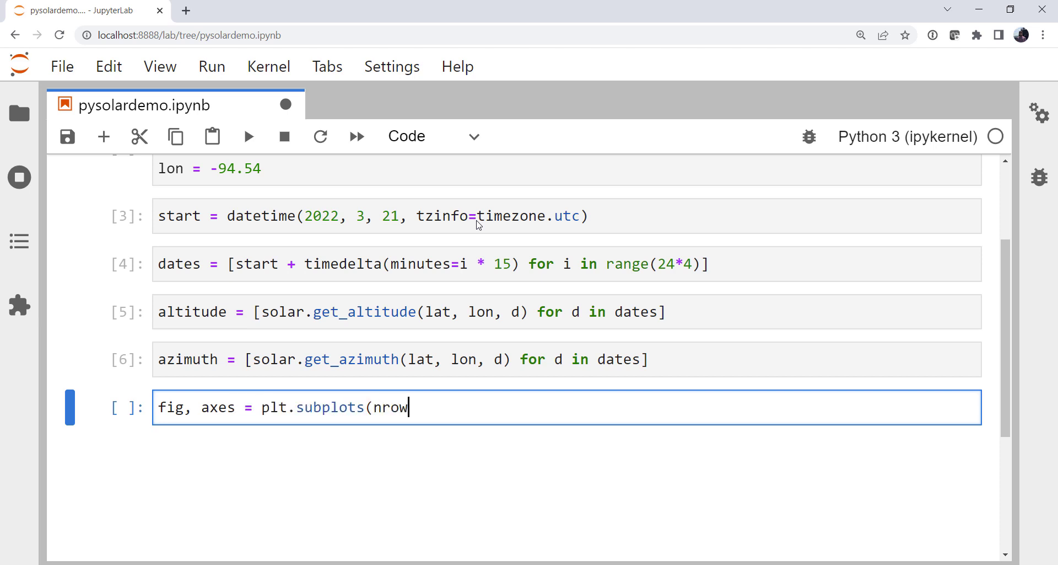
type("s=2")
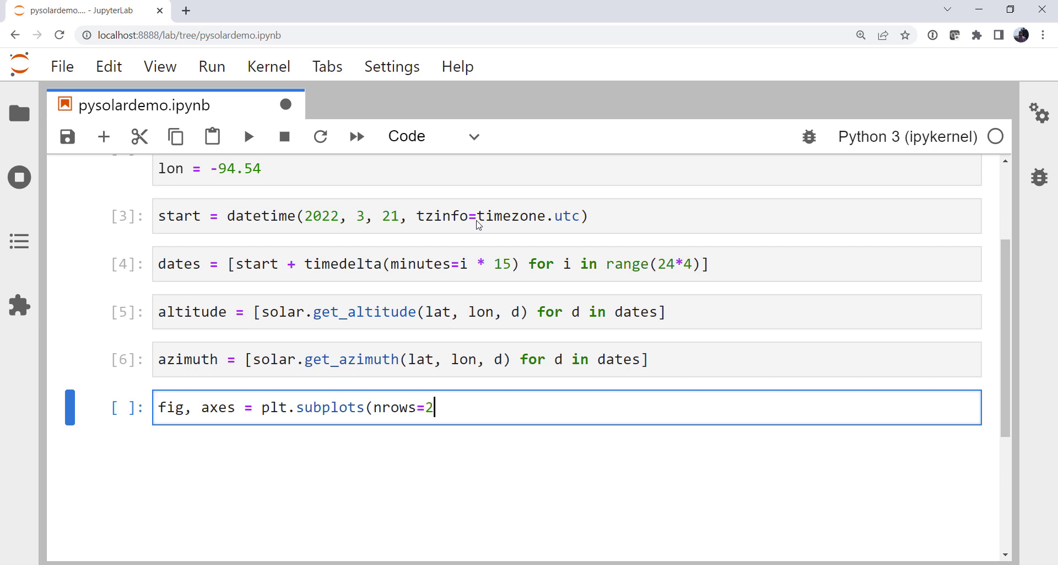
type(", figsiz")
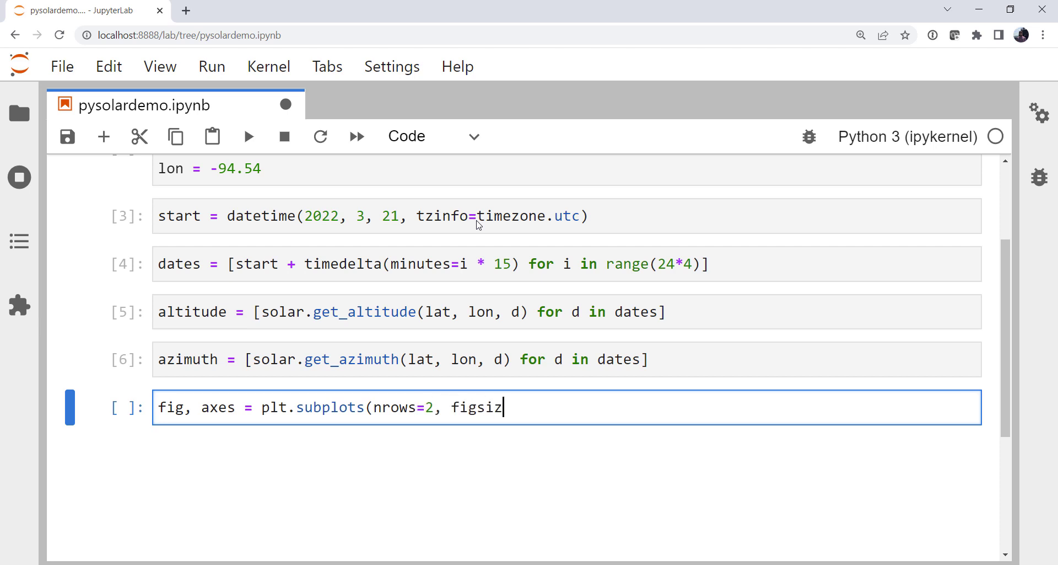
type("e=(")
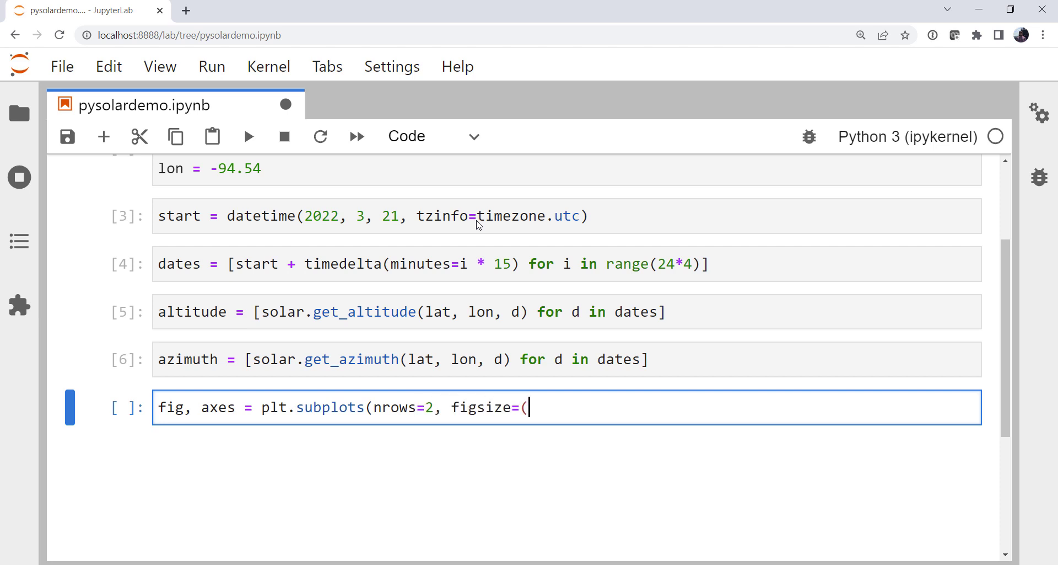
type("15,")
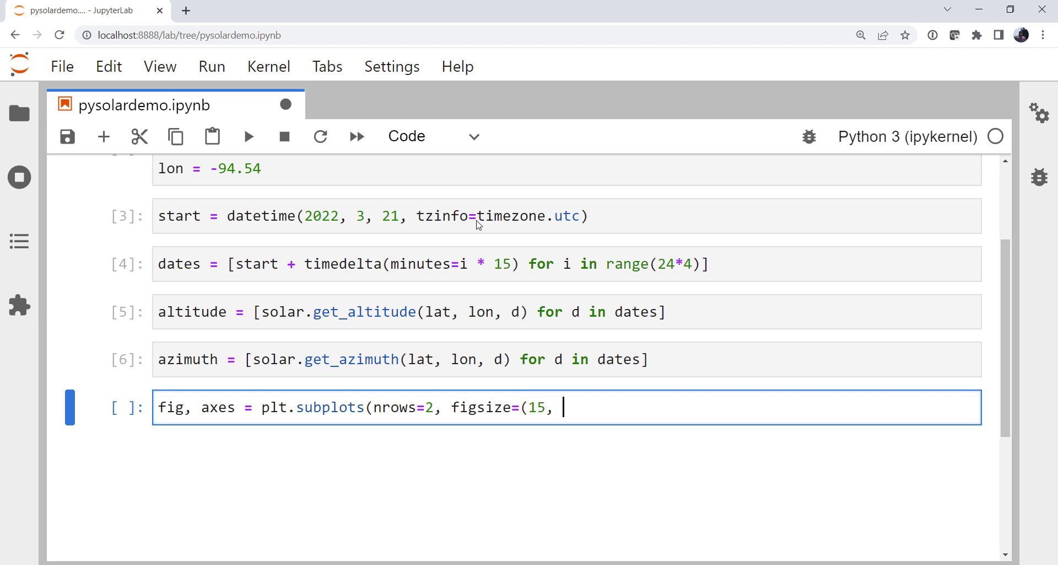
type("5))")
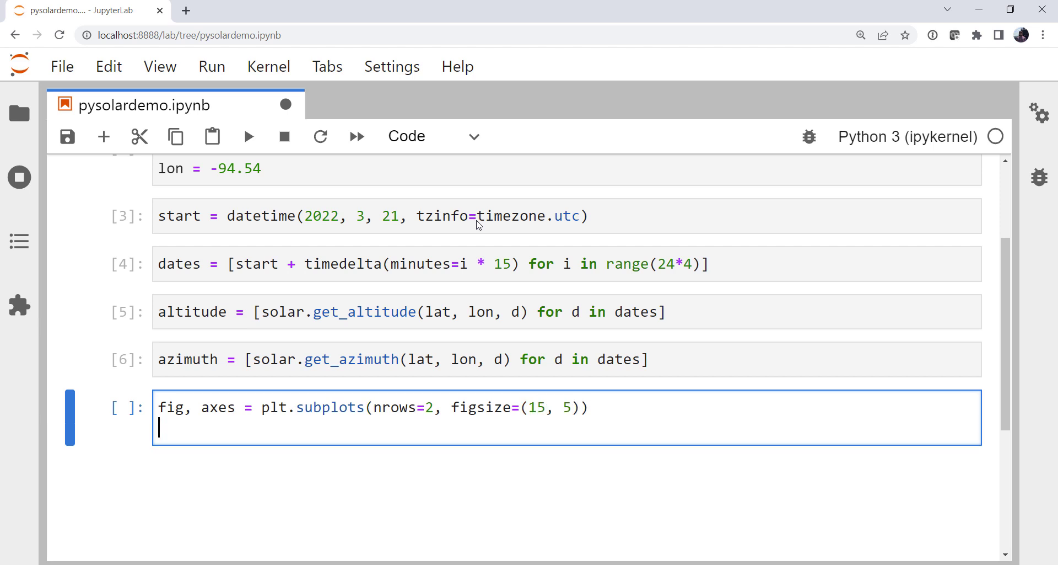
Plot altitude against dates on axes[0] and azimuth against dates on axes[1]
type("axes")
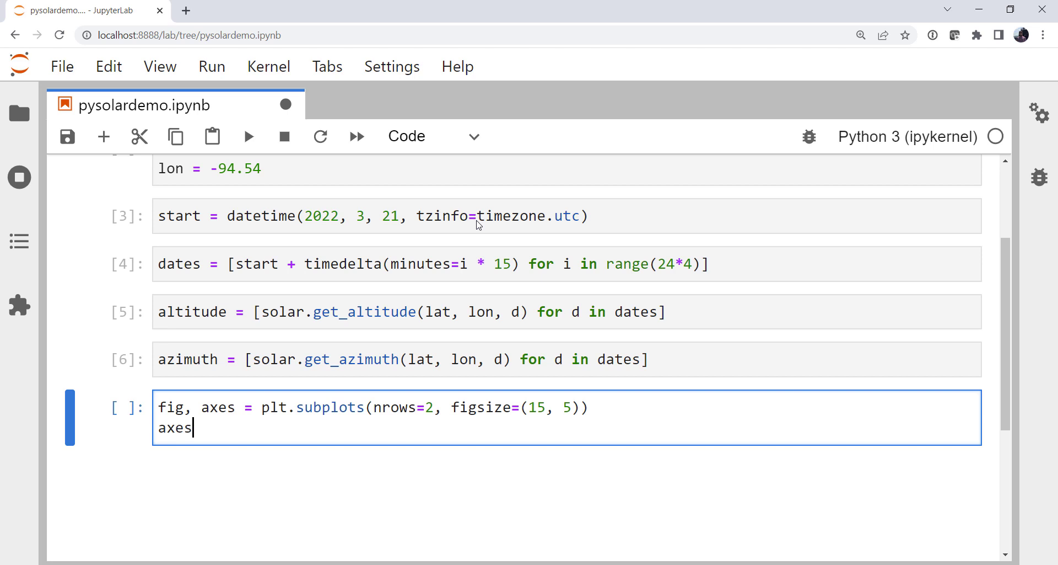
type("[0].")
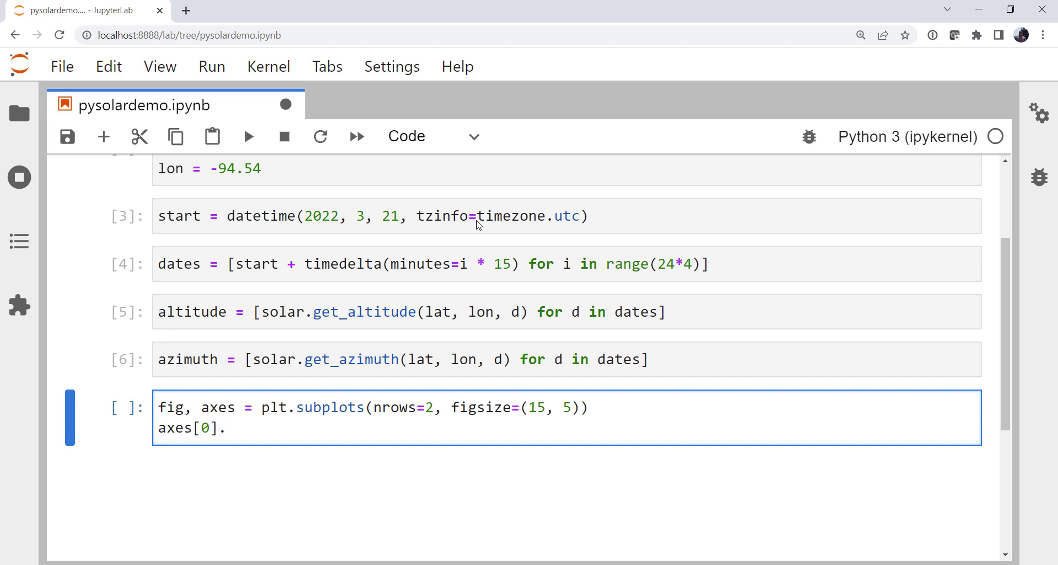
type("plot(date")
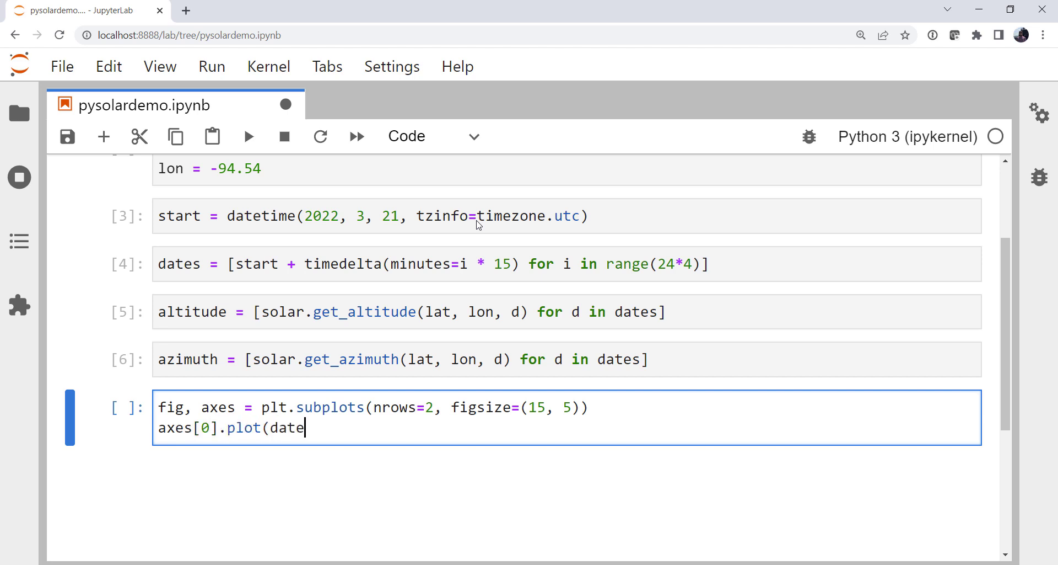
type("s, altitude")
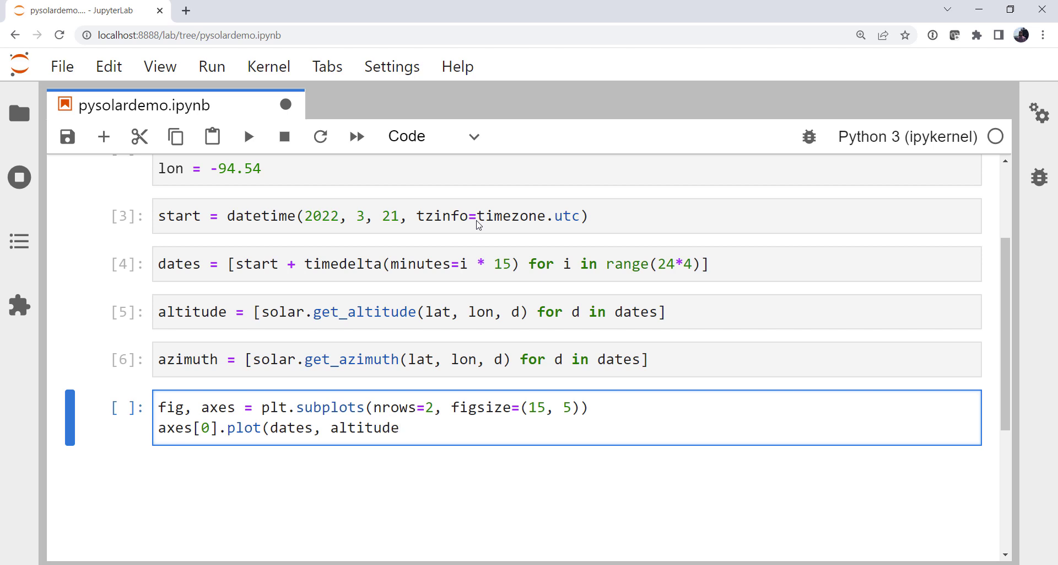
type("ace")
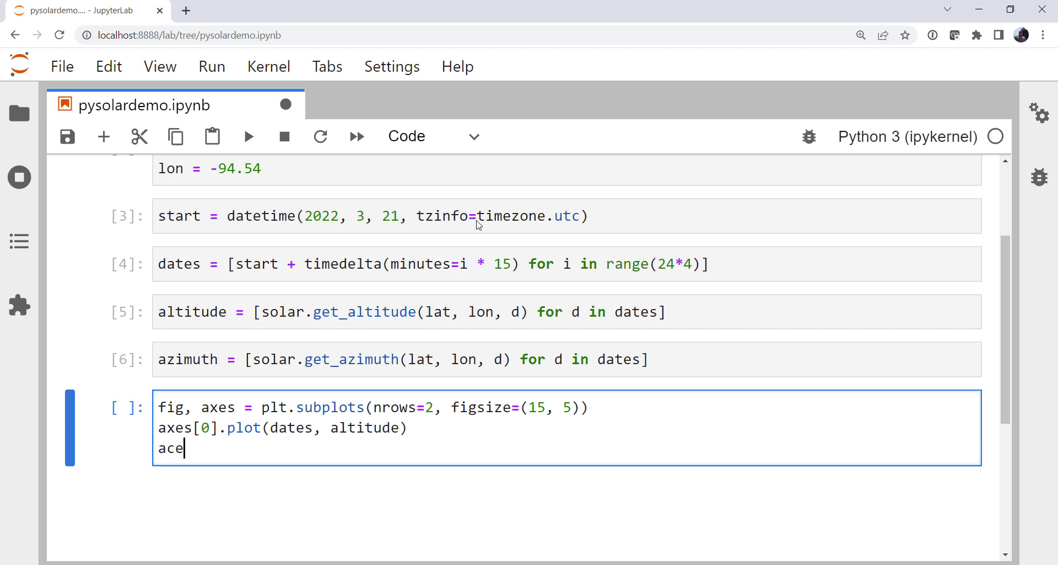
type("xes[1]")
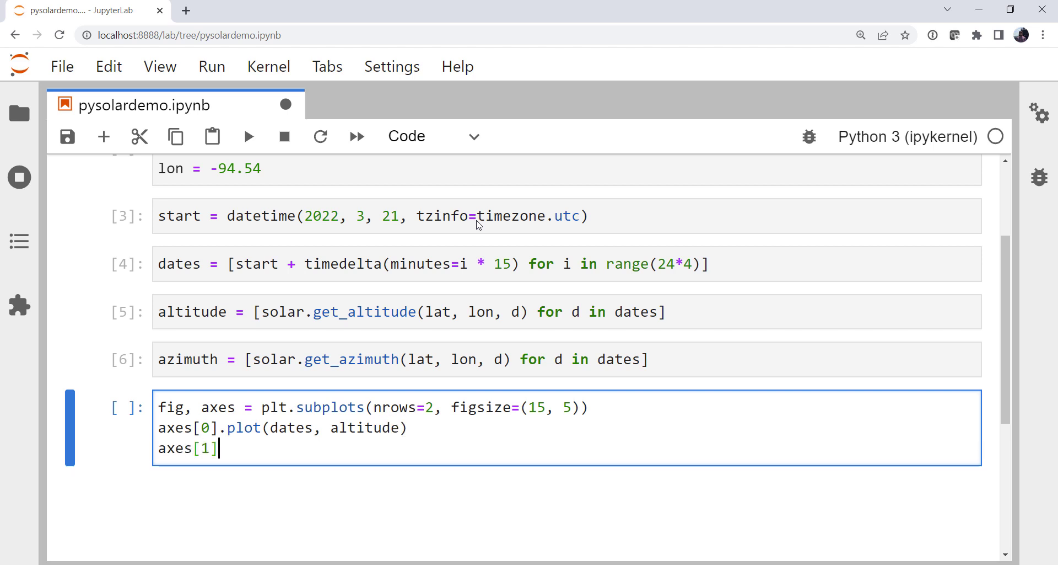
type(".plot(date")
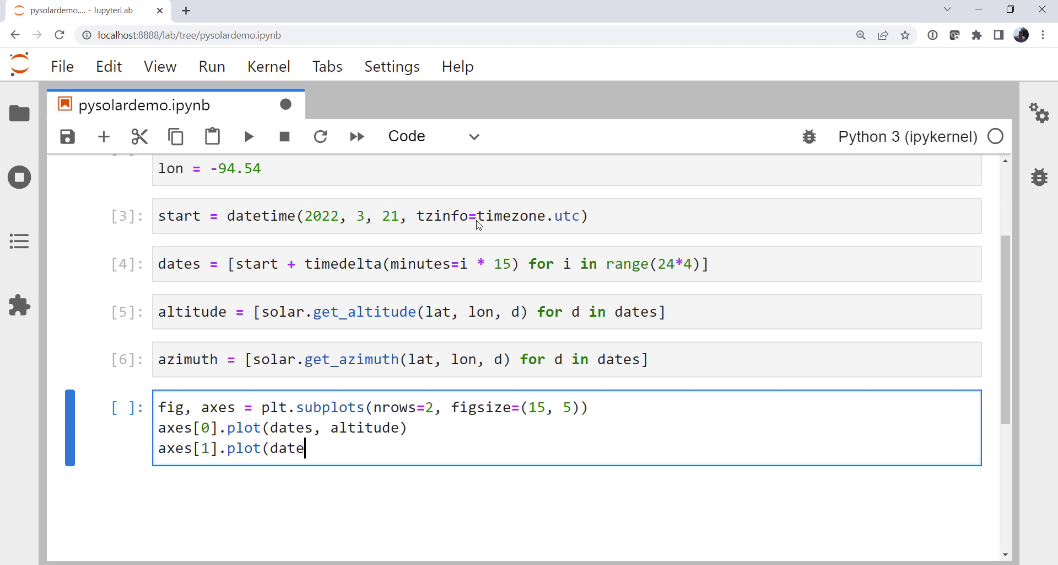
type("s, azimuth")
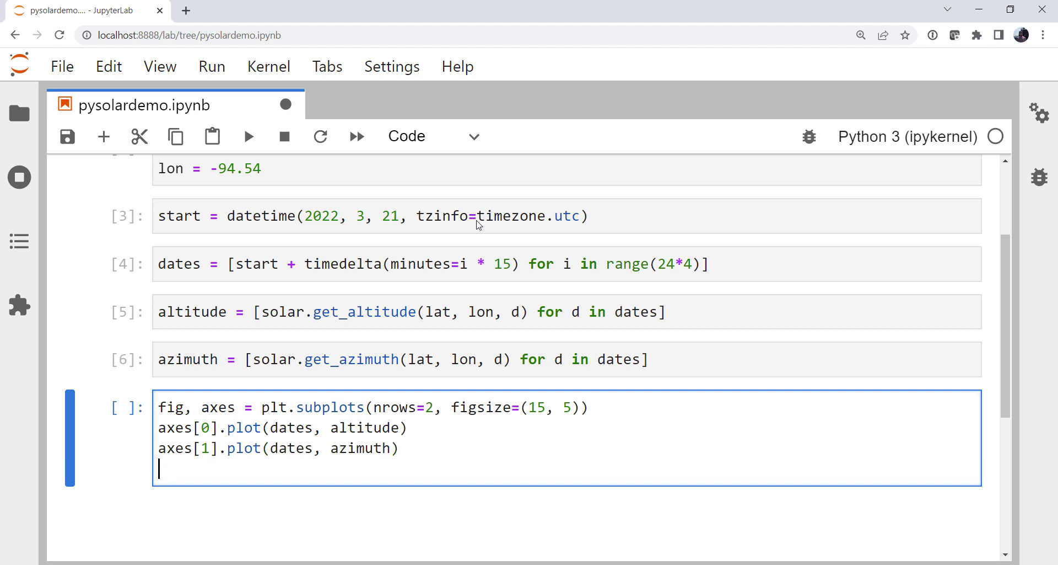
type("aces[0]")
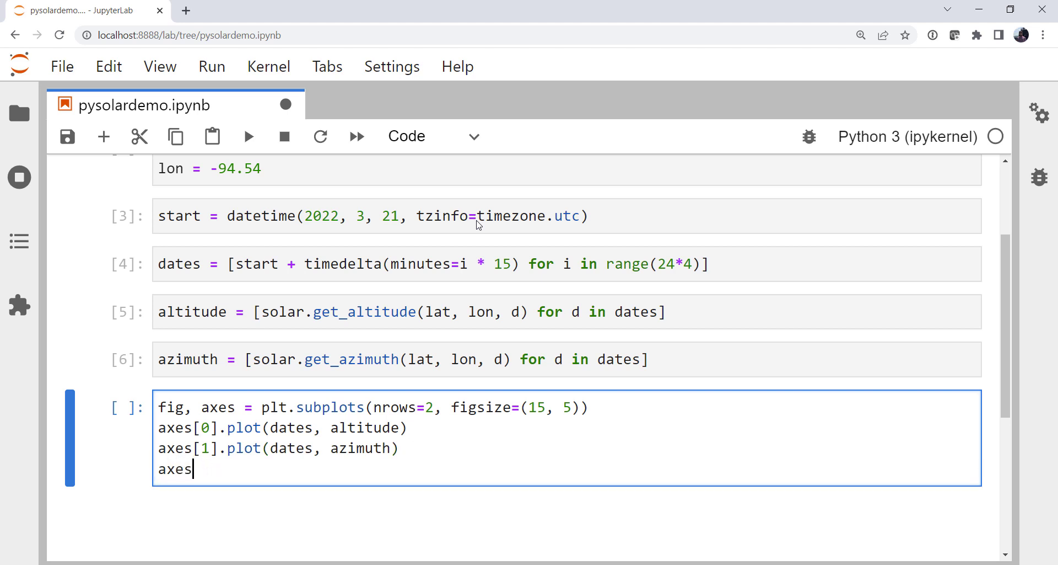
Set y-labels 'Altitude (deg)' on axes[0] and 'Azimuth (deg)' on axes[1]
type("[0].")
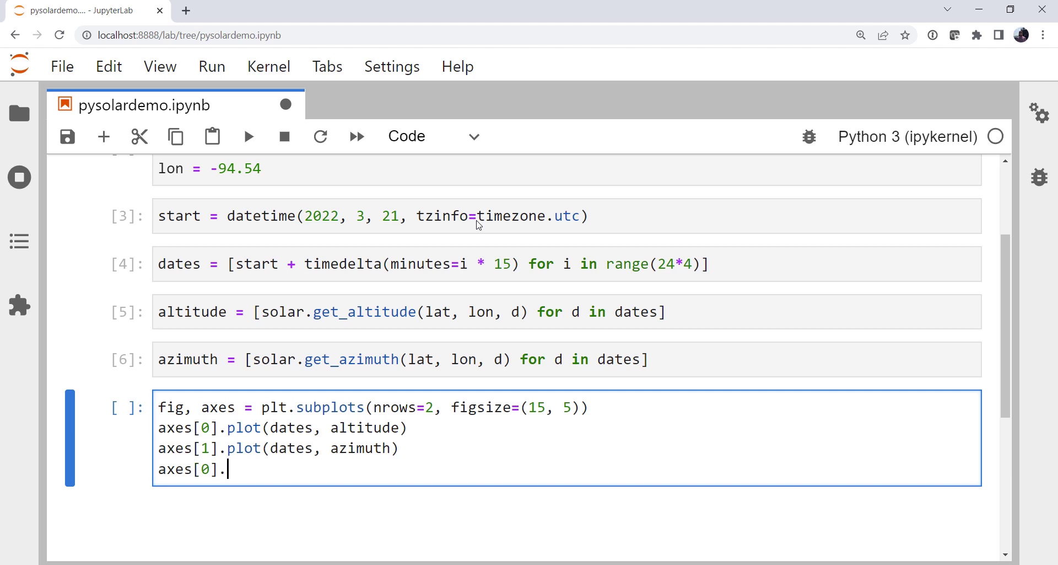
type("set_")
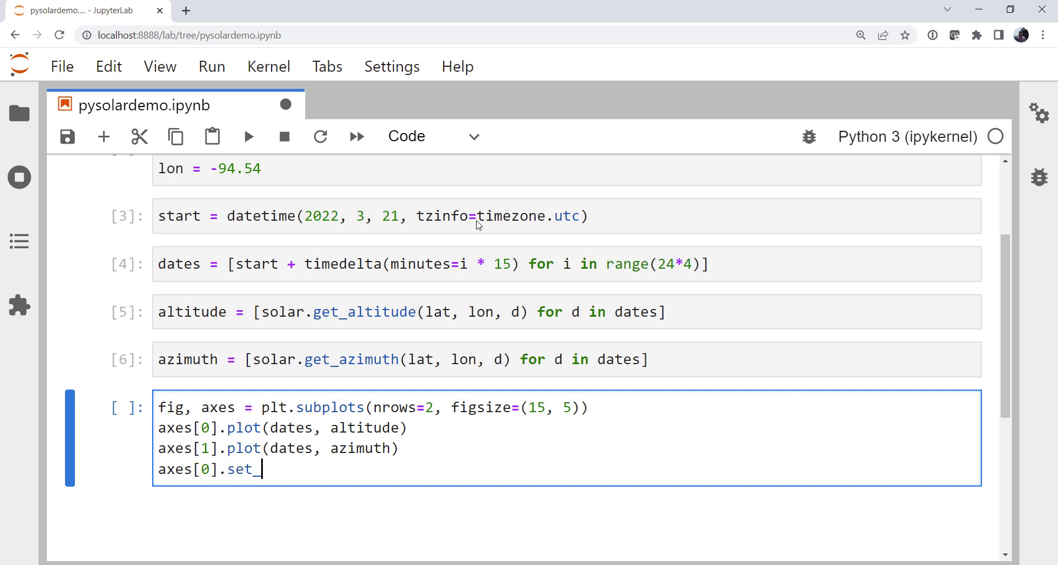
type("yla")
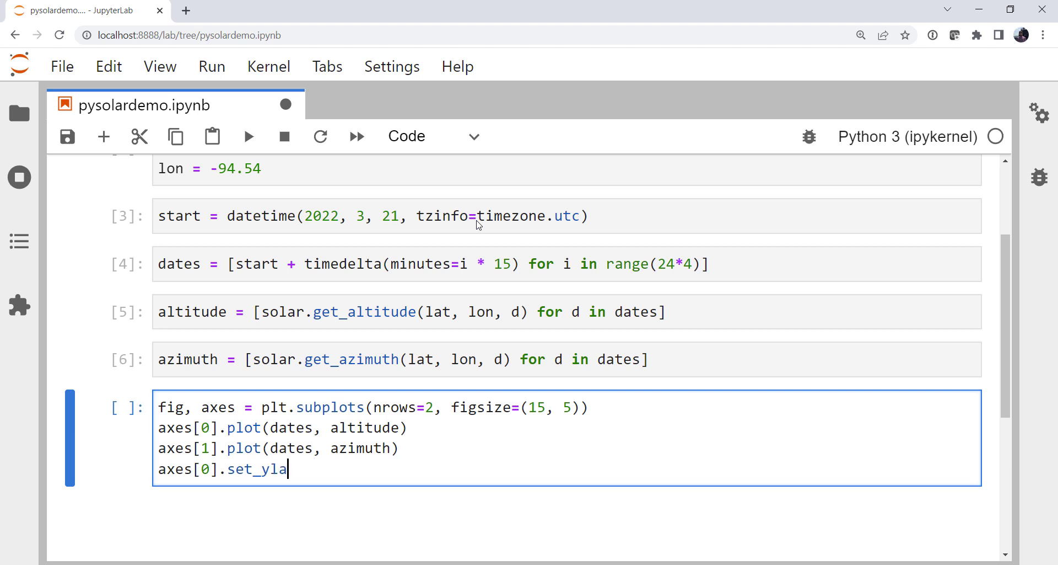
type("bel('")
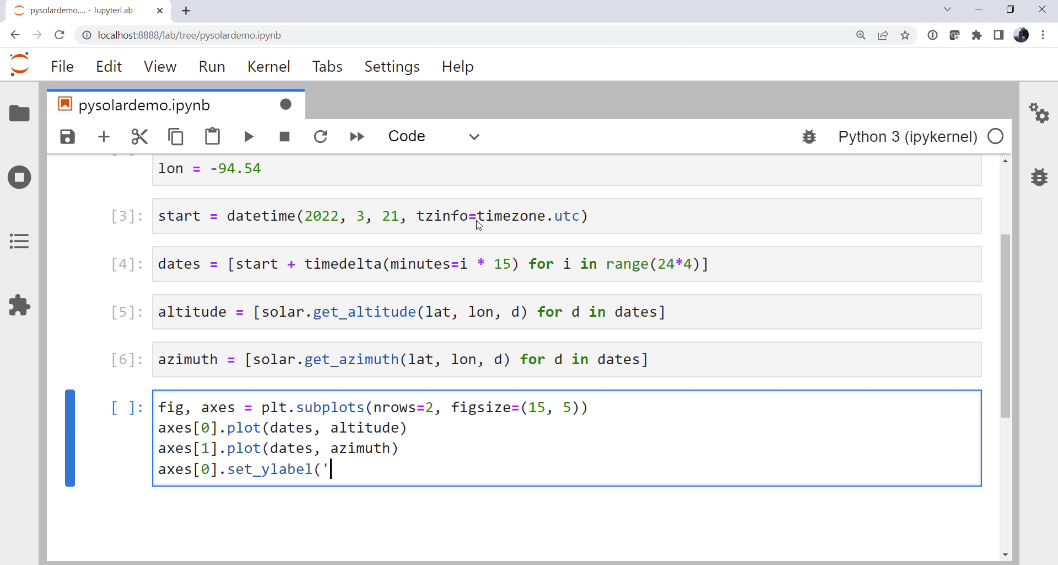
type("Altitude")
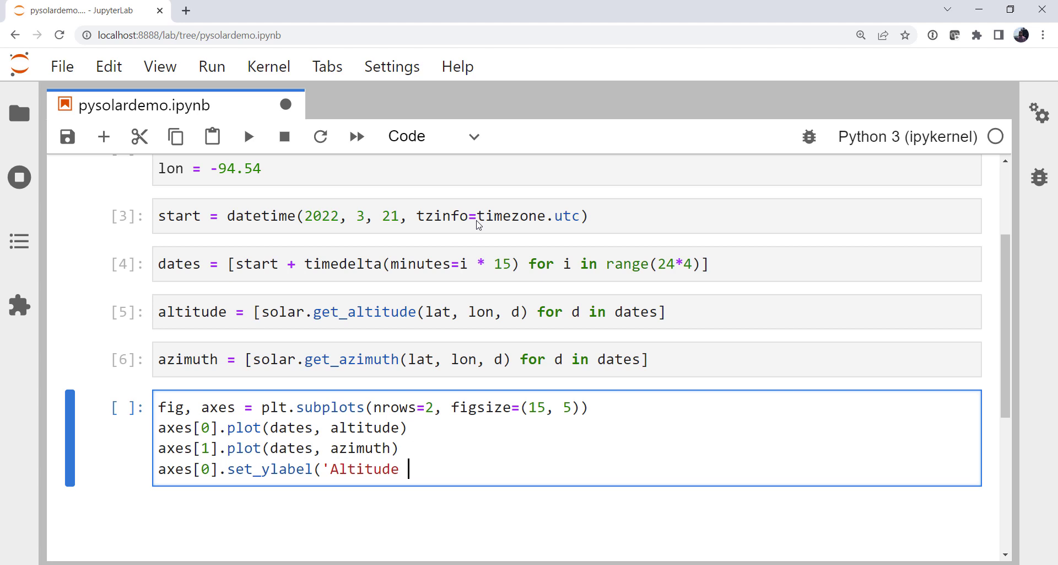
type("(deg)')")
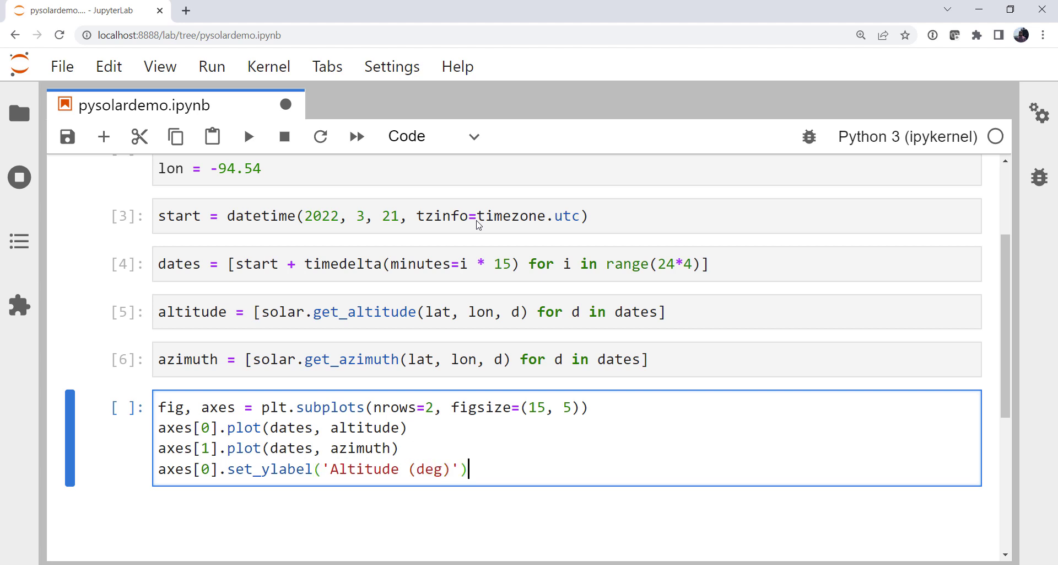
type("axes[1")
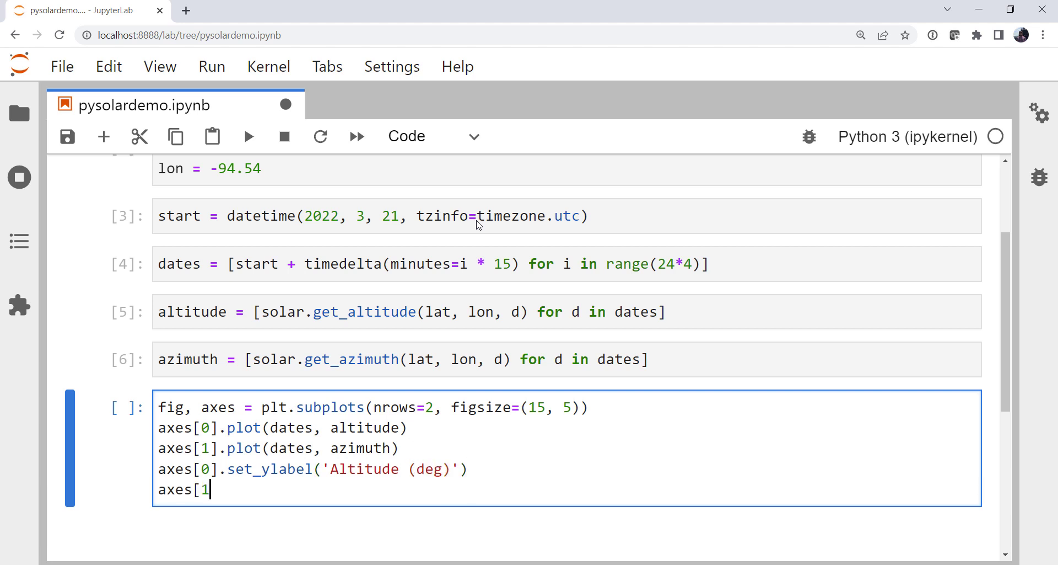
type(".set_yla")
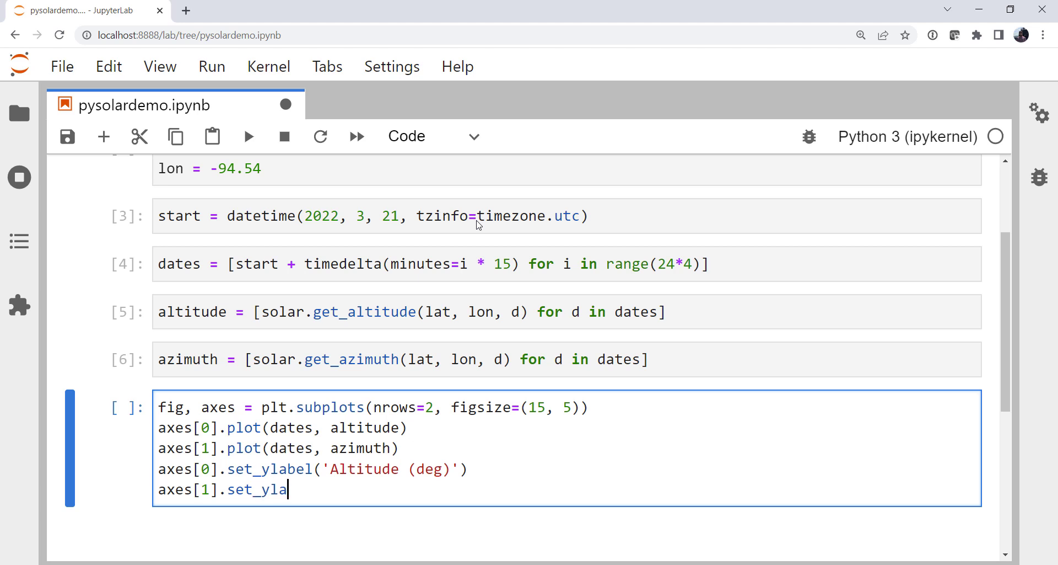
type("bel('Az")
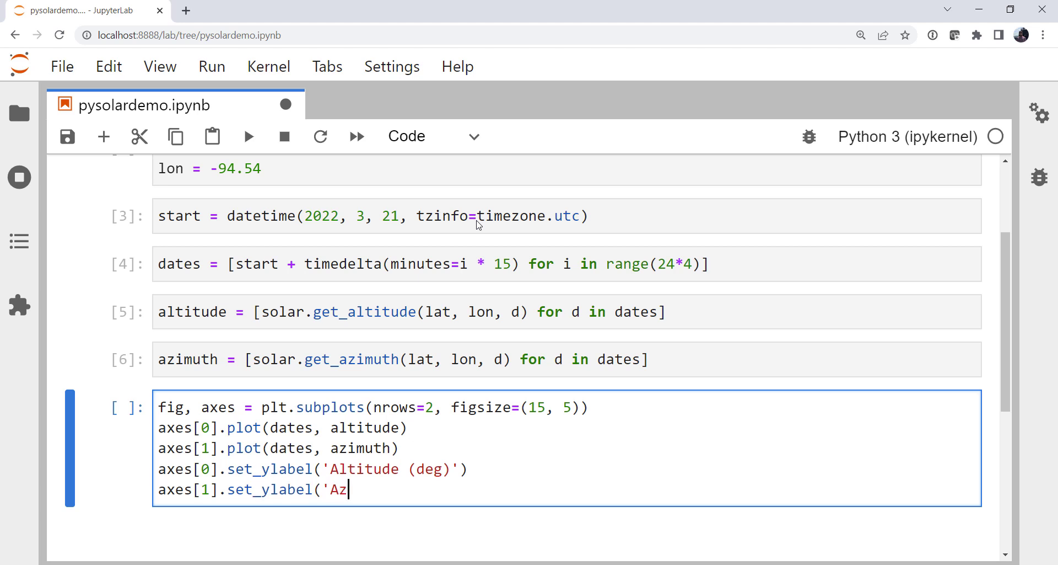
type("imuth (deg)'")
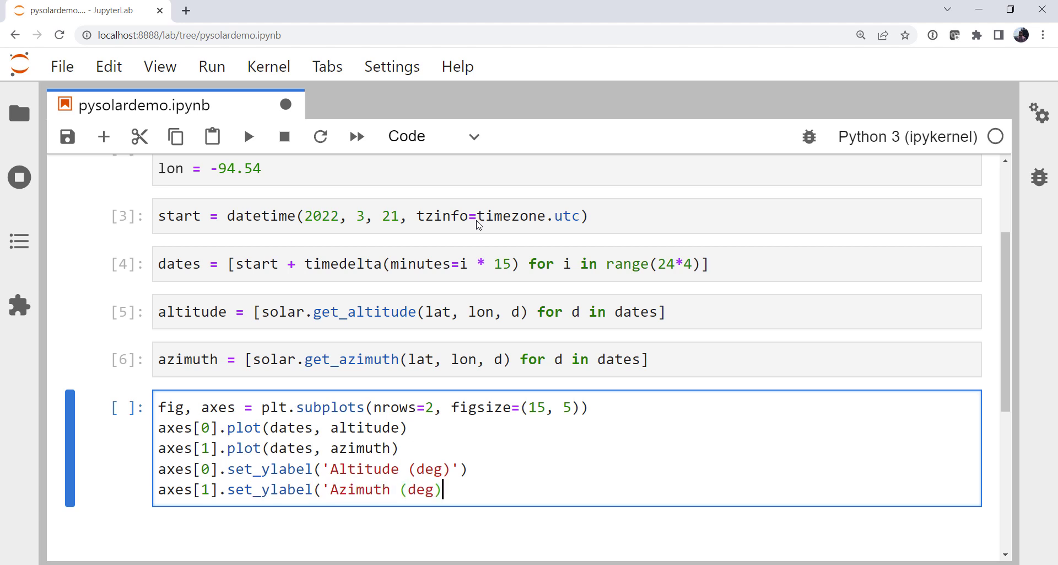
Close the label call and run the cell to display the two labelled subplots
type("')")
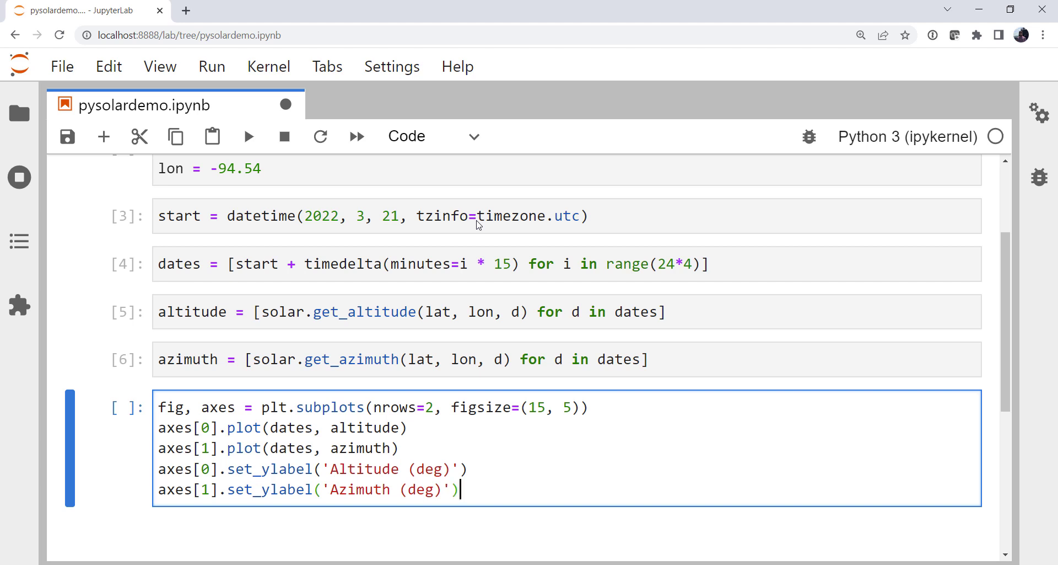
key("shift+enter")
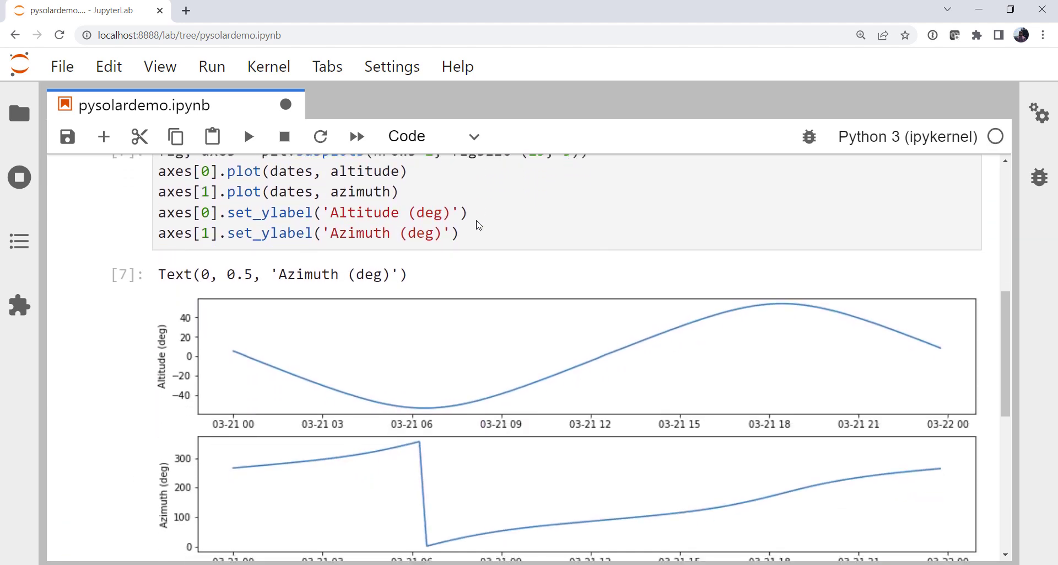
scroll("down", 3)
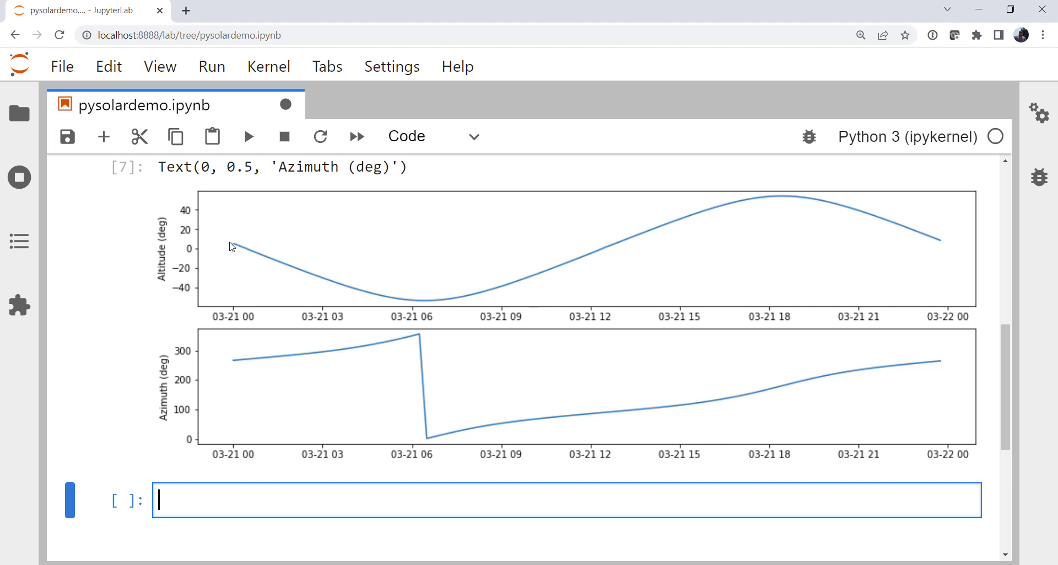
mouse_move(368, 302)
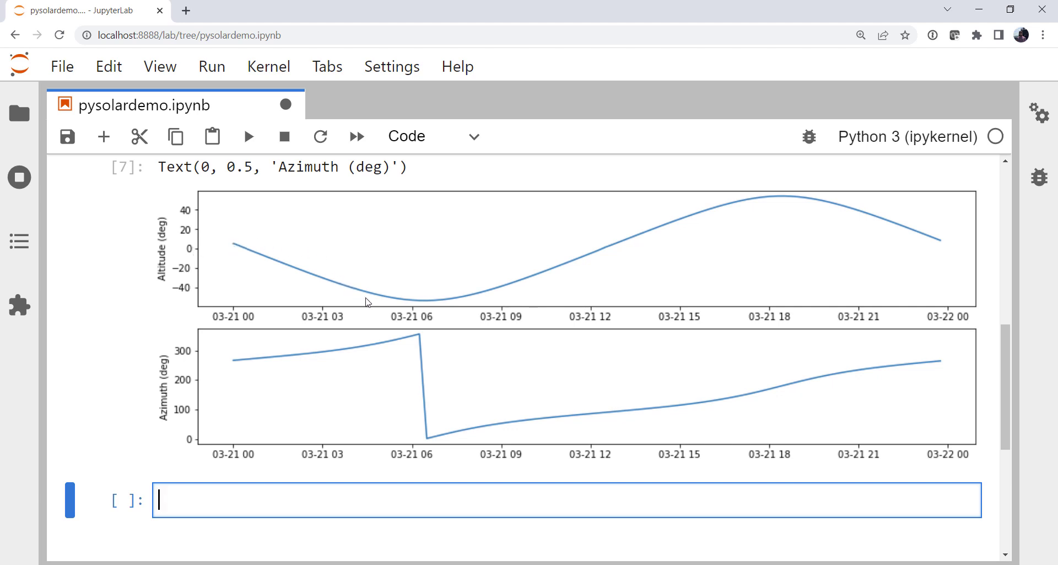
mouse_move(422, 310)
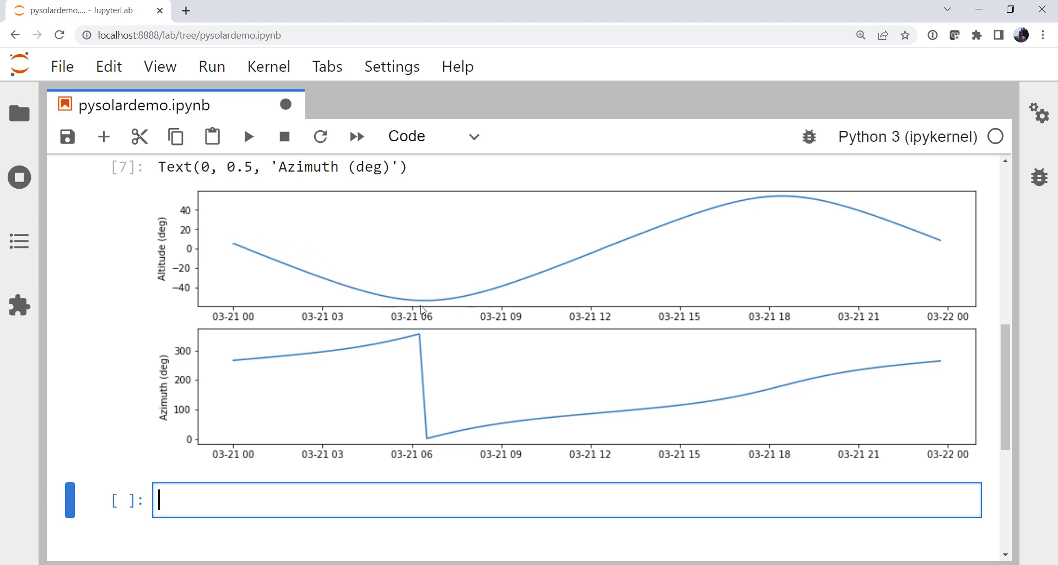
mouse_move(408, 327)
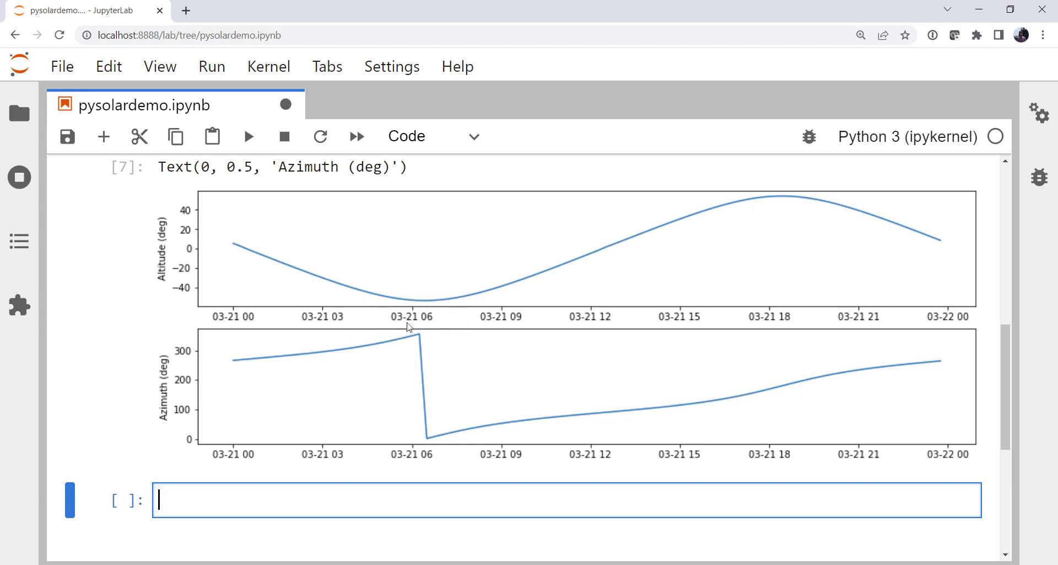
mouse_move(680, 223)
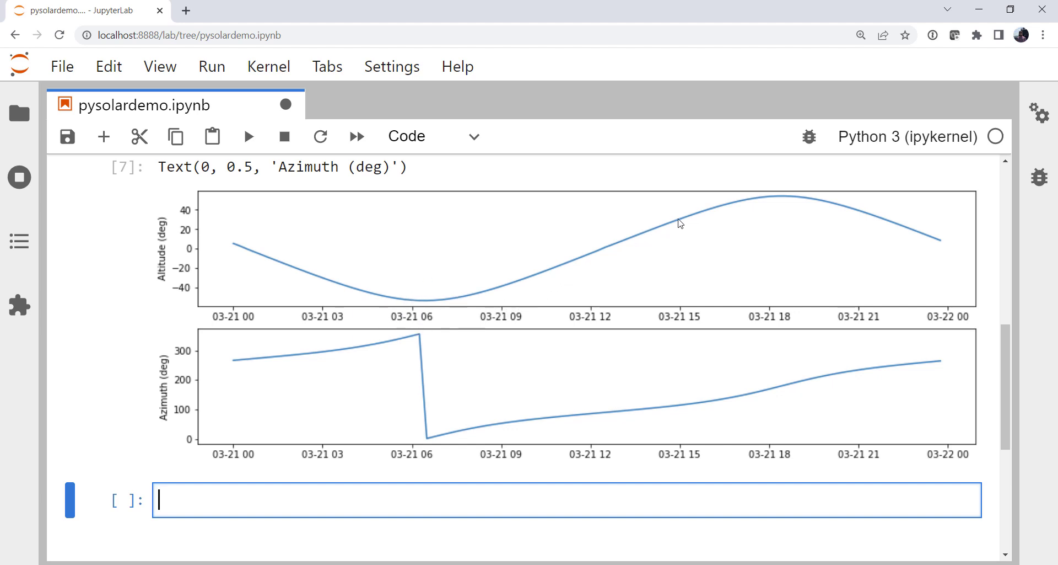
mouse_move(588, 247)
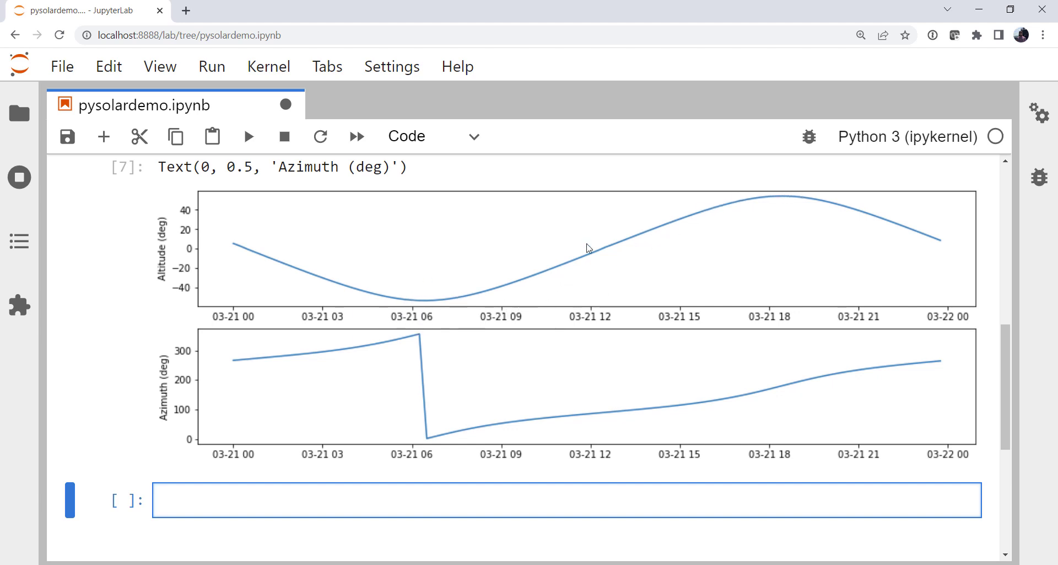
mouse_move(551, 270)
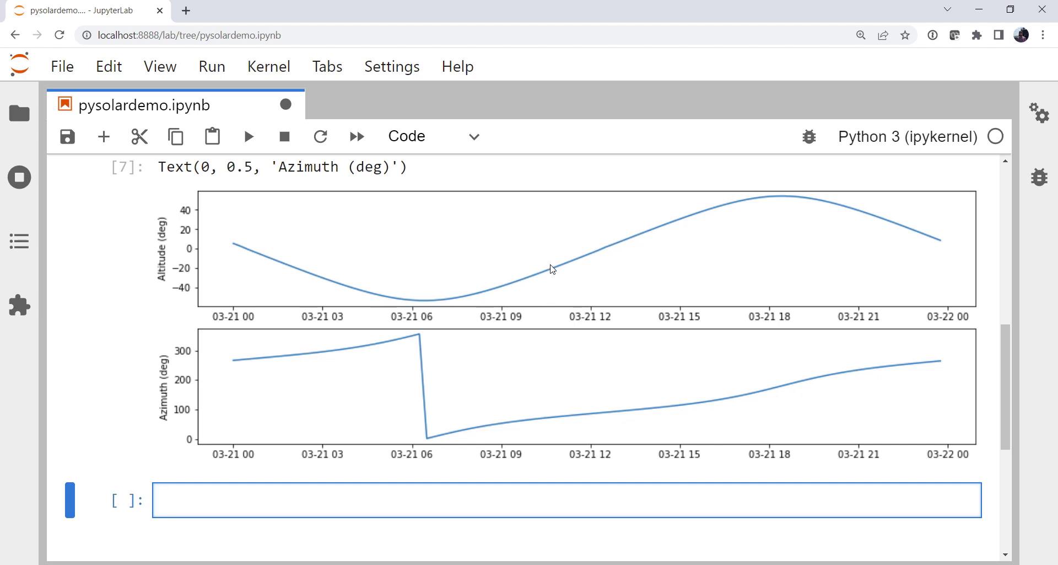
mouse_move(561, 266)
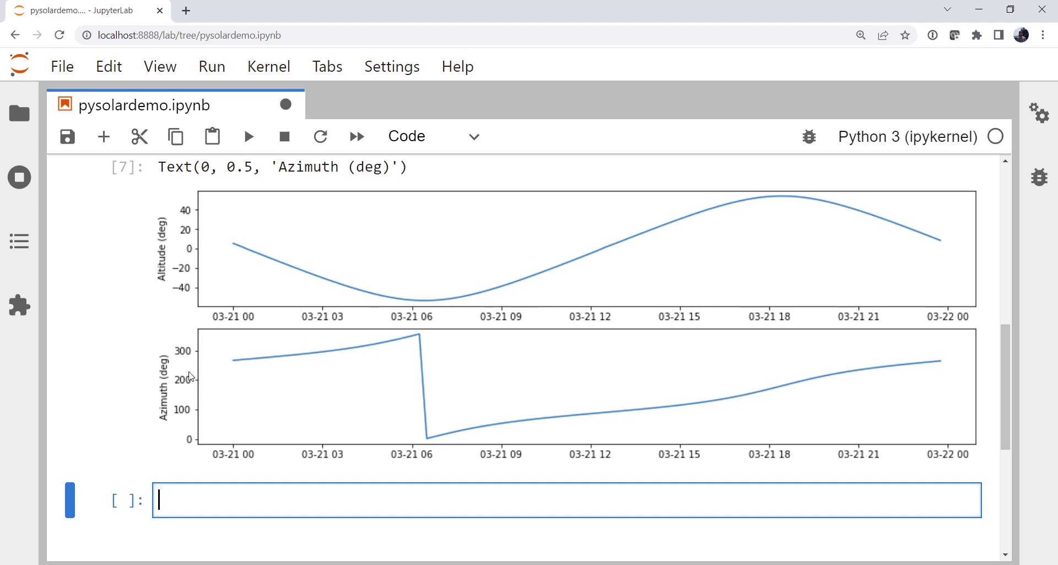
mouse_move(390, 346)
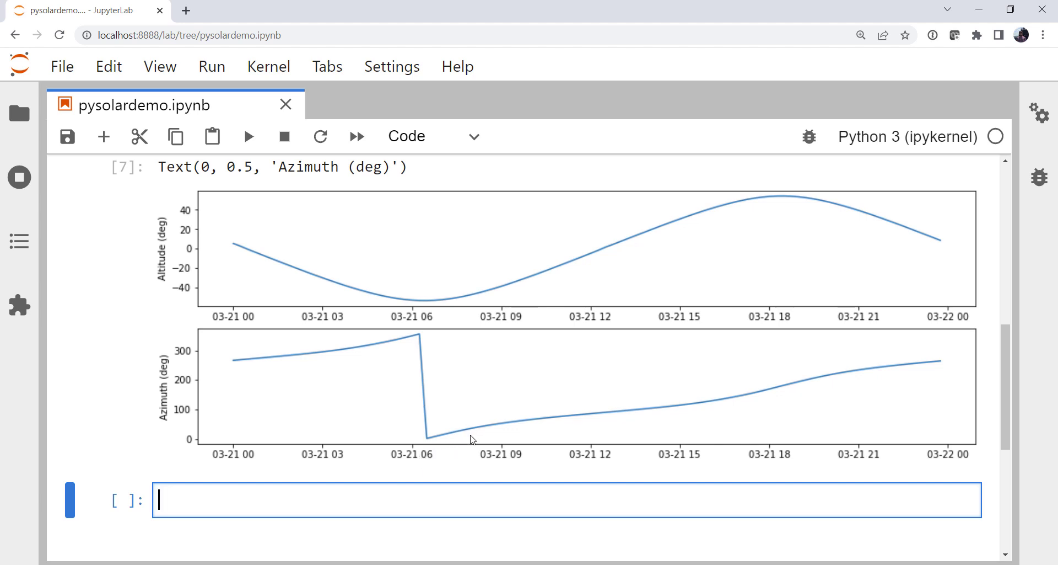
mouse_move(653, 398)
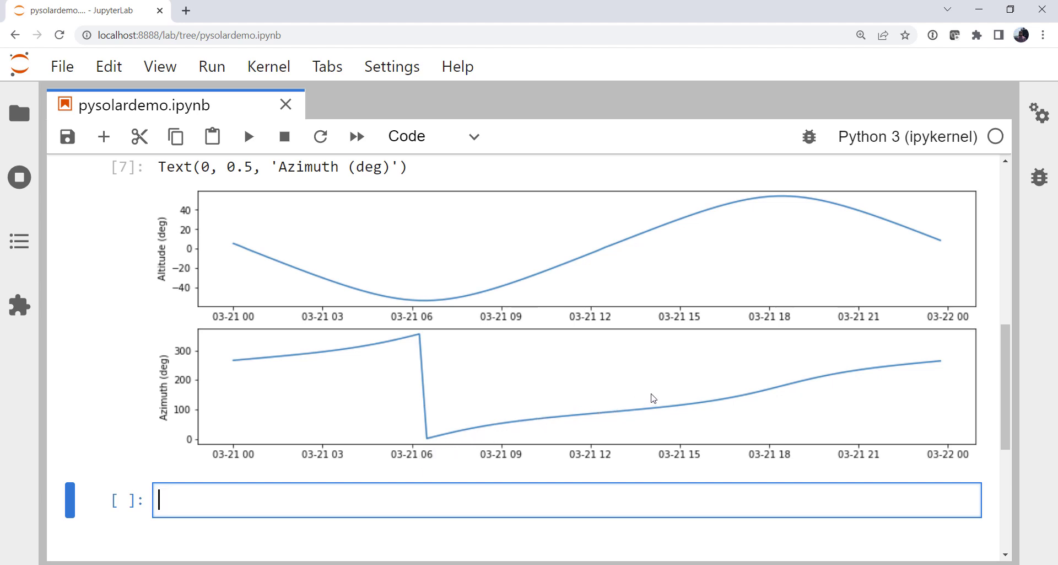
mouse_move(884, 370)
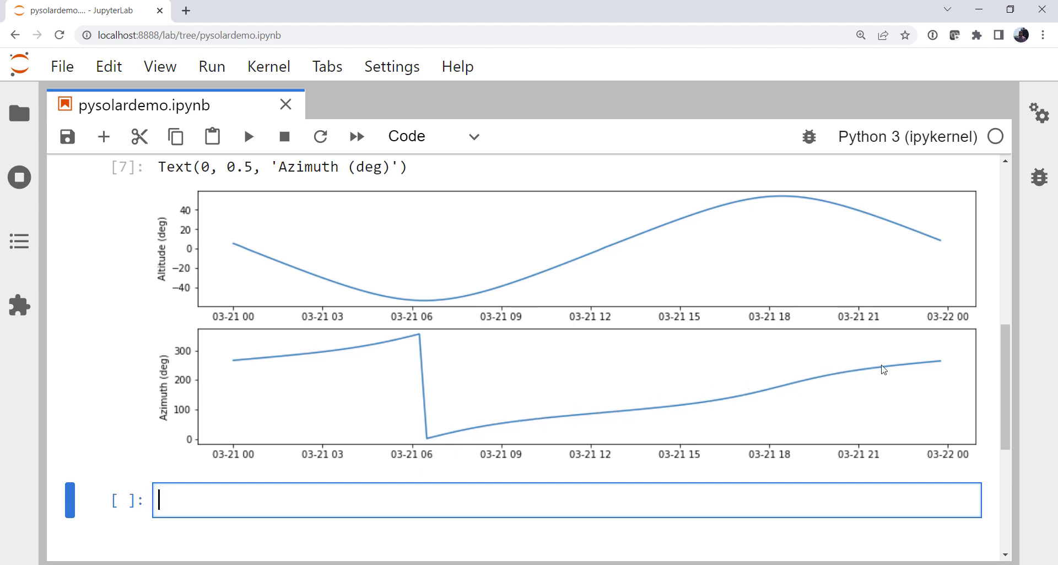
mouse_move(979, 348)
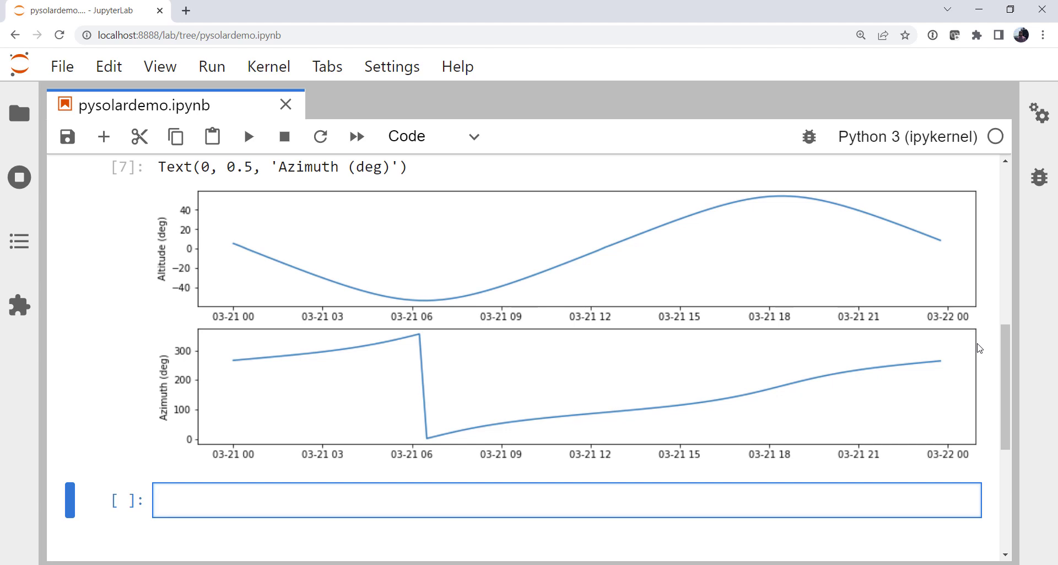
Begin rad as radiation.get_radiation_direct(d, alt) inside a list comprehension
scroll("down", 3)
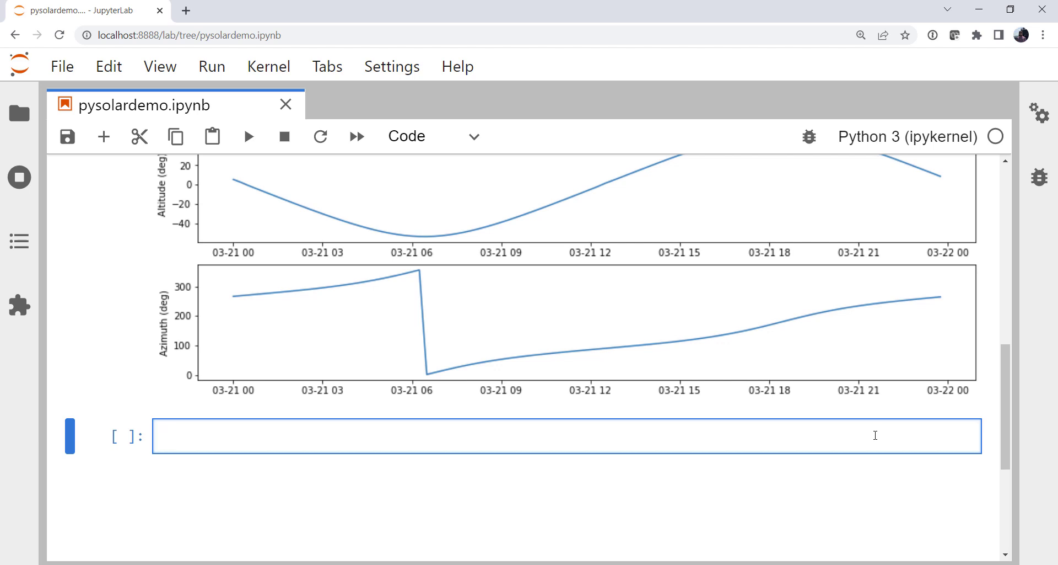
type("rad =")
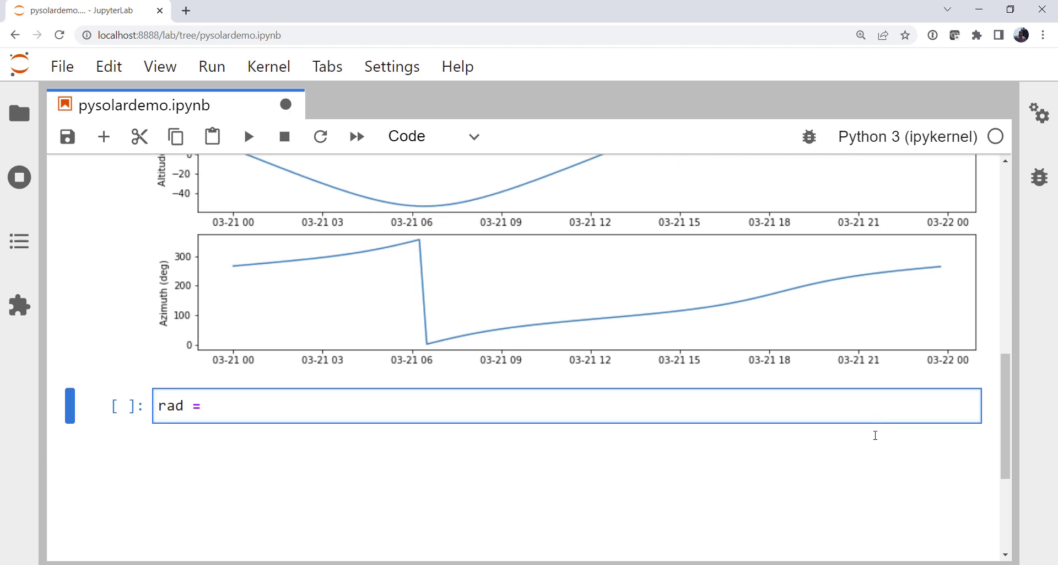
scroll("down", 3)
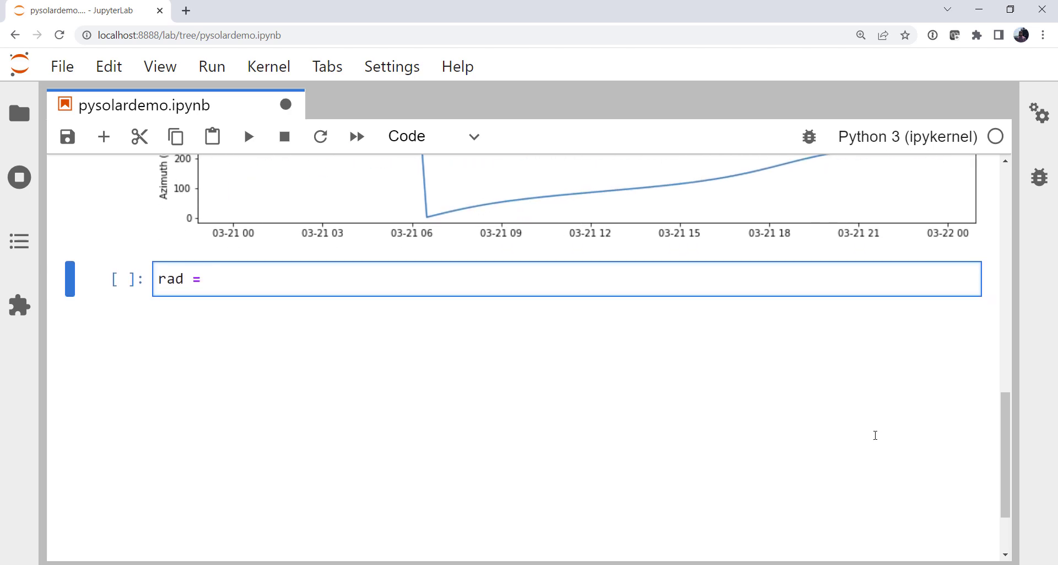
type("[radiation.")
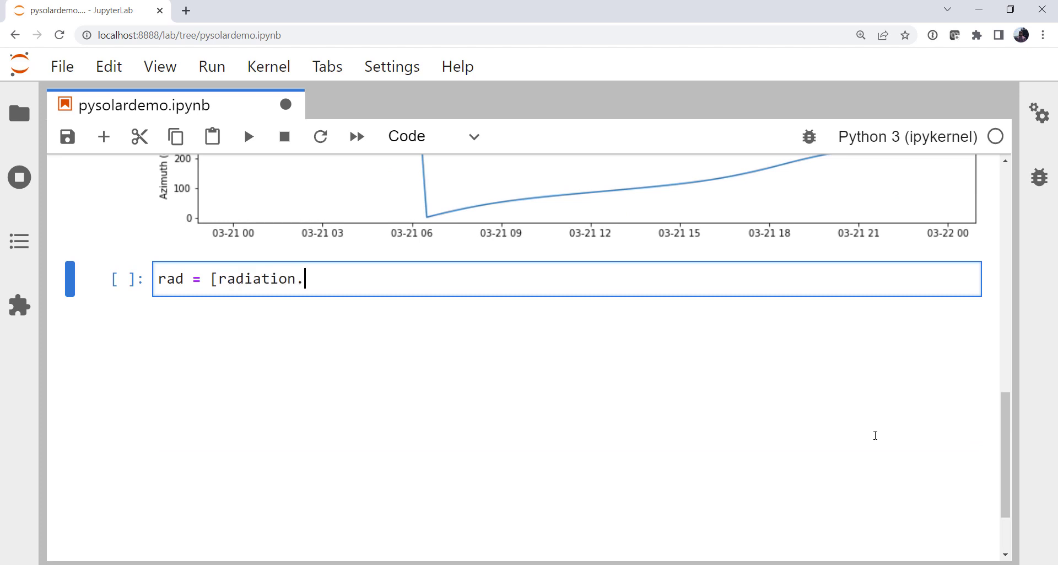
type("get_radiation_direct")
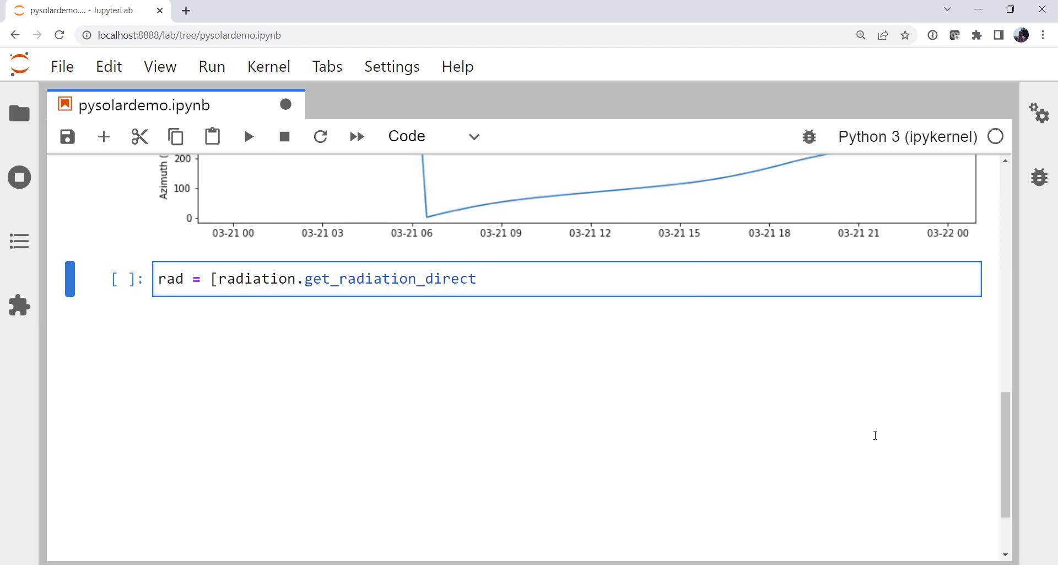
type("(")
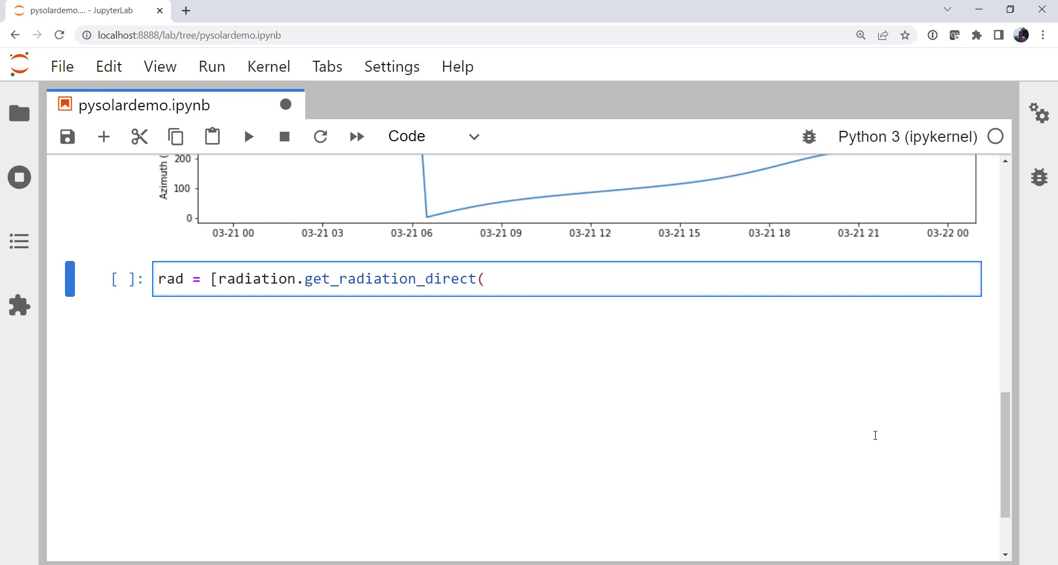
key("(")
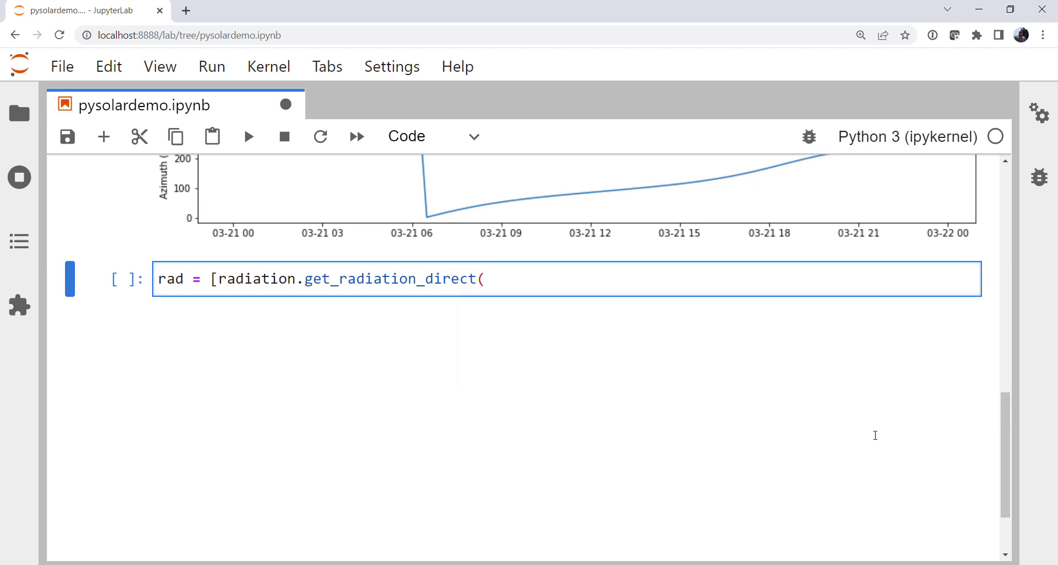
type("d, alt")
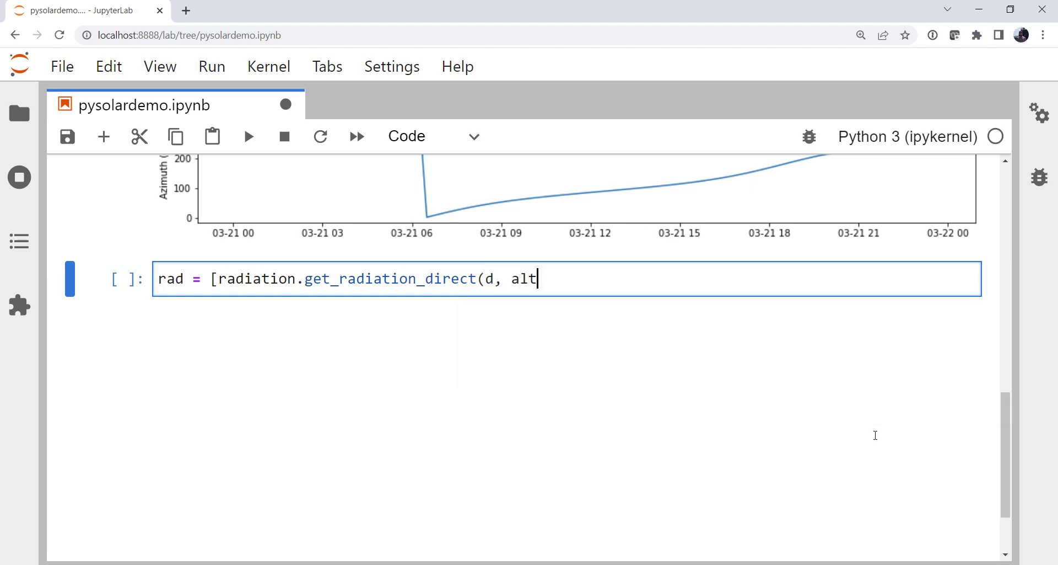
type(")")
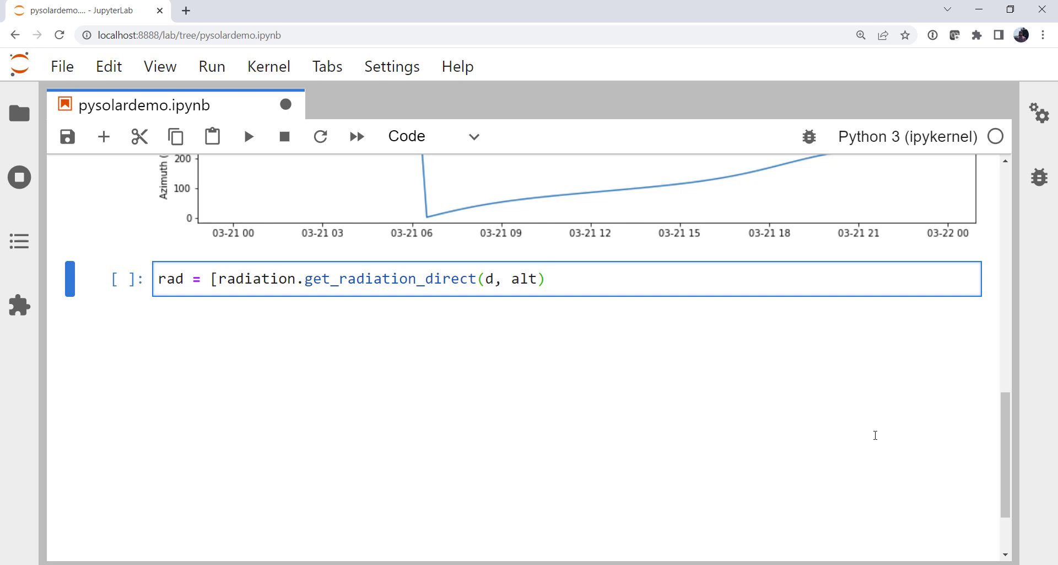
Loop for d, alt in zip(dates, altitude), close the list and finish the rad cell
type("for d, alt")
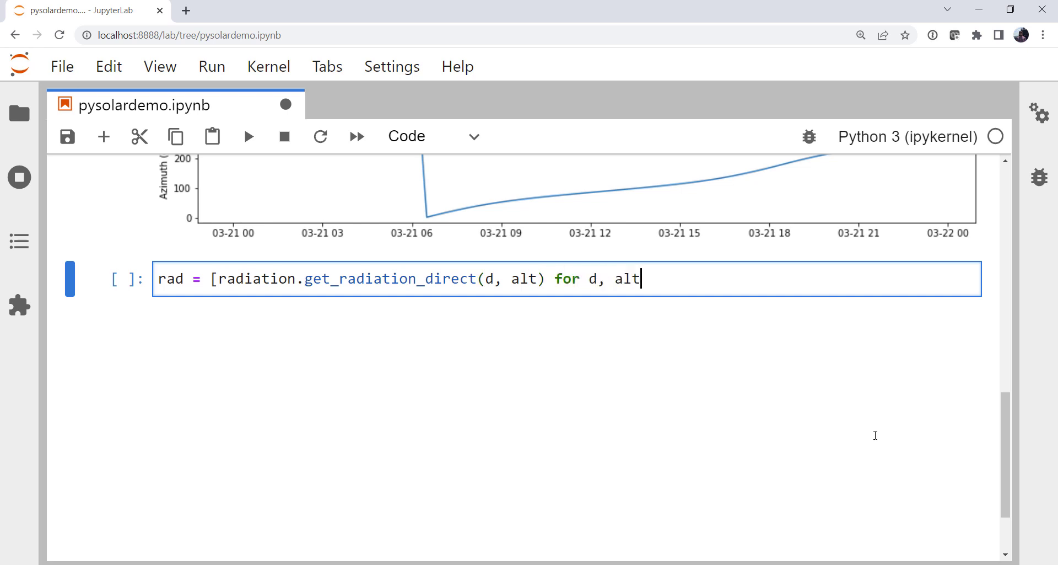
type("in zip(")
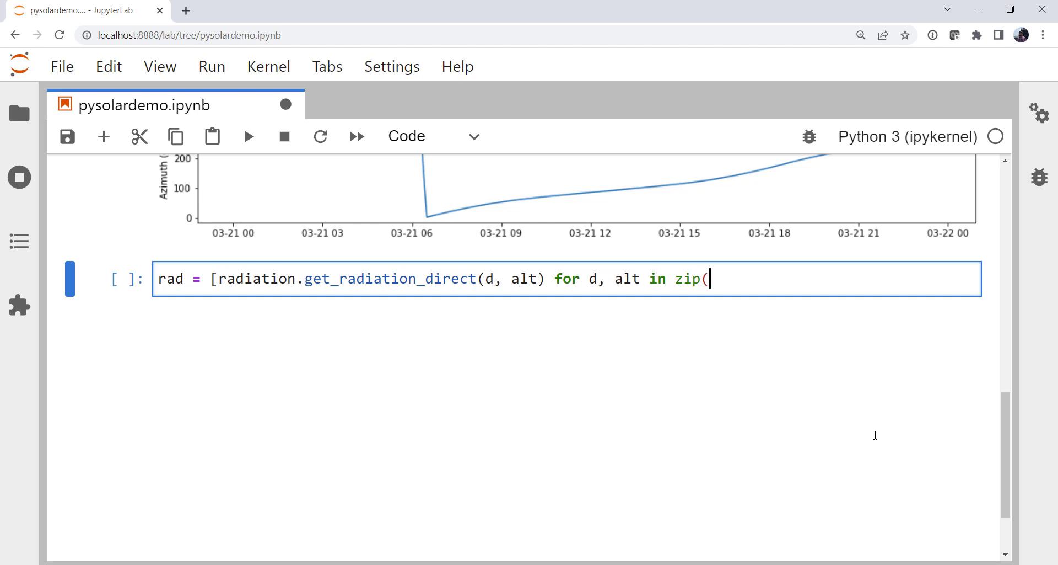
type("dates, alt")
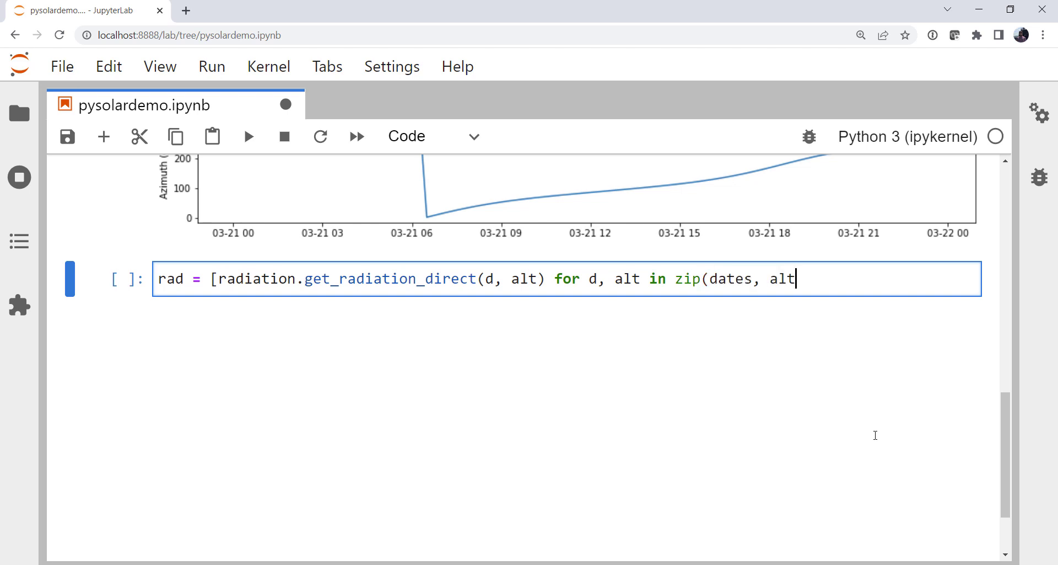
type("itude)")
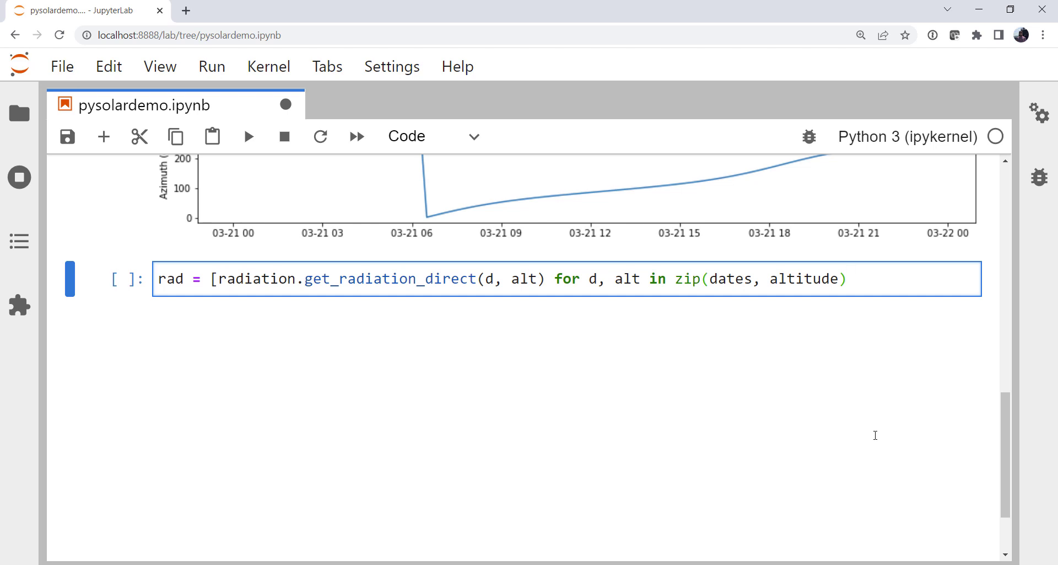
left_click(849, 278)
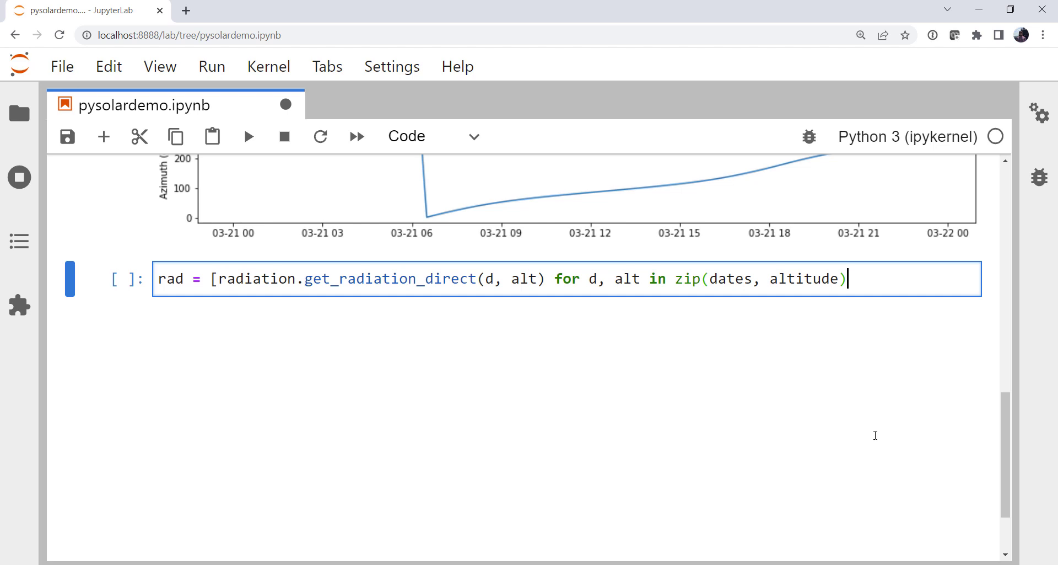
type("]")
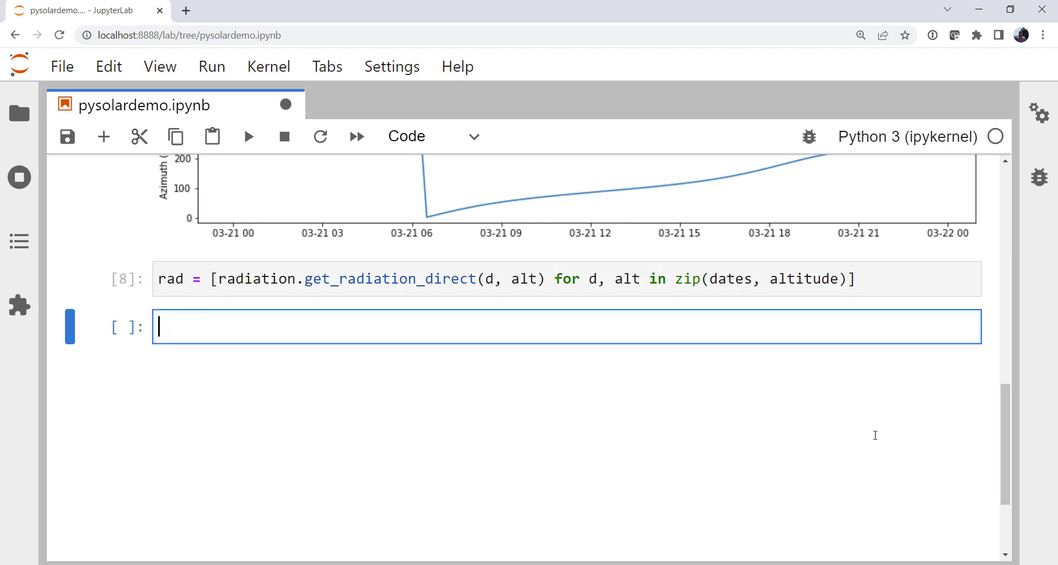
Create a wide, short figure with plt.figure(figsize=(15, 2.5))
type("plt.figure")
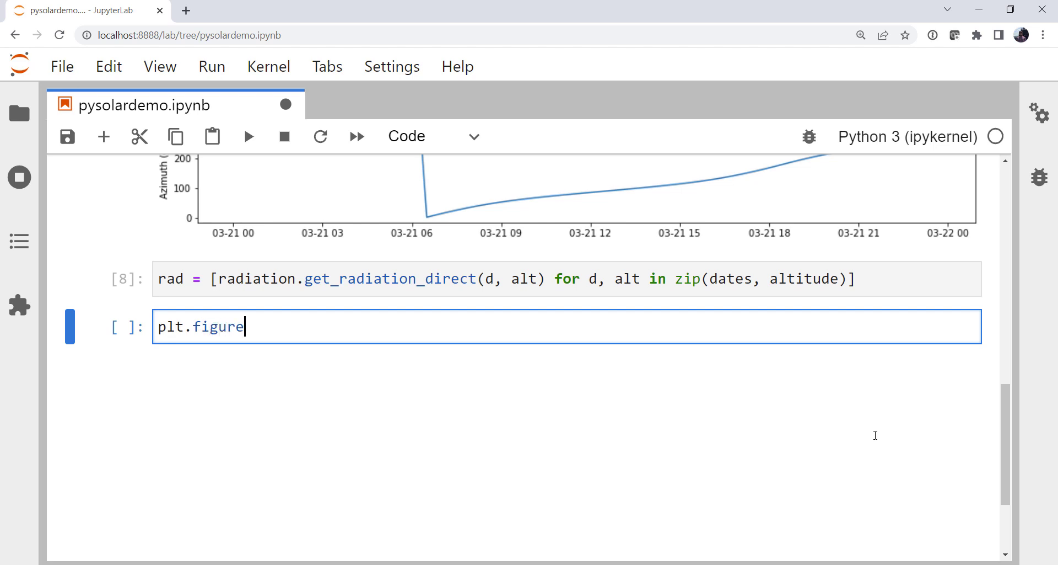
type("(figszi")
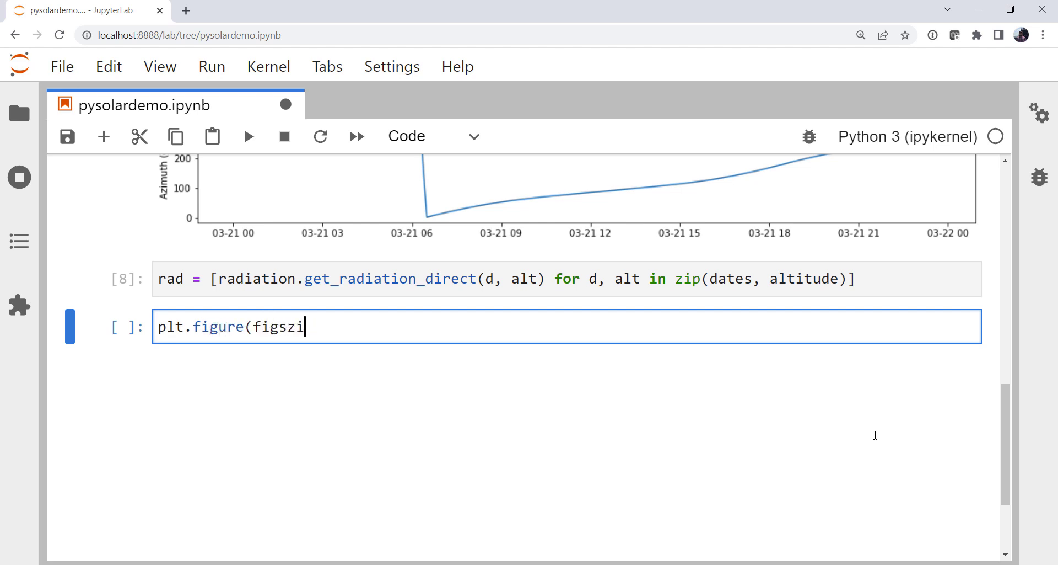
key("Backspace")
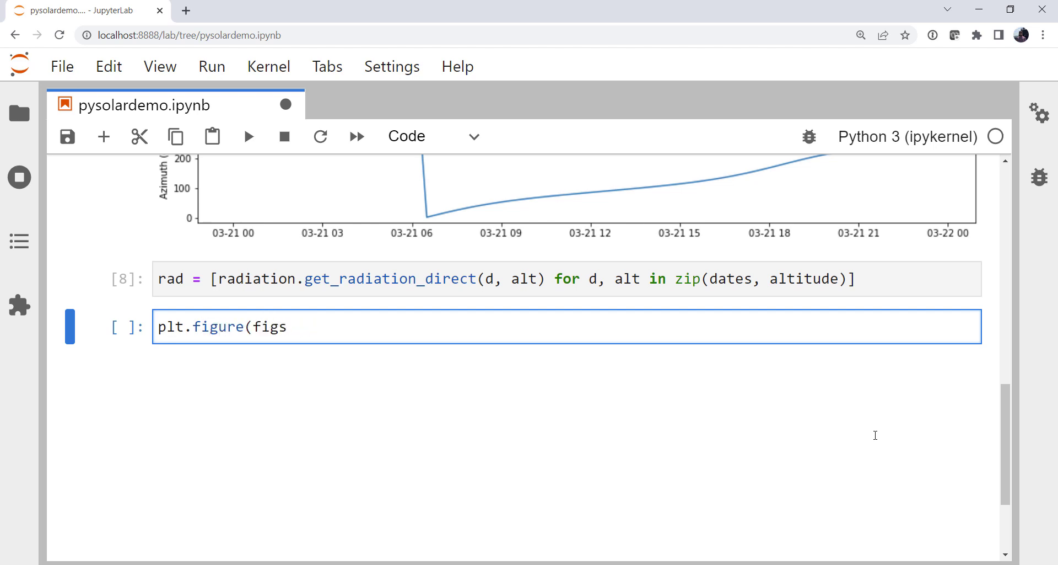
type("ize")
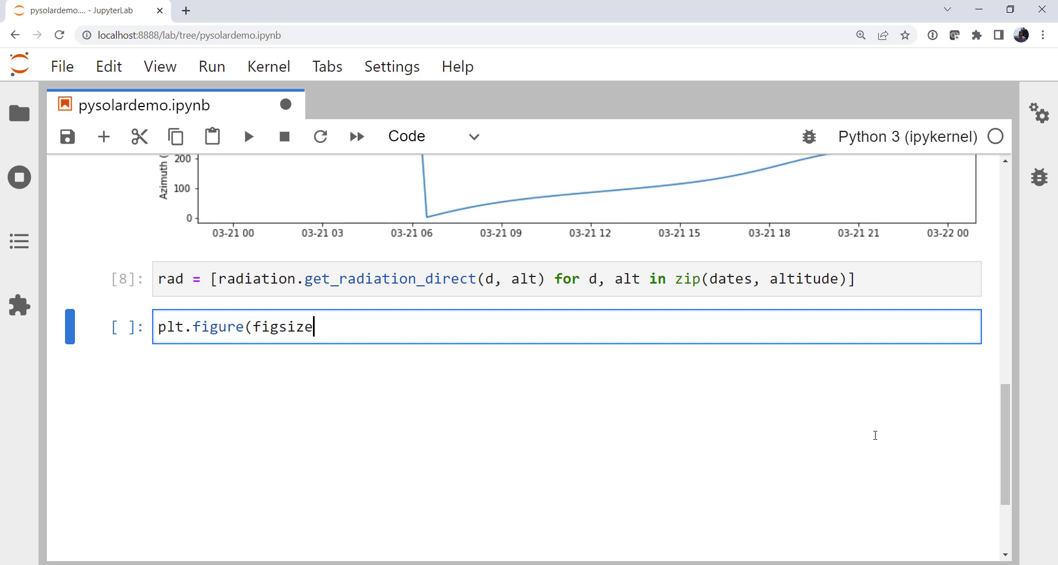
type("=(")
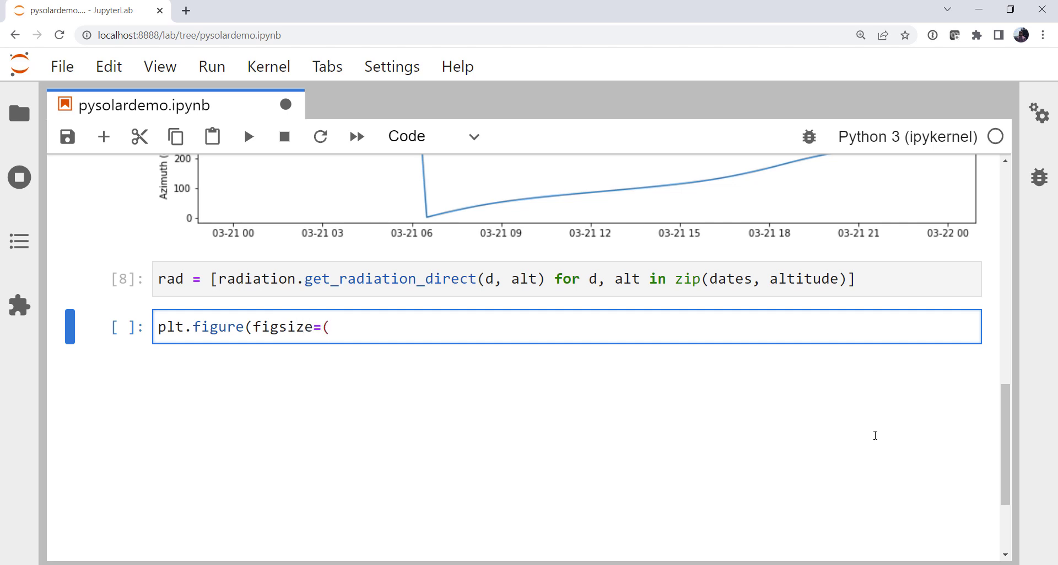
type("15, 2.5")
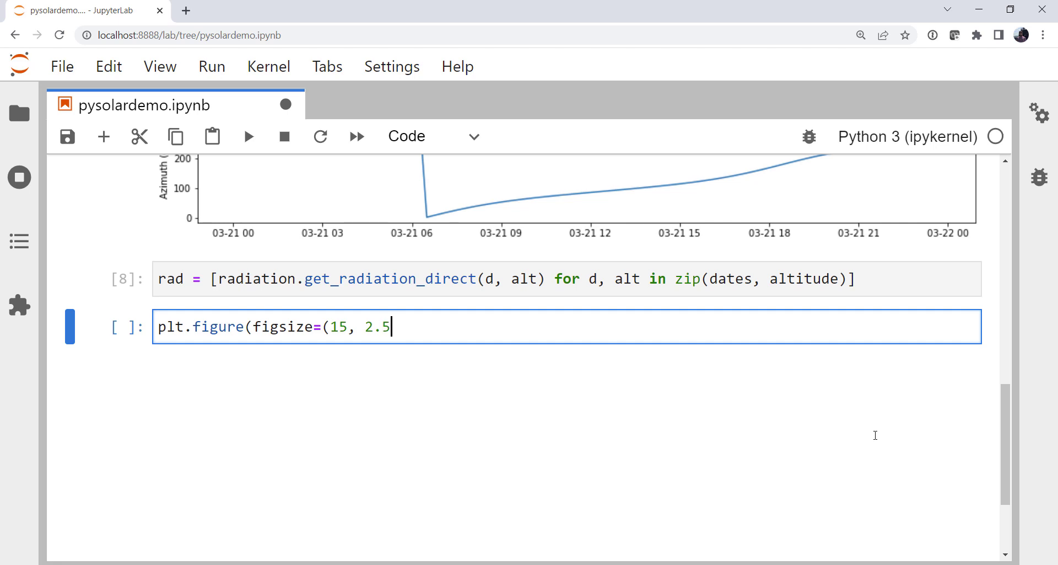
type("))")
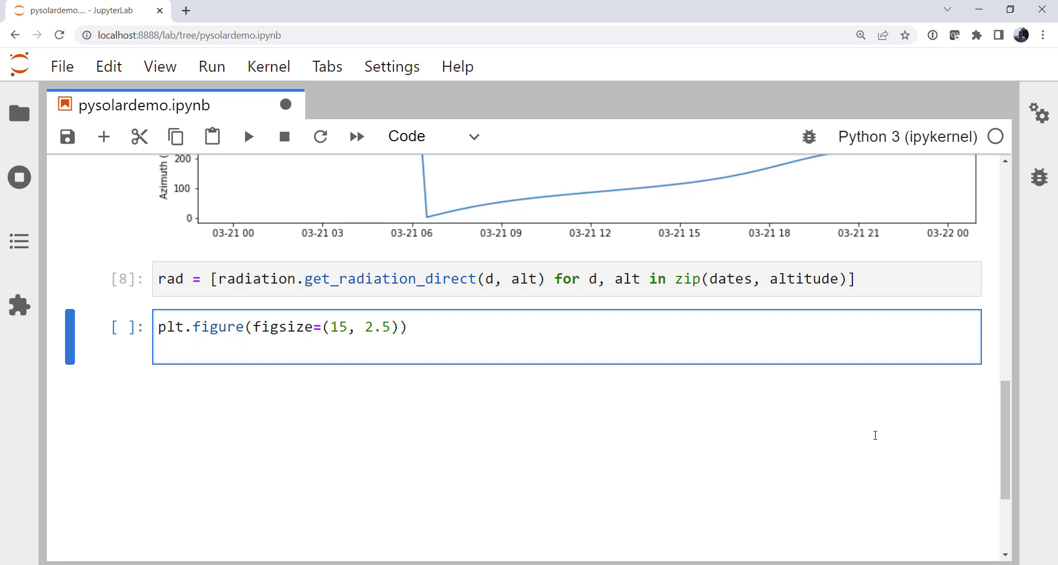
key("enter")
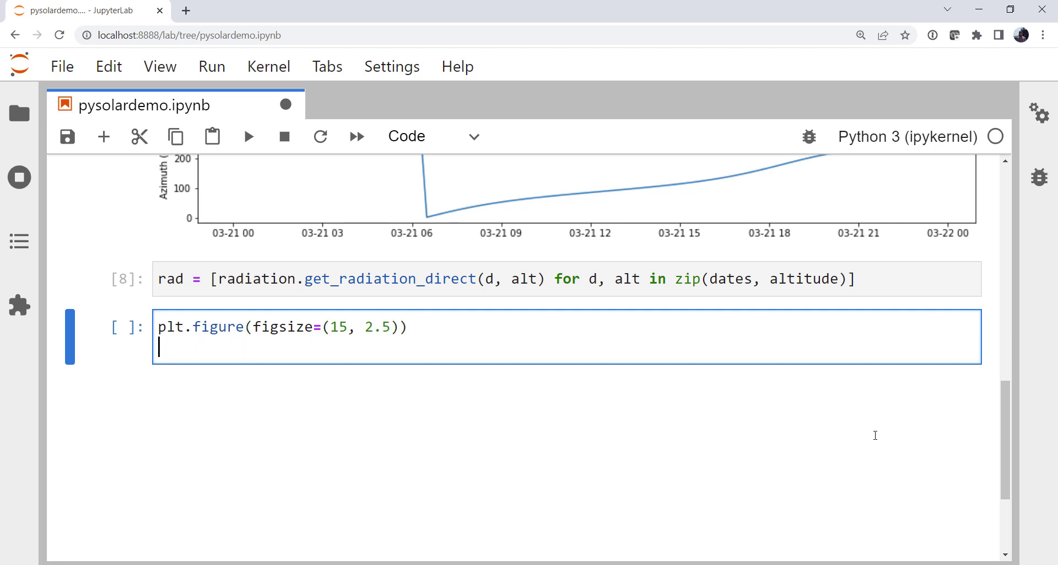
Plot rad against dates and label the y-axis 'Radiation [W/sq m]'
type("plt.plot(dates")
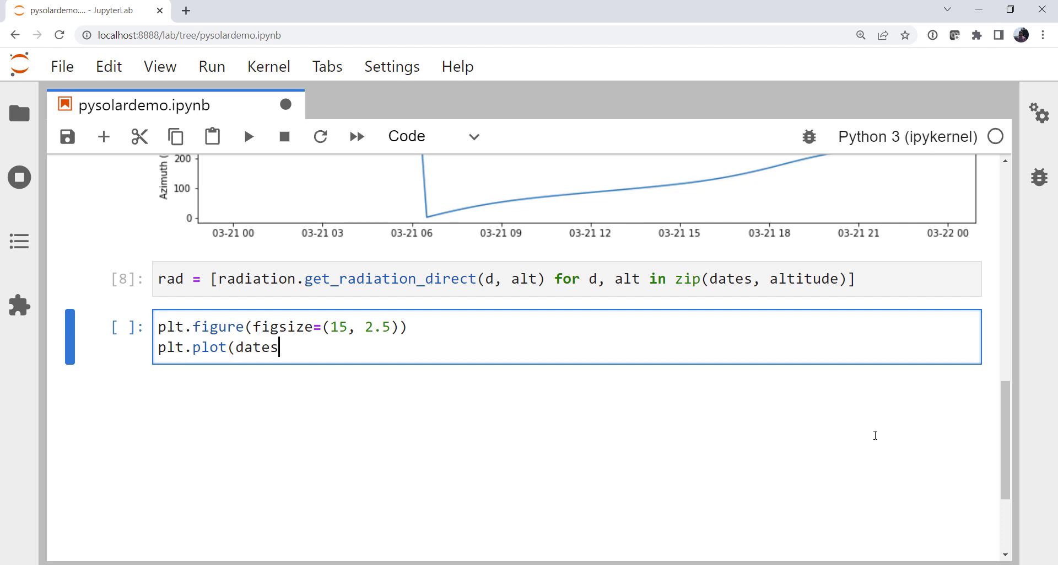
type(", rad)")
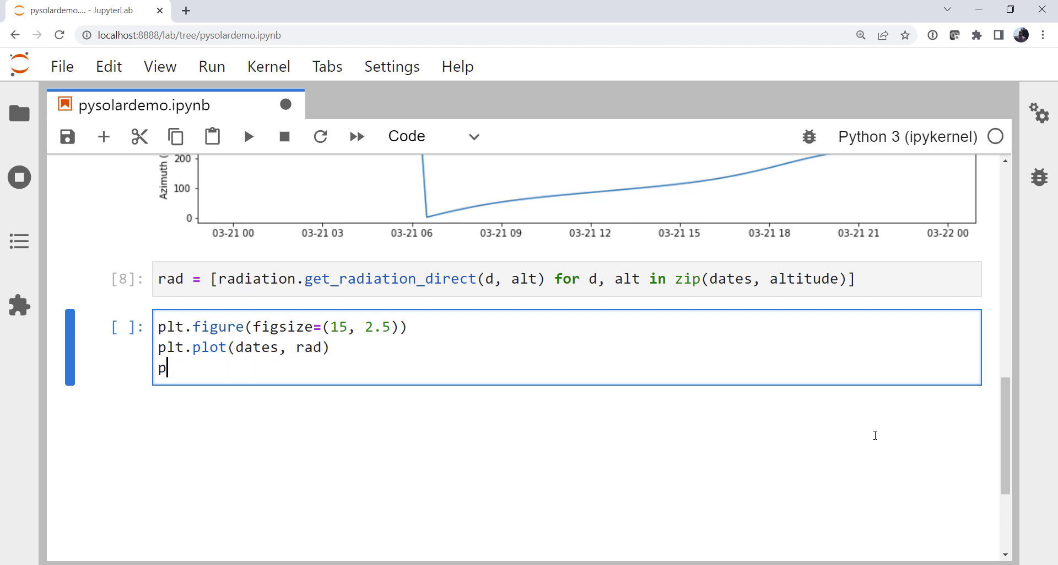
type("lt.ylabel('")
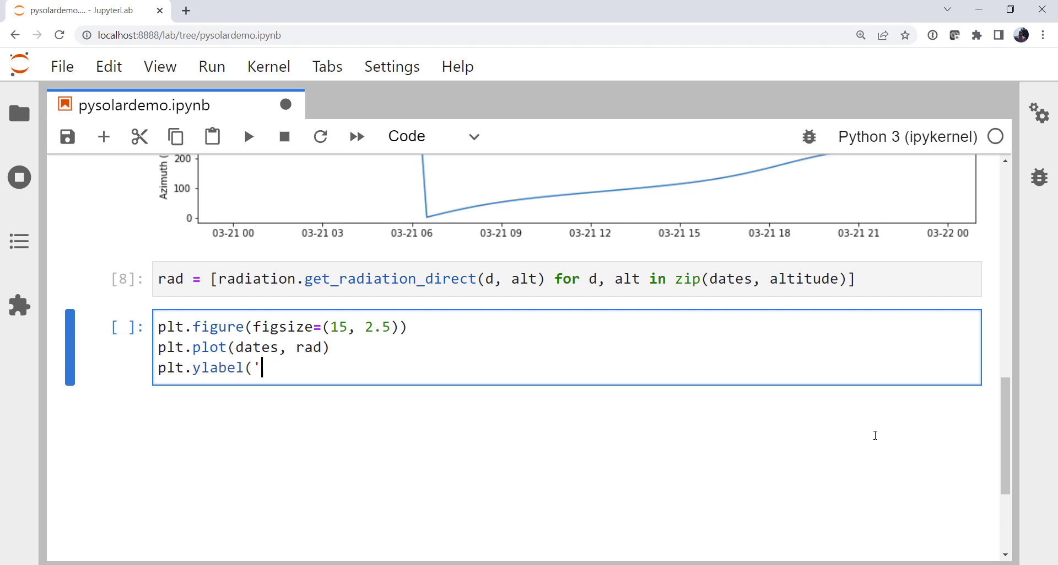
type("Radiation")
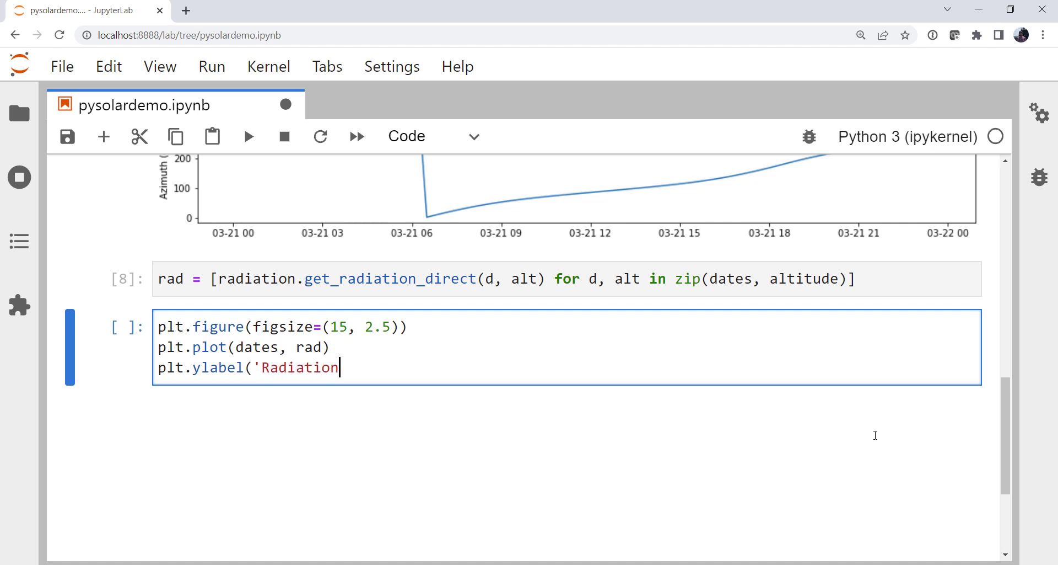
type("[W/")
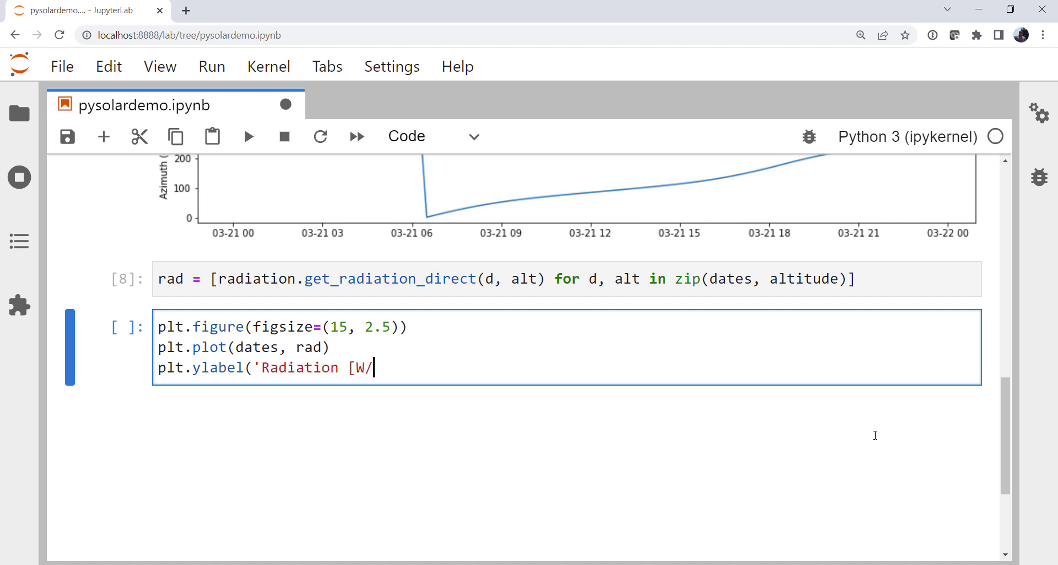
type("sq m]")
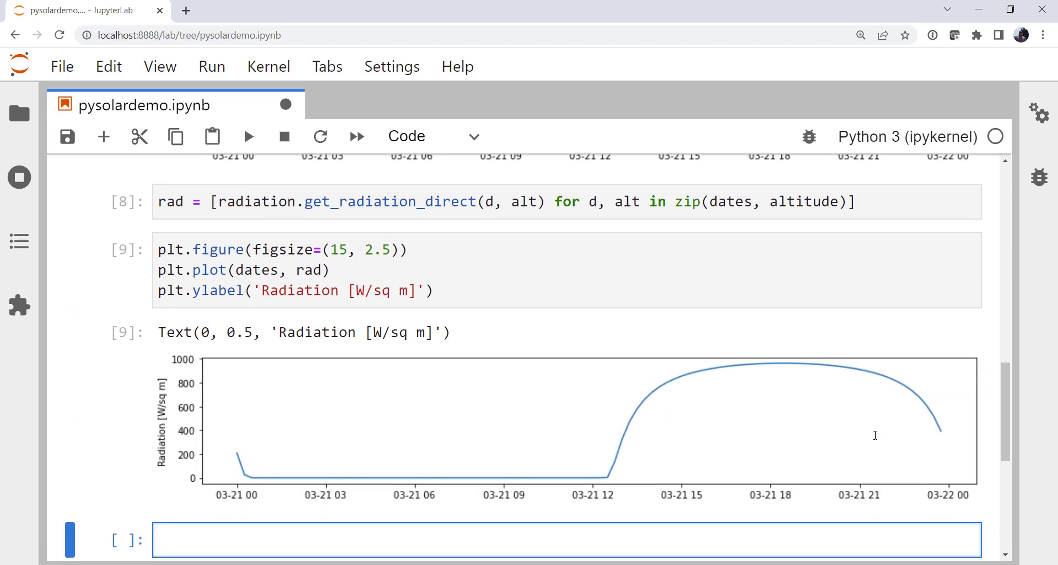
Scroll down to inspect the radiation plot before saving the notebook
scroll("down", 3)
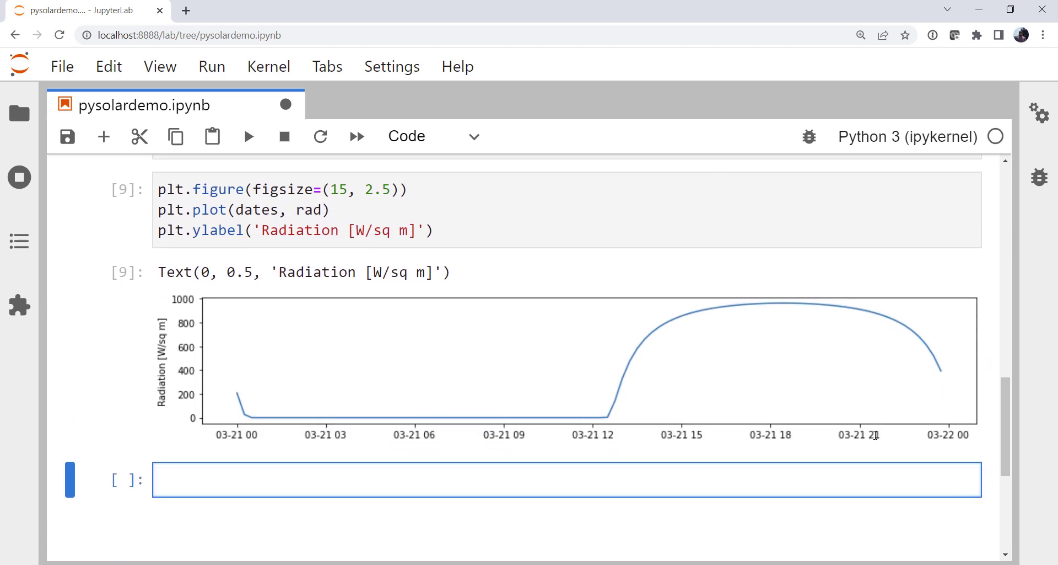
mouse_move(242, 407)
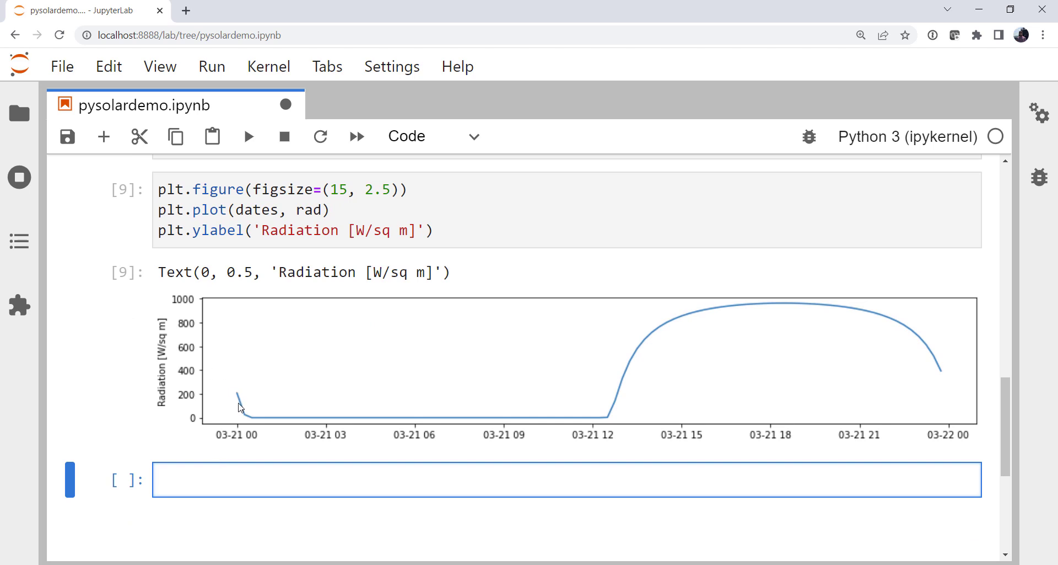
mouse_move(261, 424)
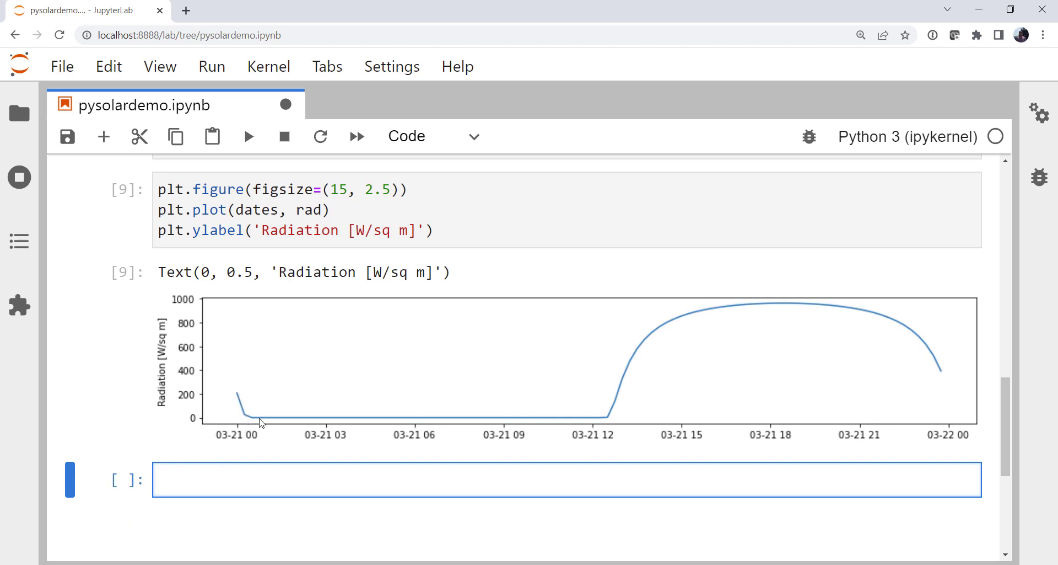
mouse_move(570, 430)
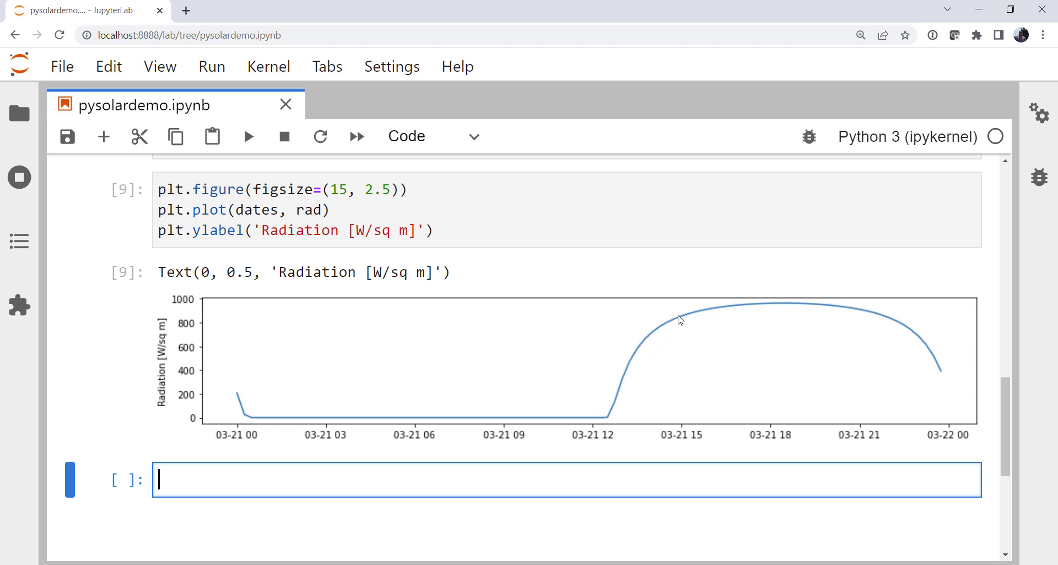
mouse_move(785, 309)
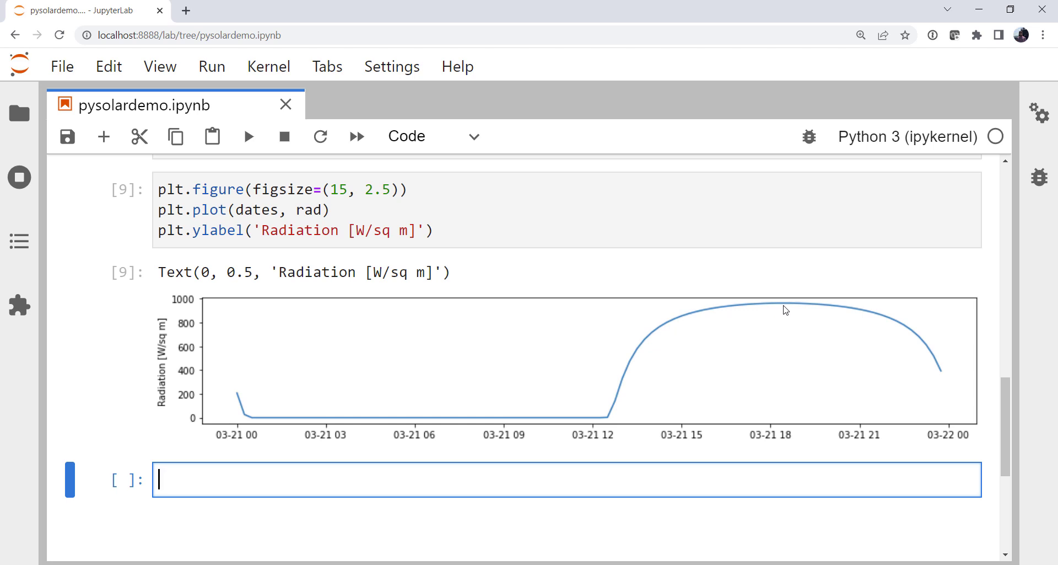